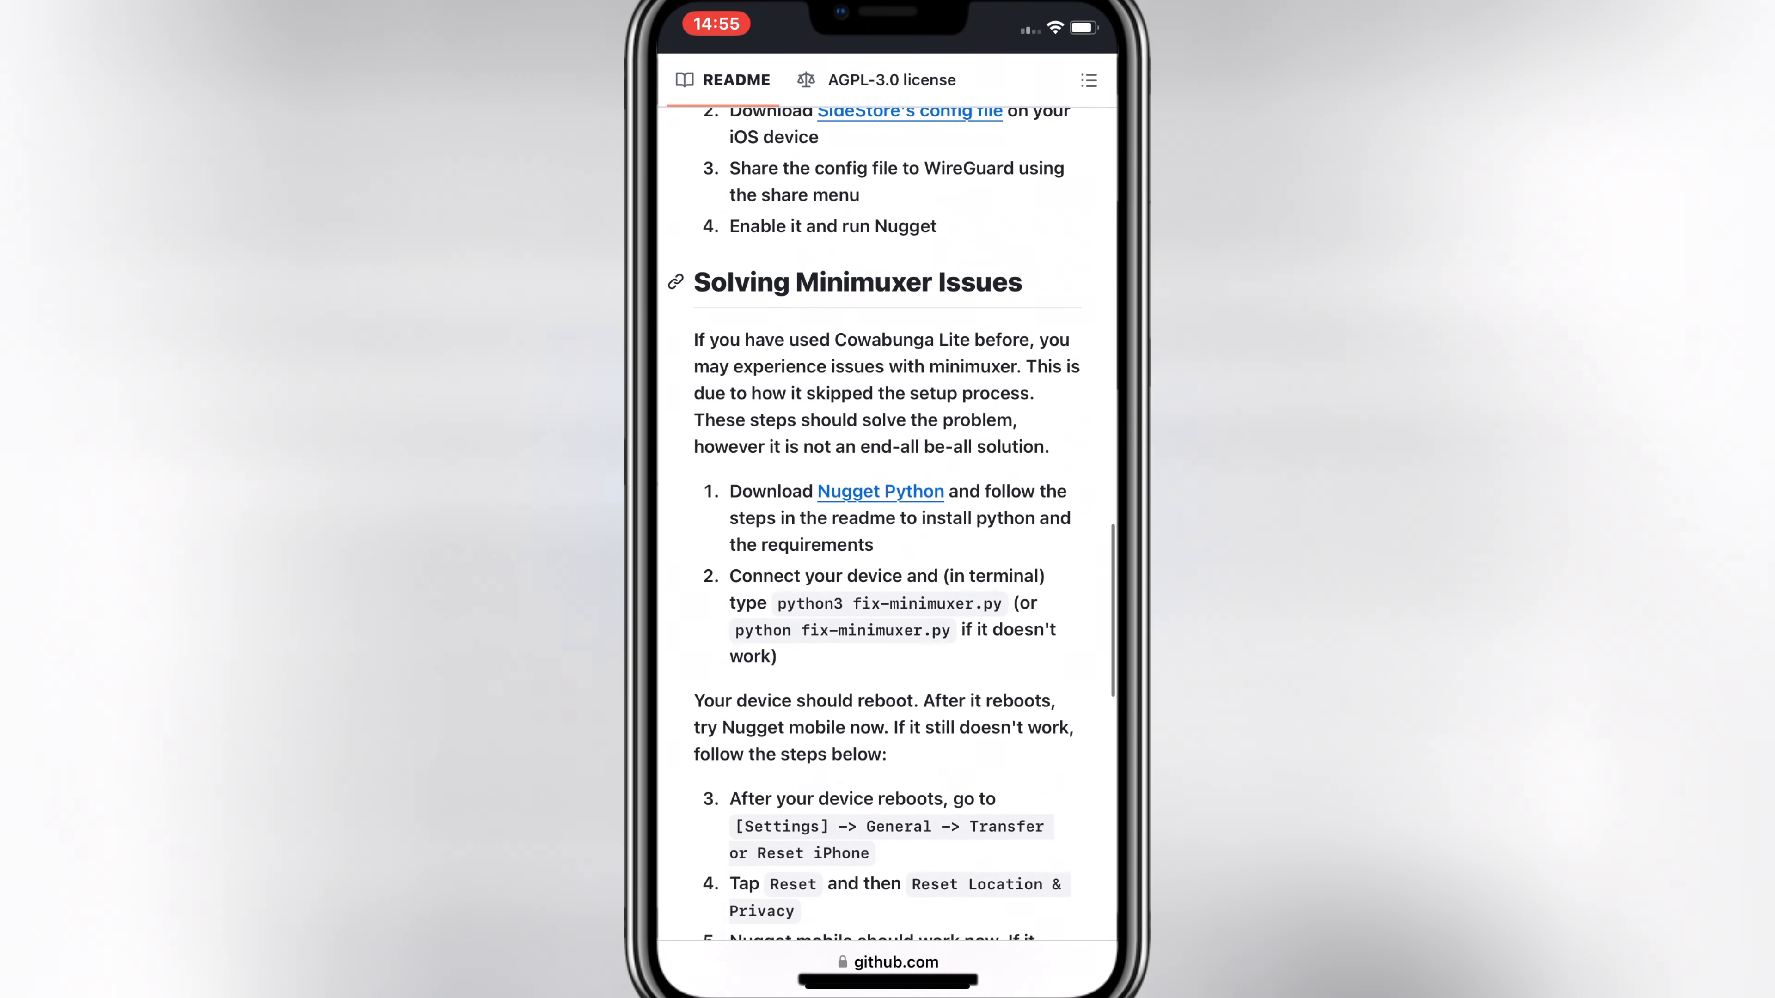
- Download Nugget.ipa from the Nugget-Mobile v1.0.1 release assets
scroll("down", 3)
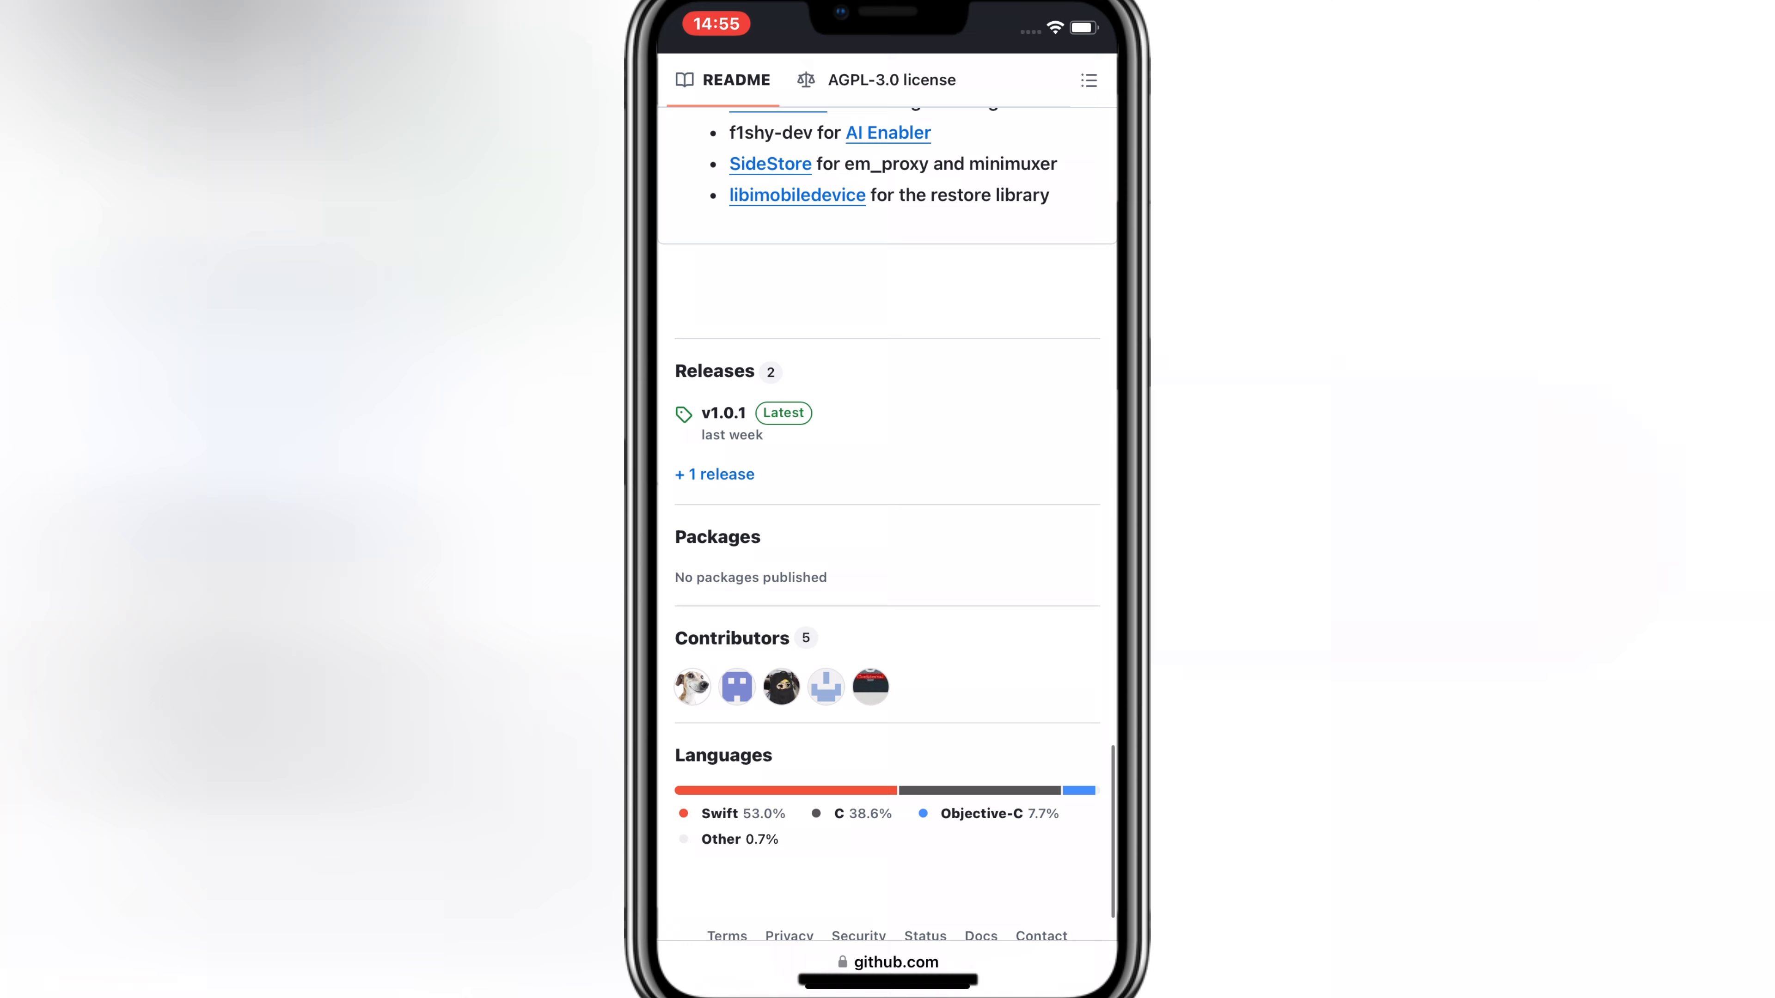
left_click(723, 413)
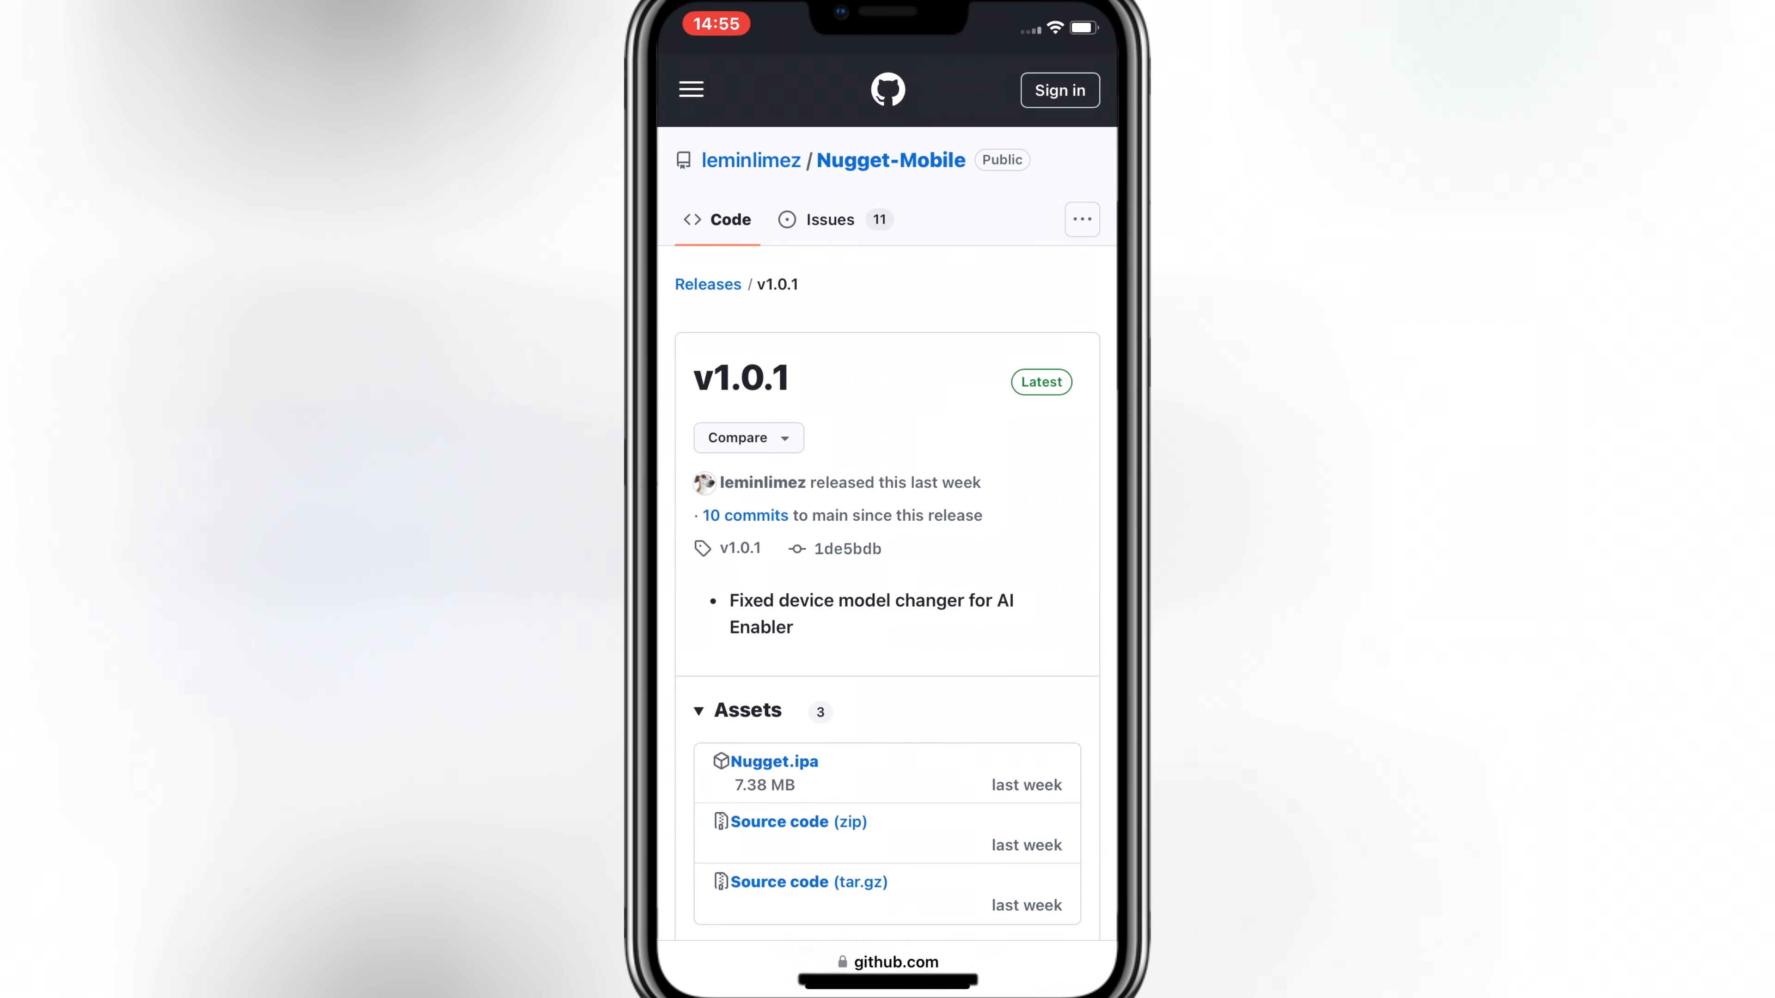
left_click(774, 761)
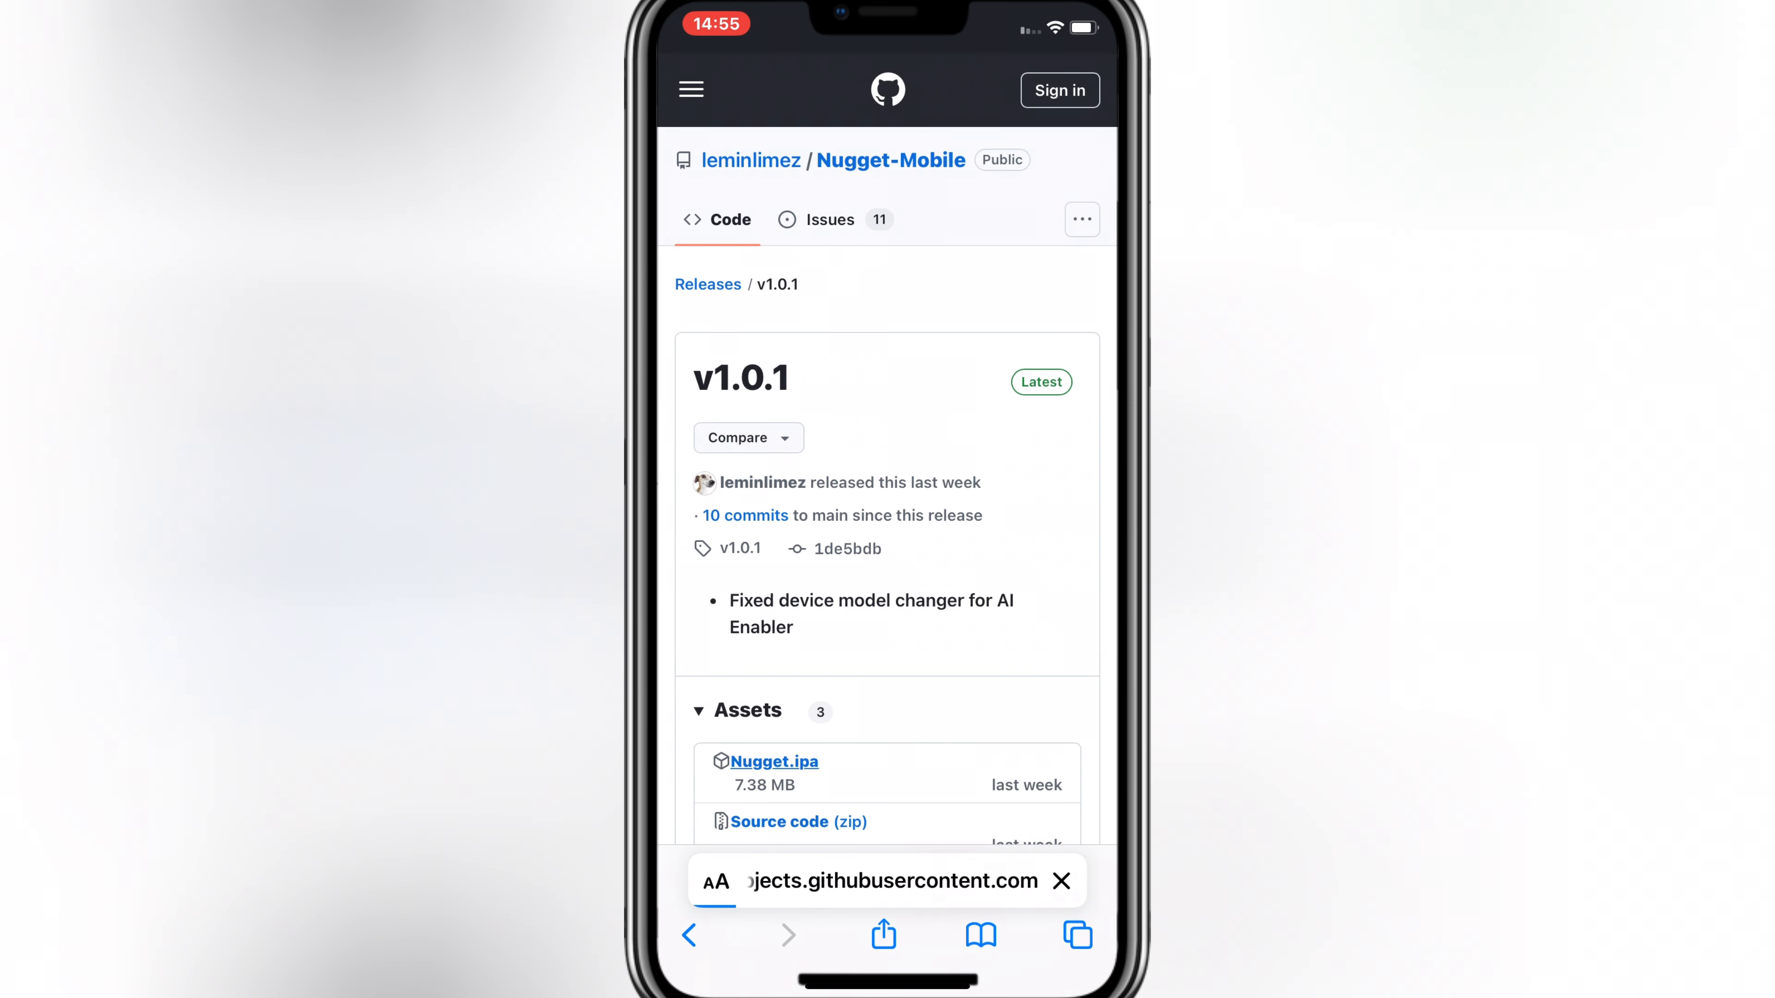
left_click(1061, 881)
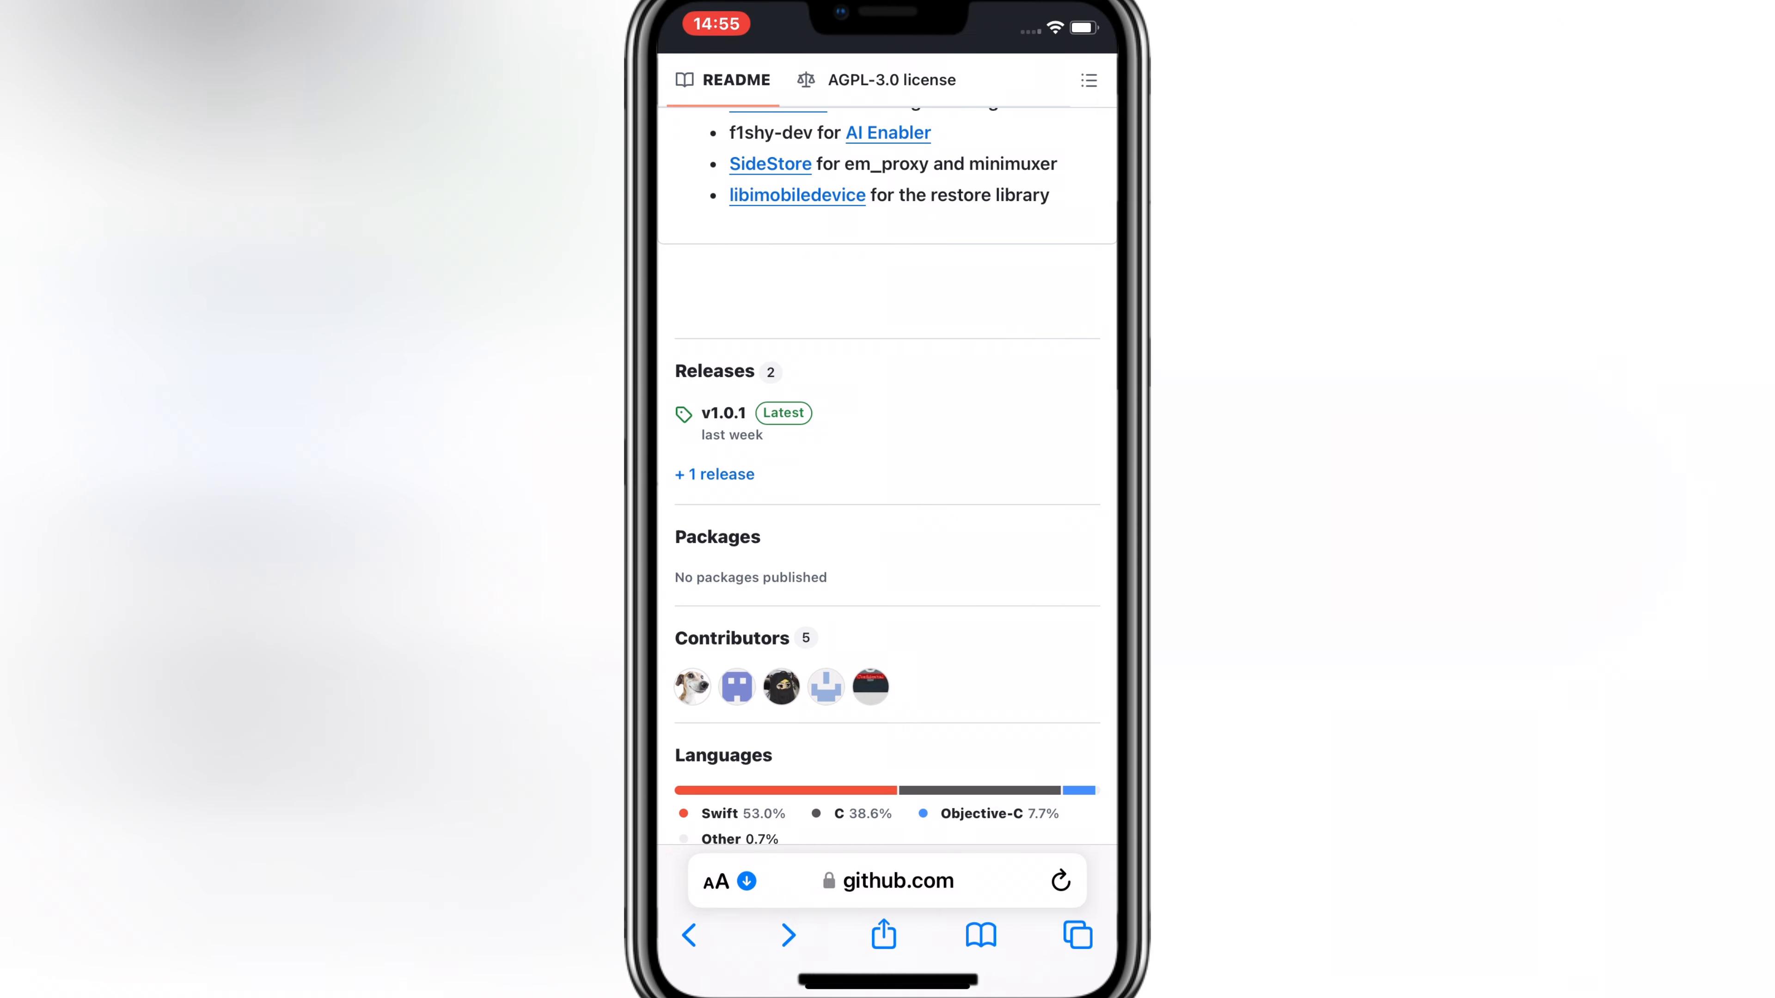
- Follow the SideStore config file link from the README into WireGuard
scroll("up", 3)
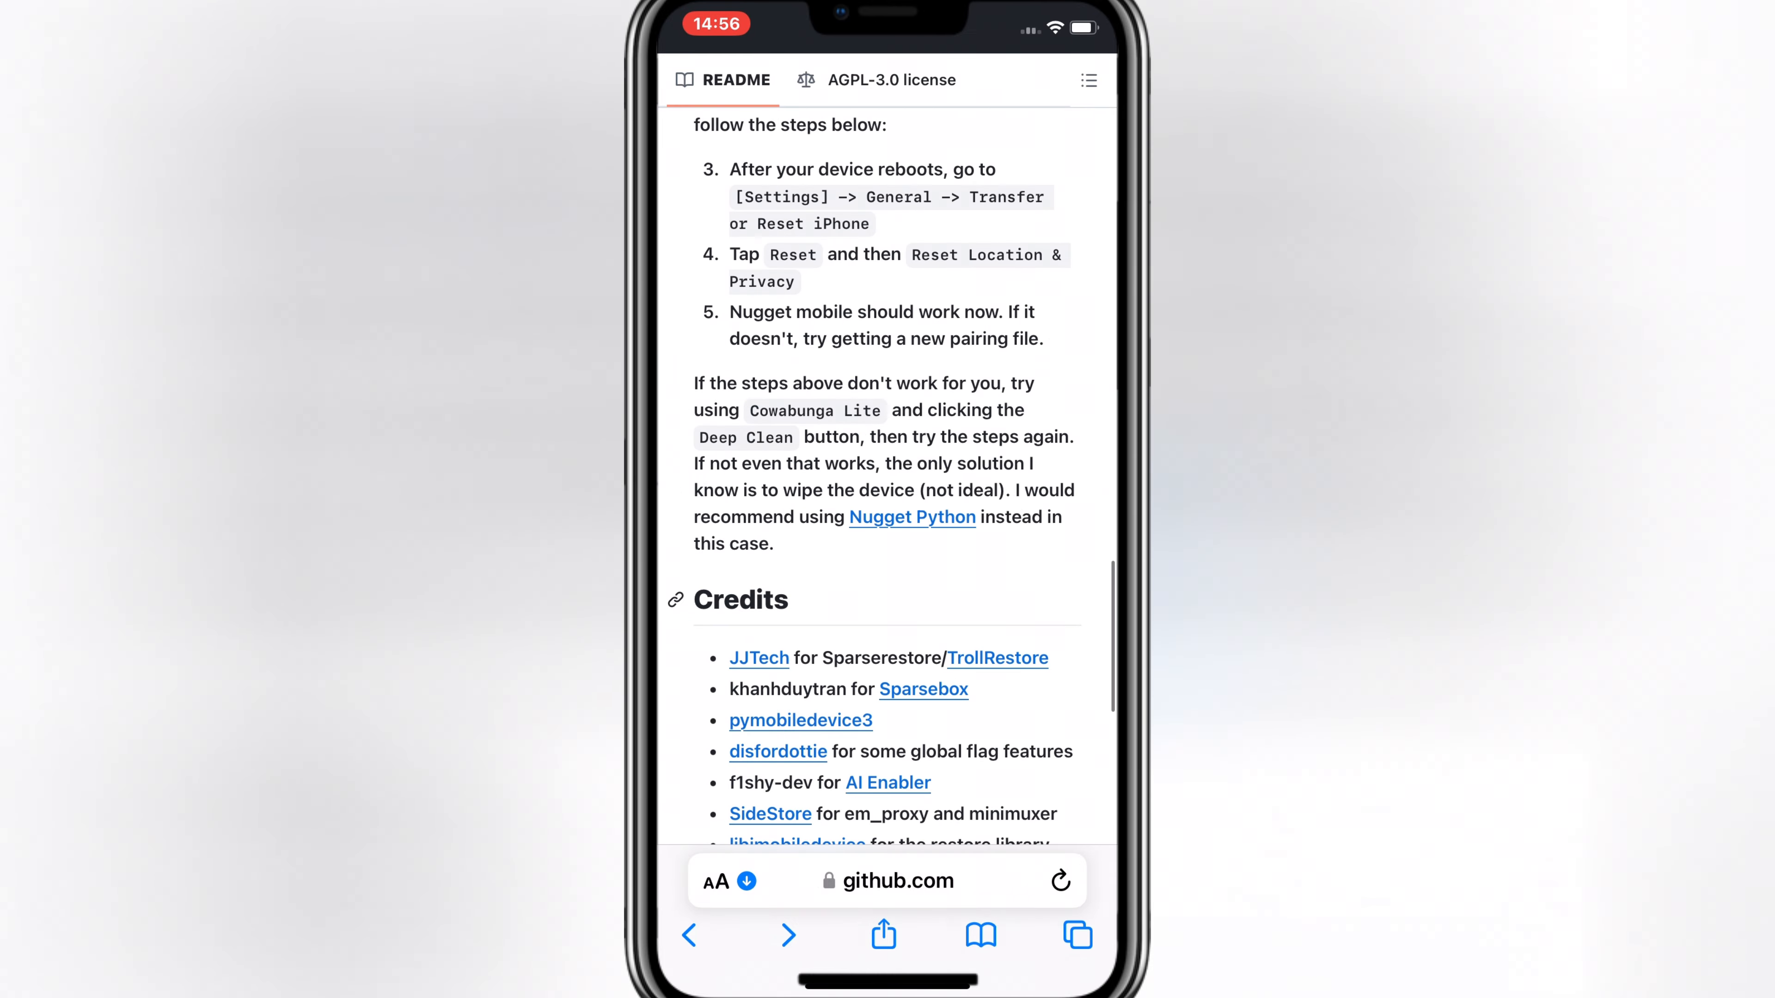
scroll("up", 3)
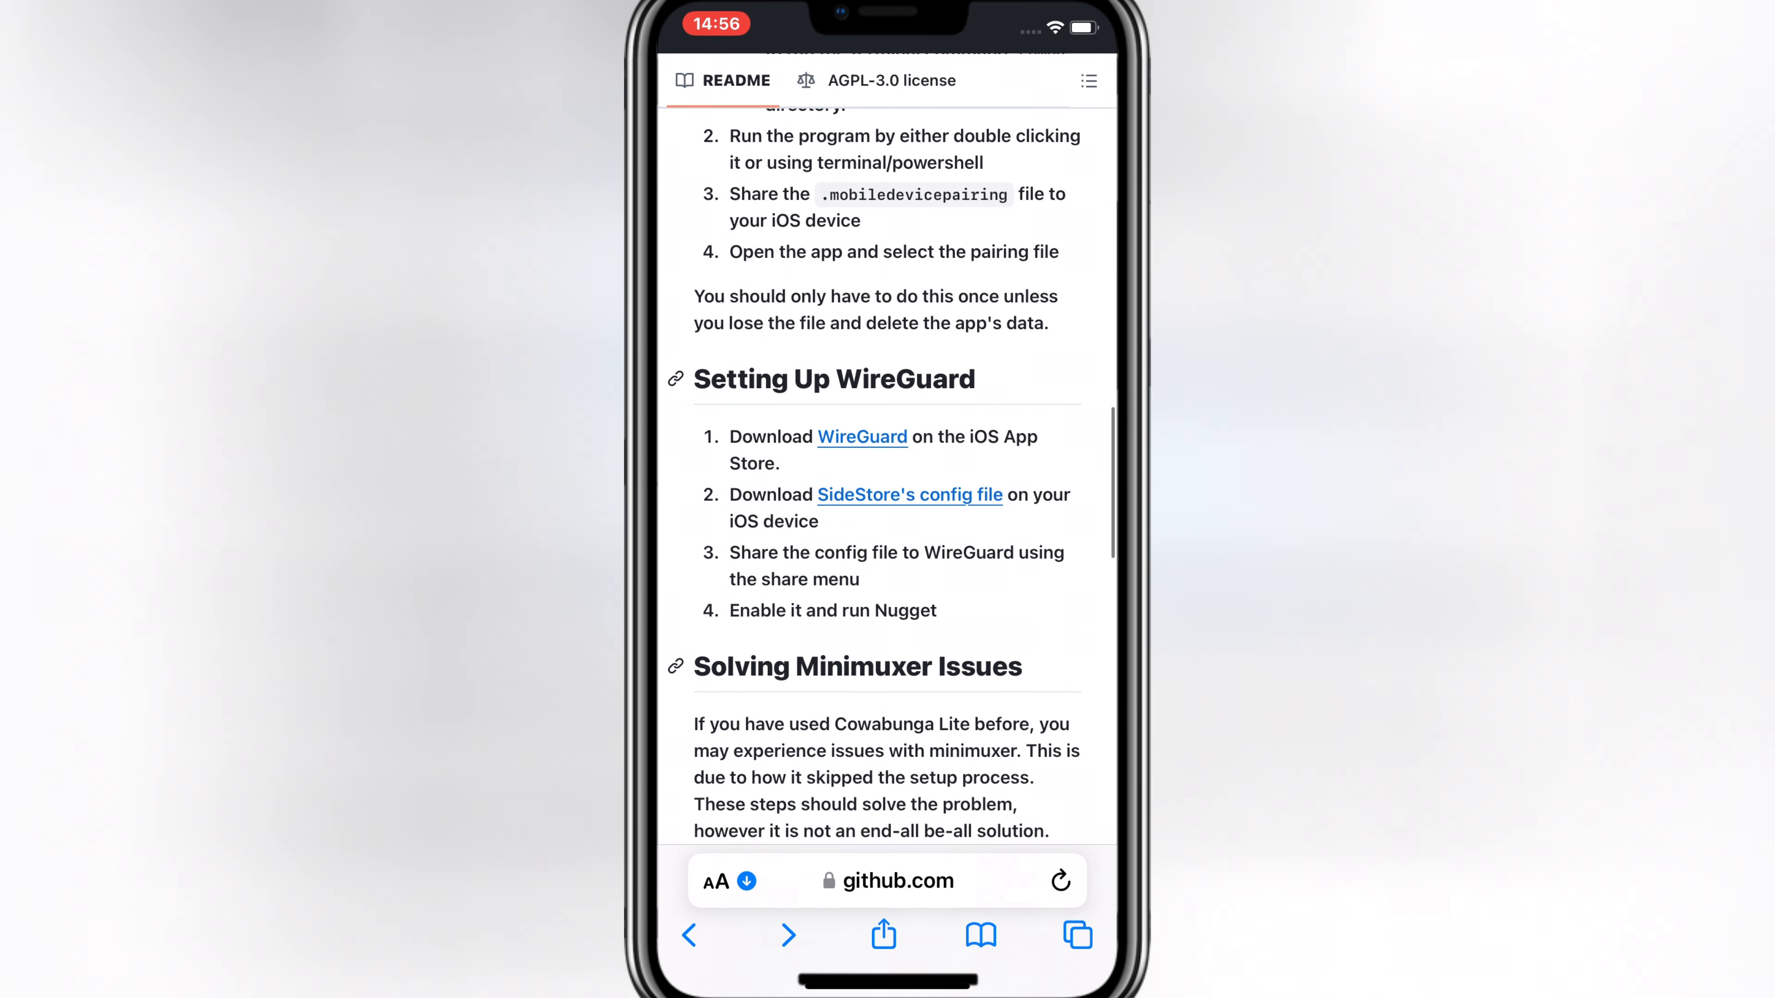
scroll("up", 3)
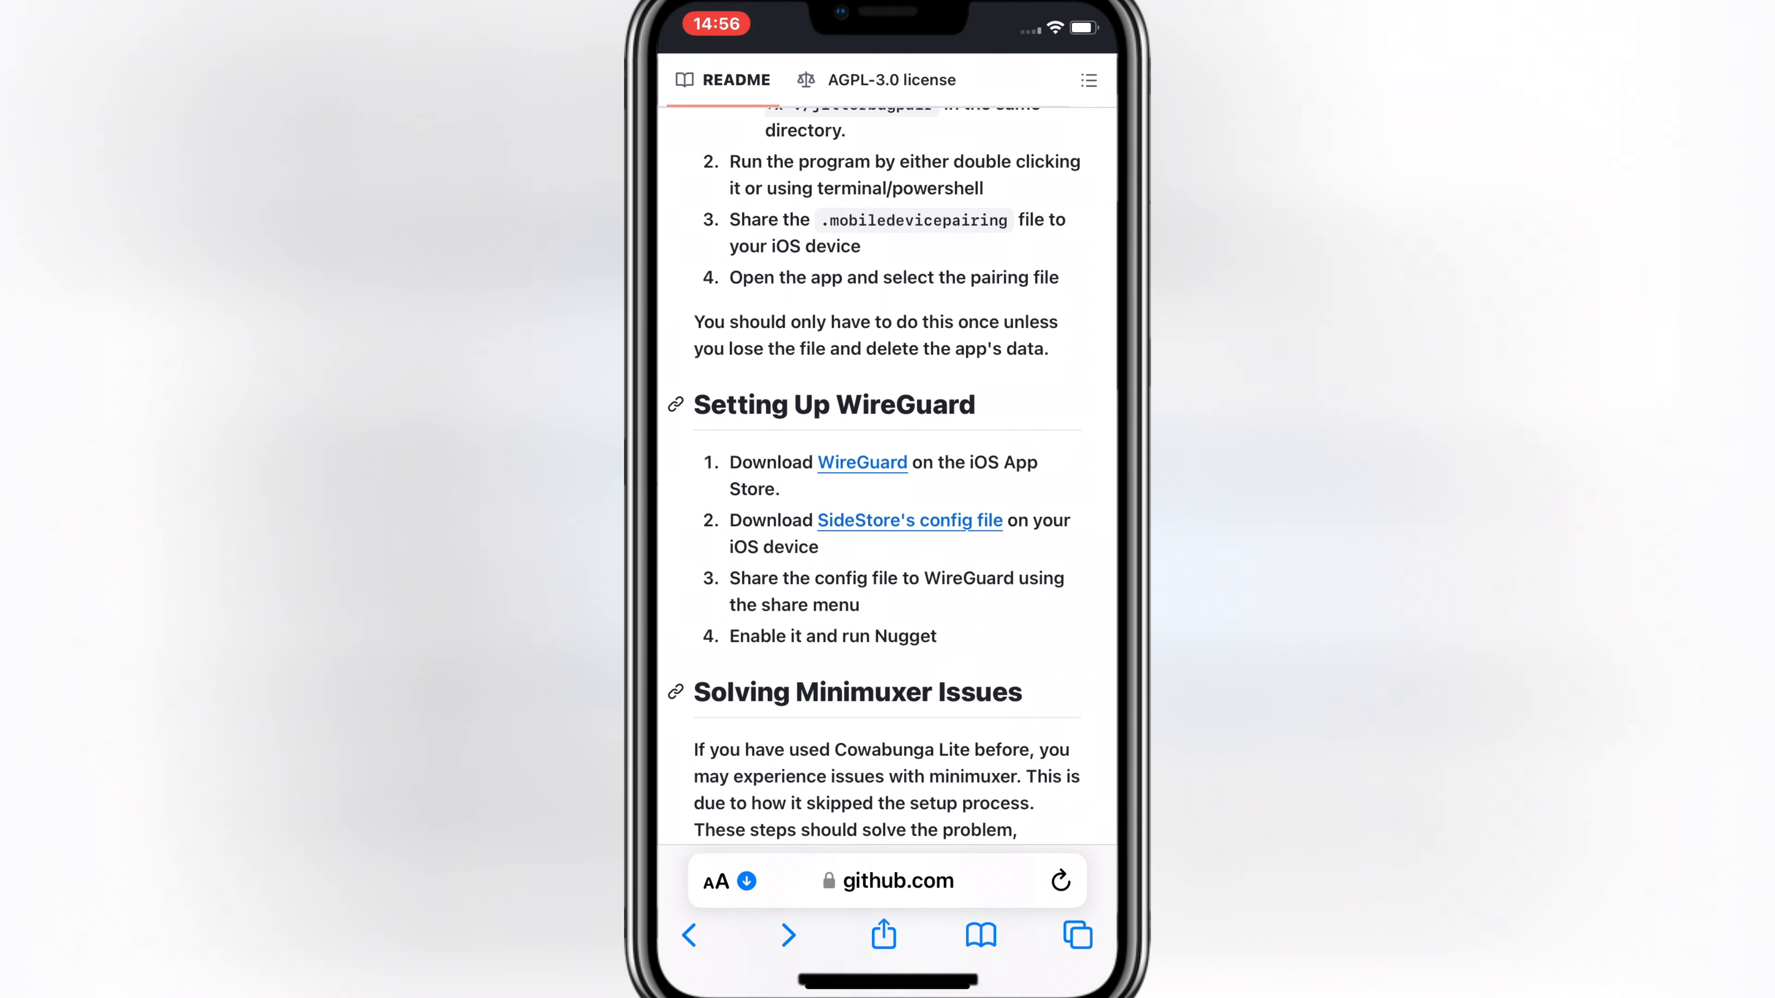
left_click(861, 462)
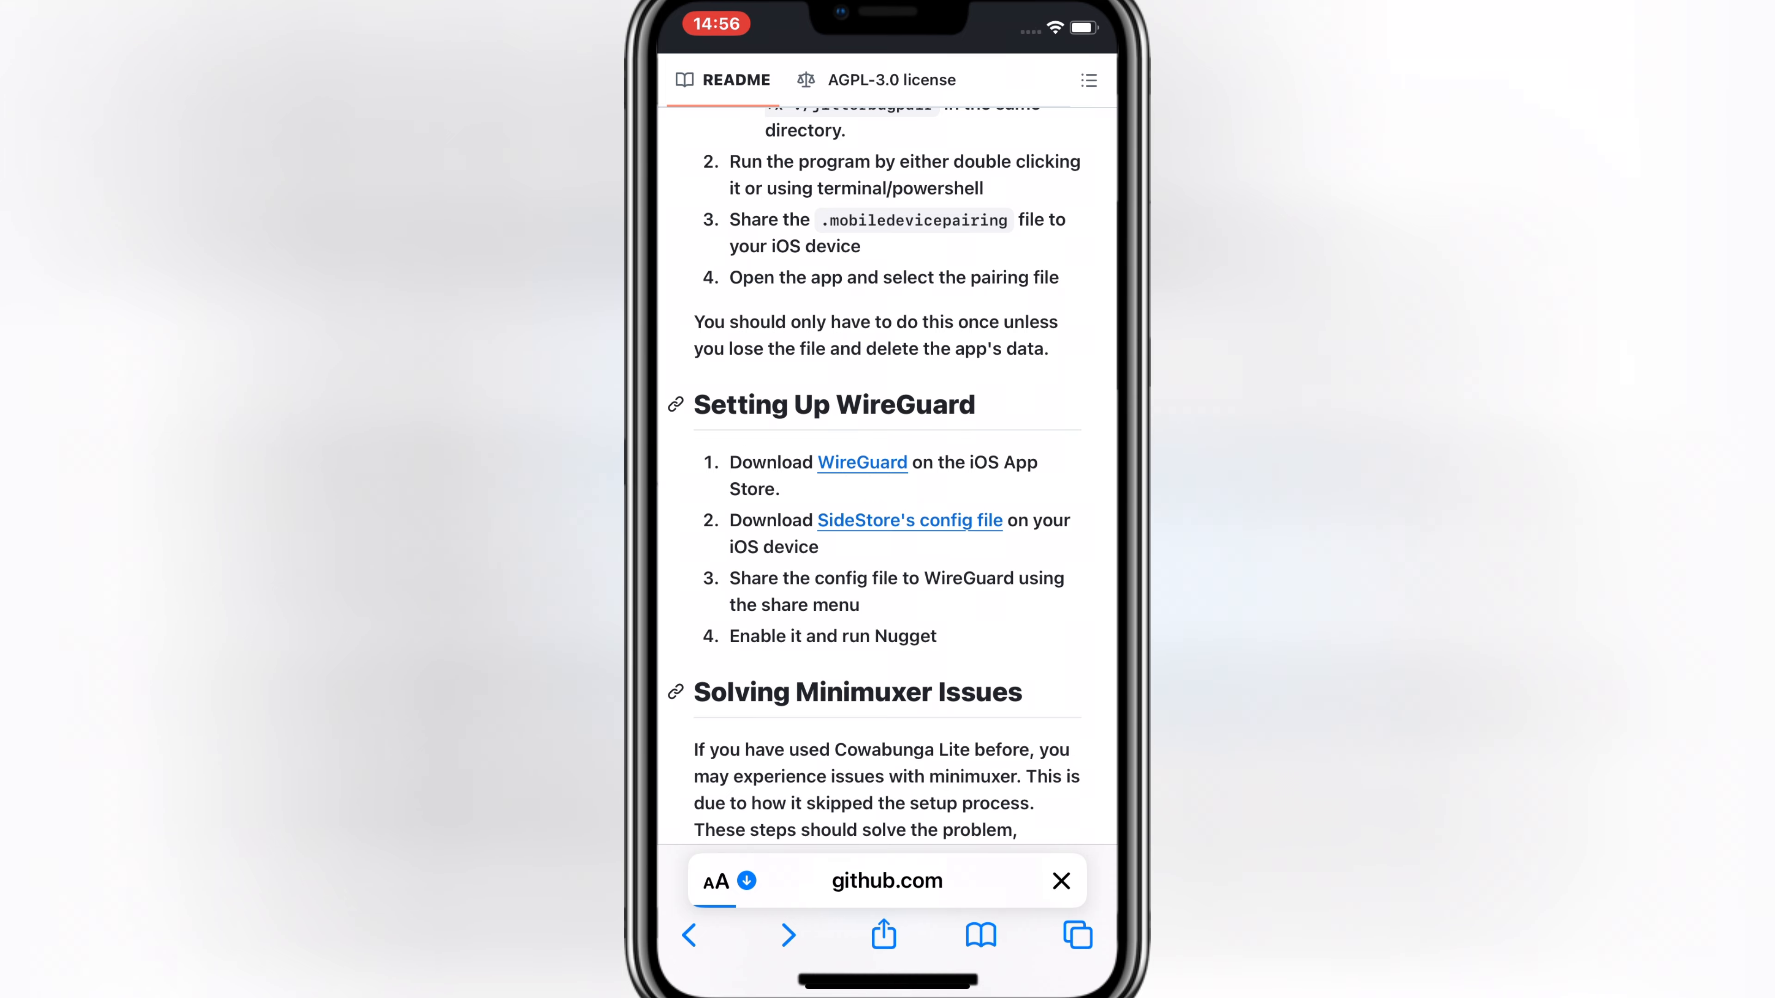
left_click(908, 520)
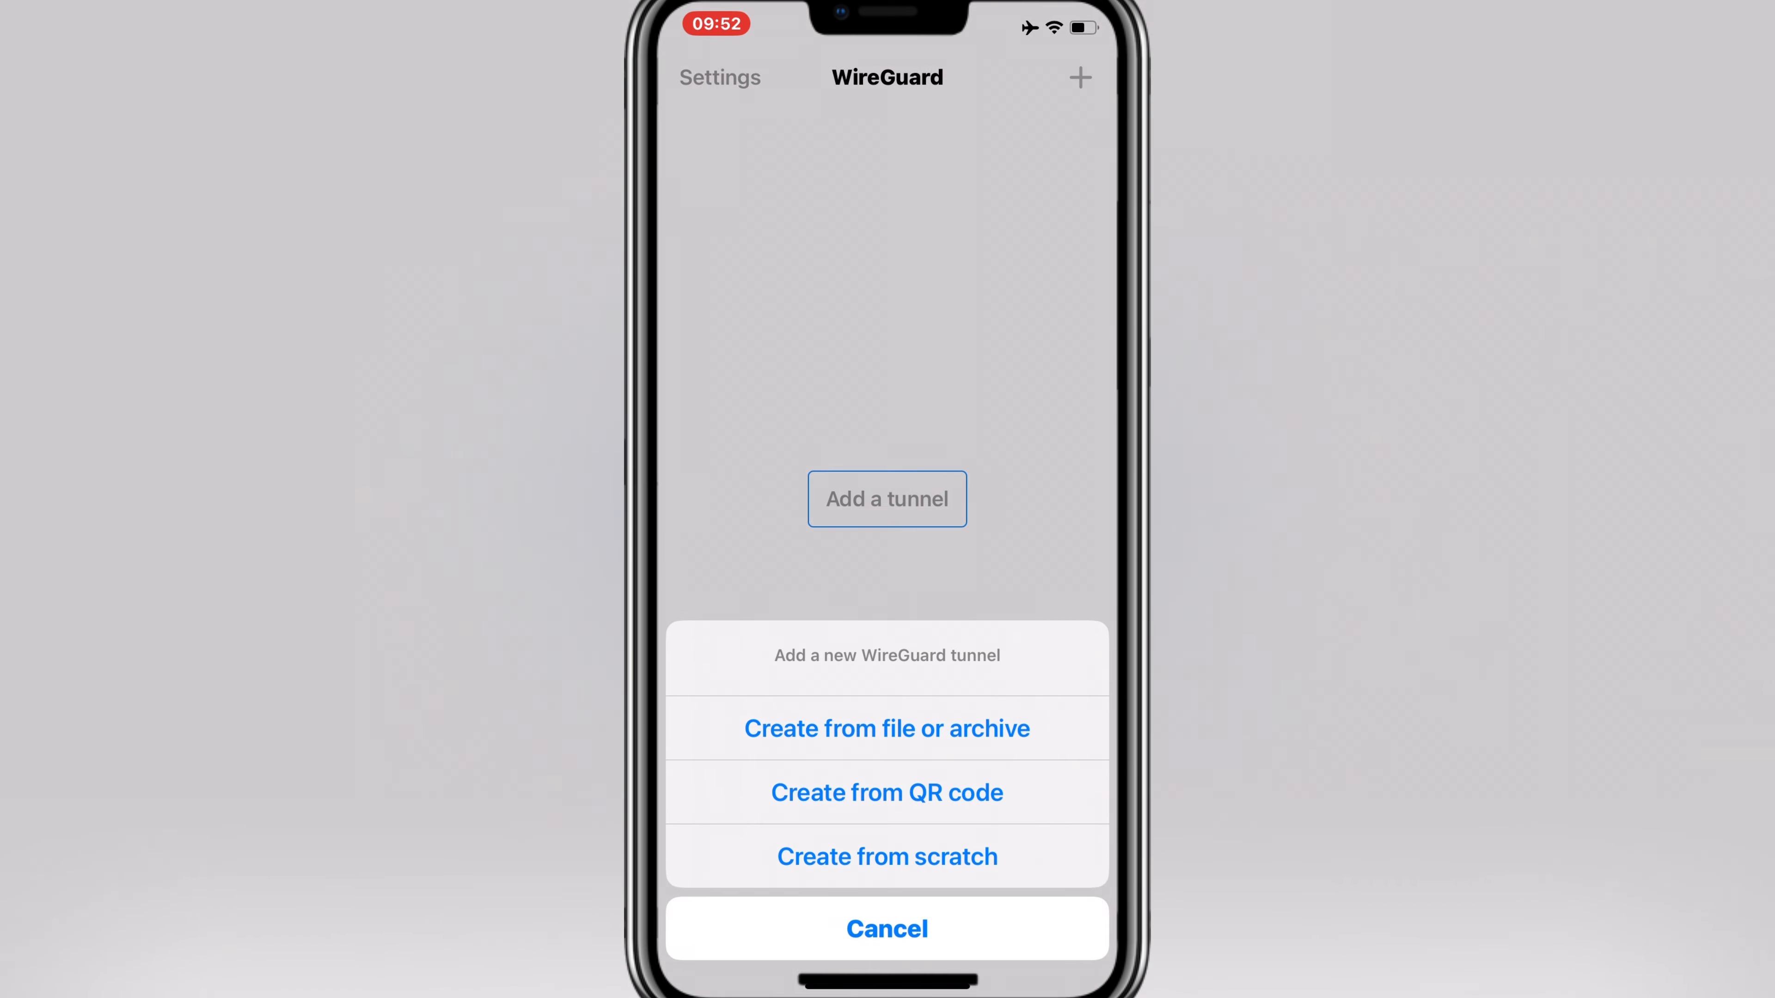
- Create the SideStore tunnel from the config file, allow VPN configurations and switch it on
left_click(887, 727)
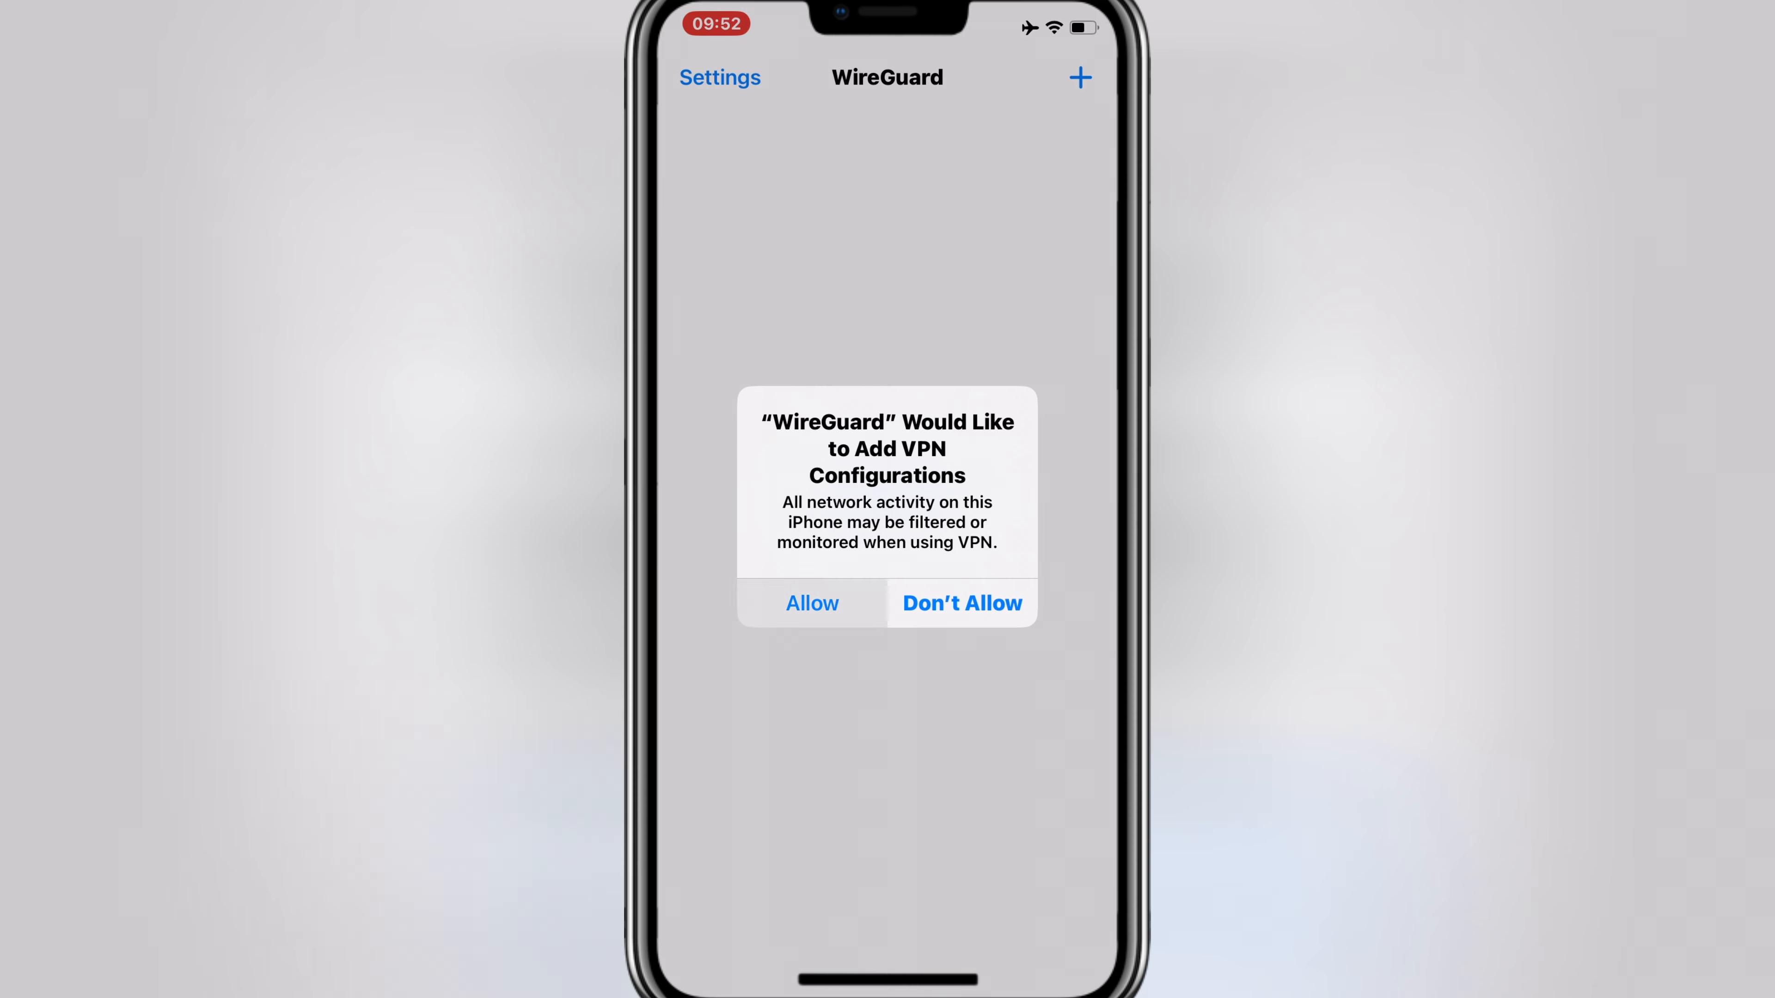
left_click(810, 602)
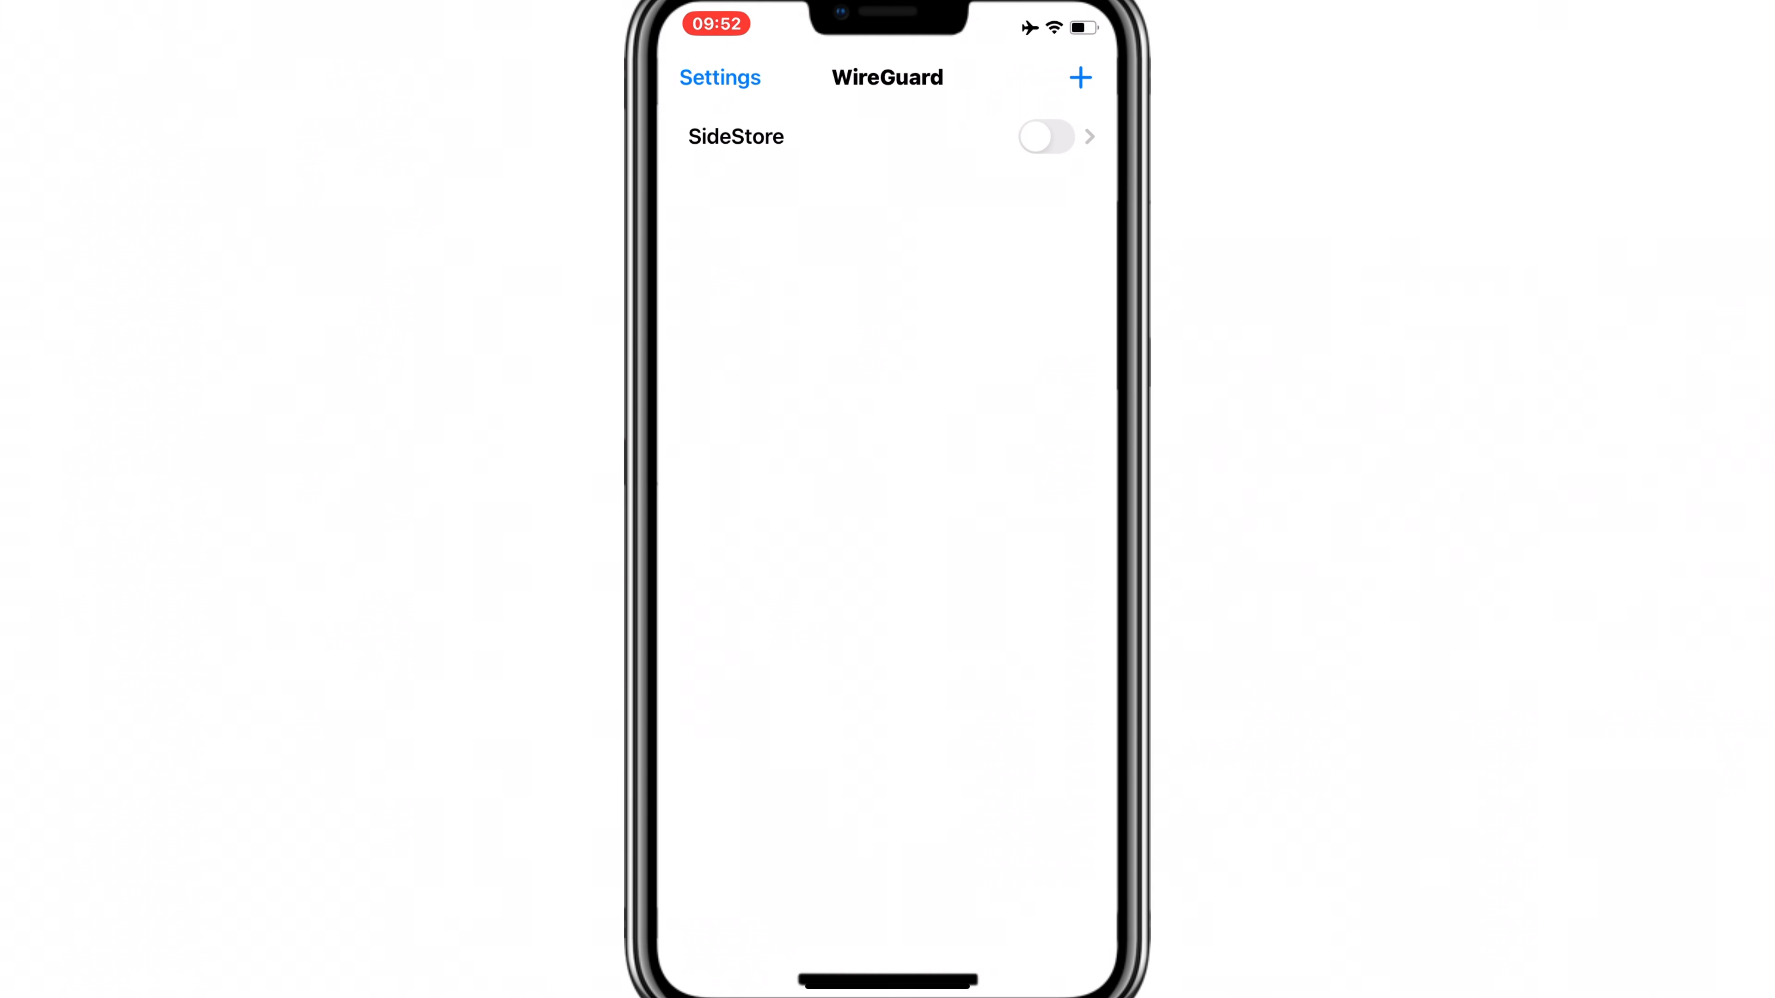
left_click(1044, 136)
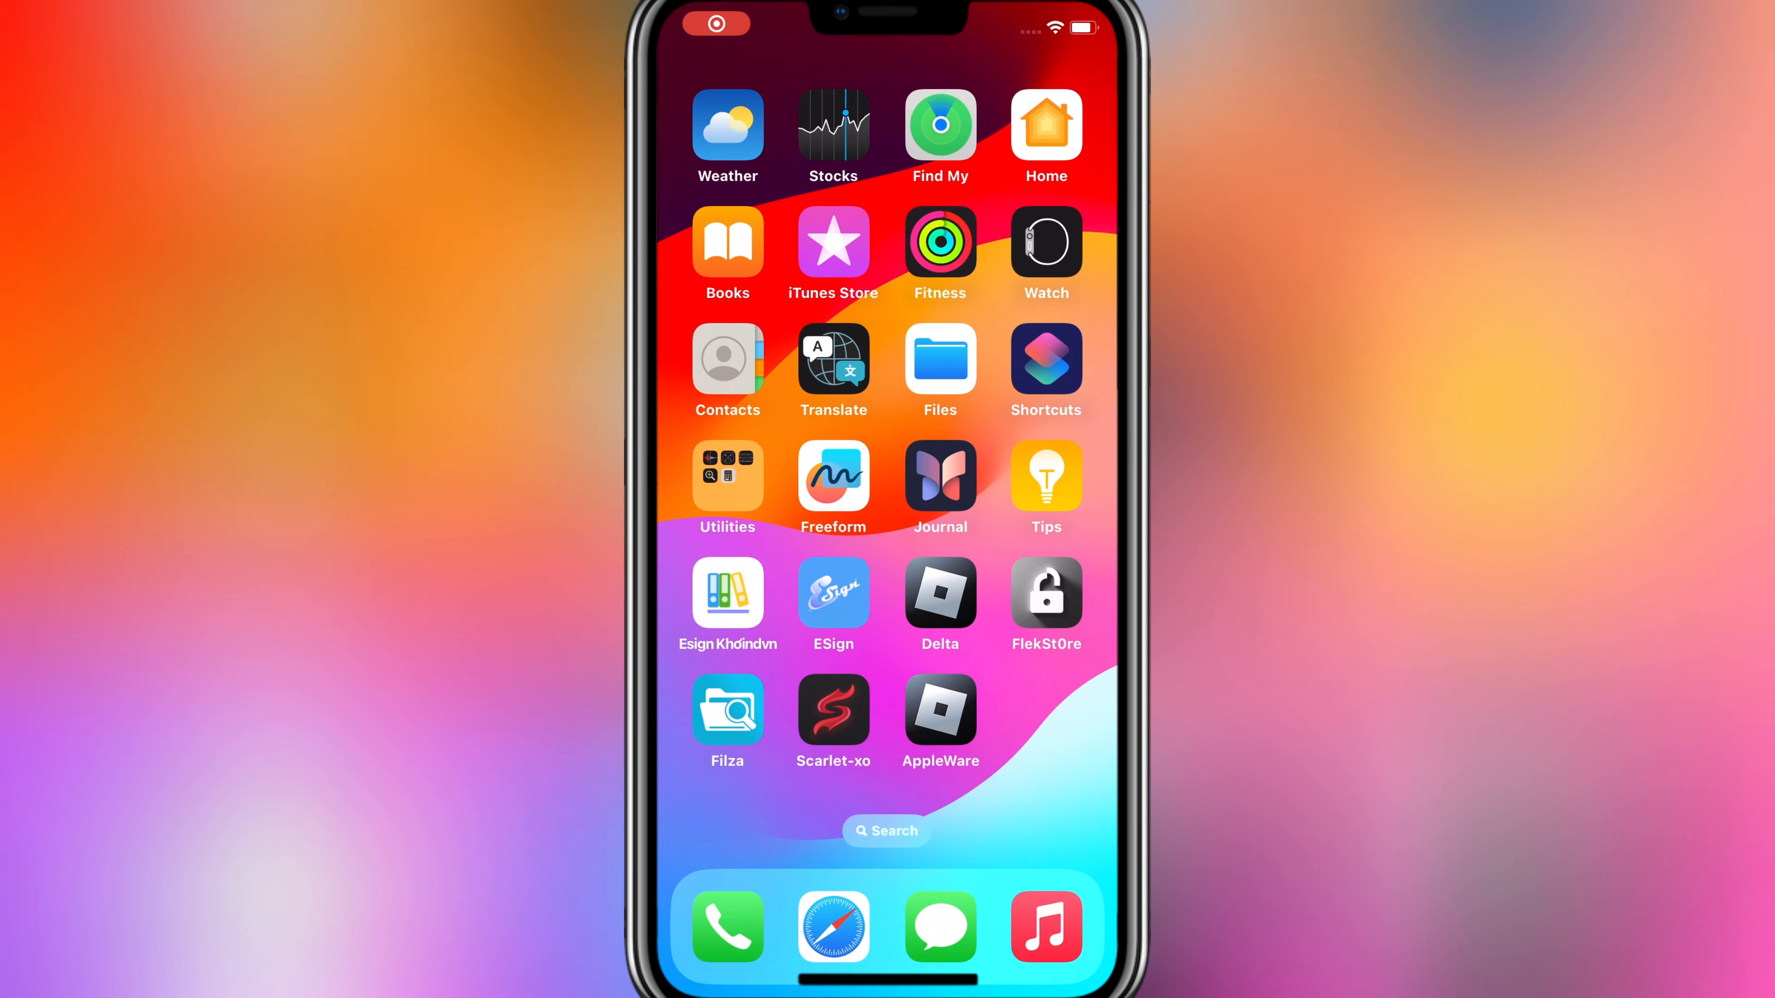
- Import Nugget.ipa into ESign from the Downloads folder on the iPhone
left_click(727, 710)
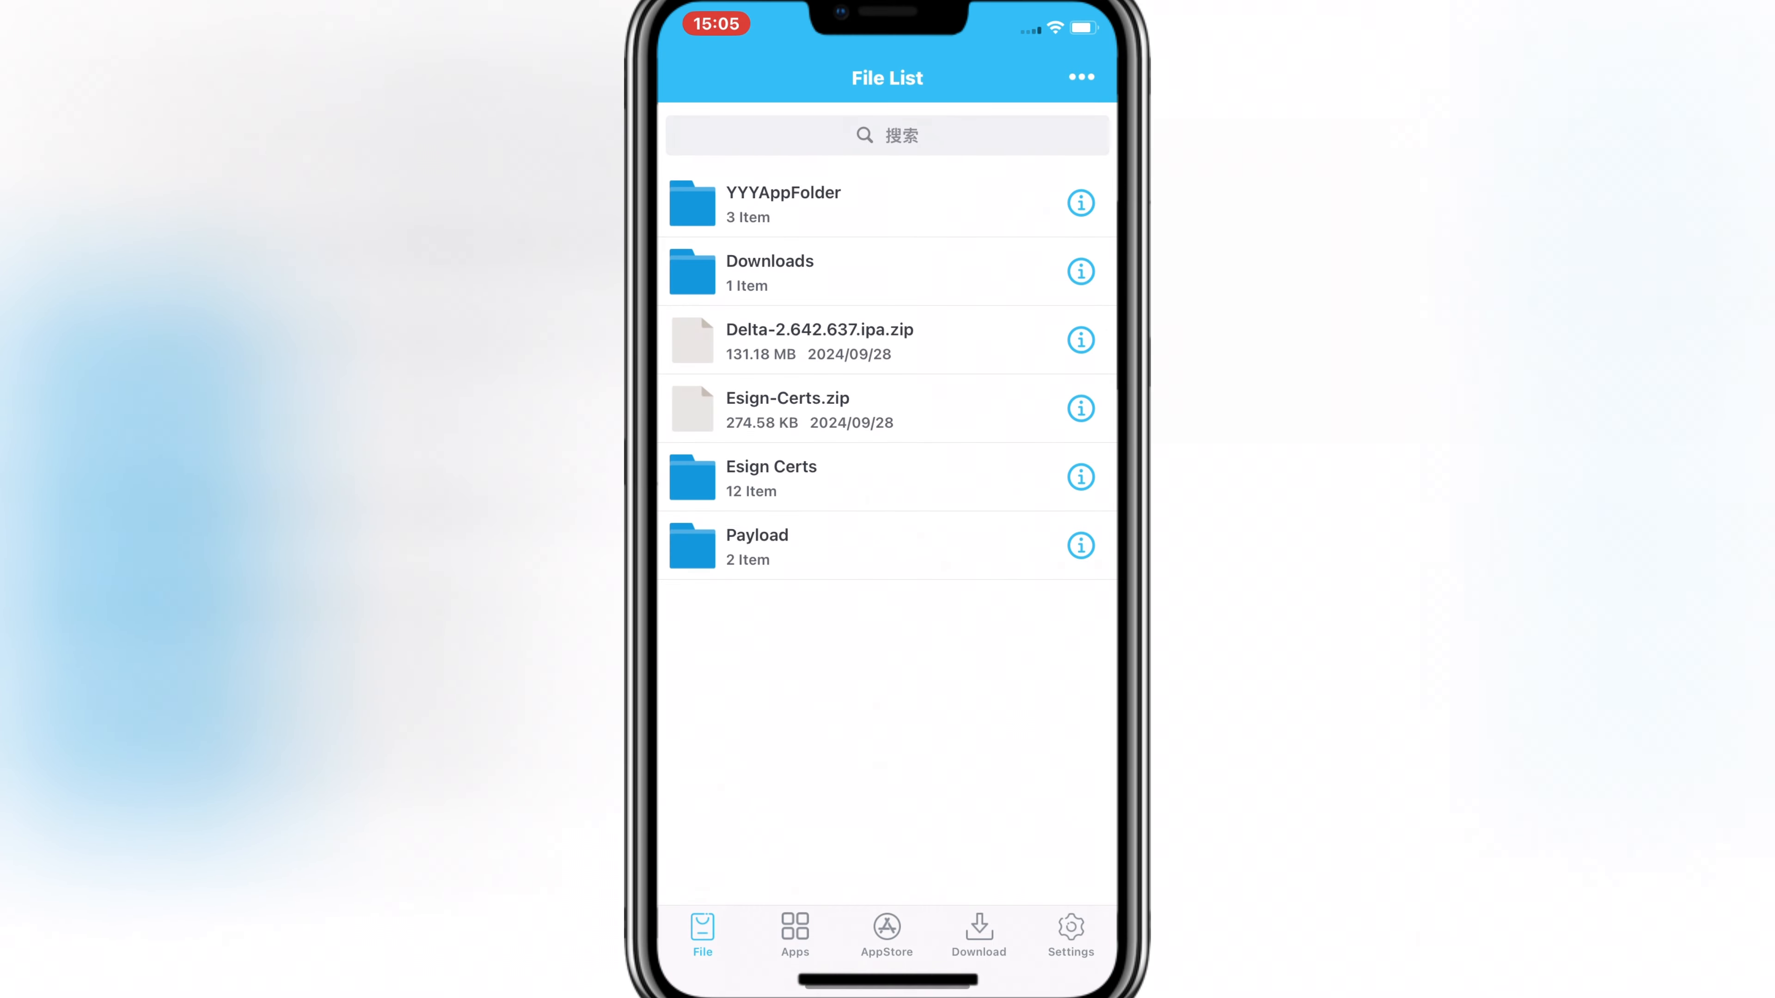
left_click(1080, 77)
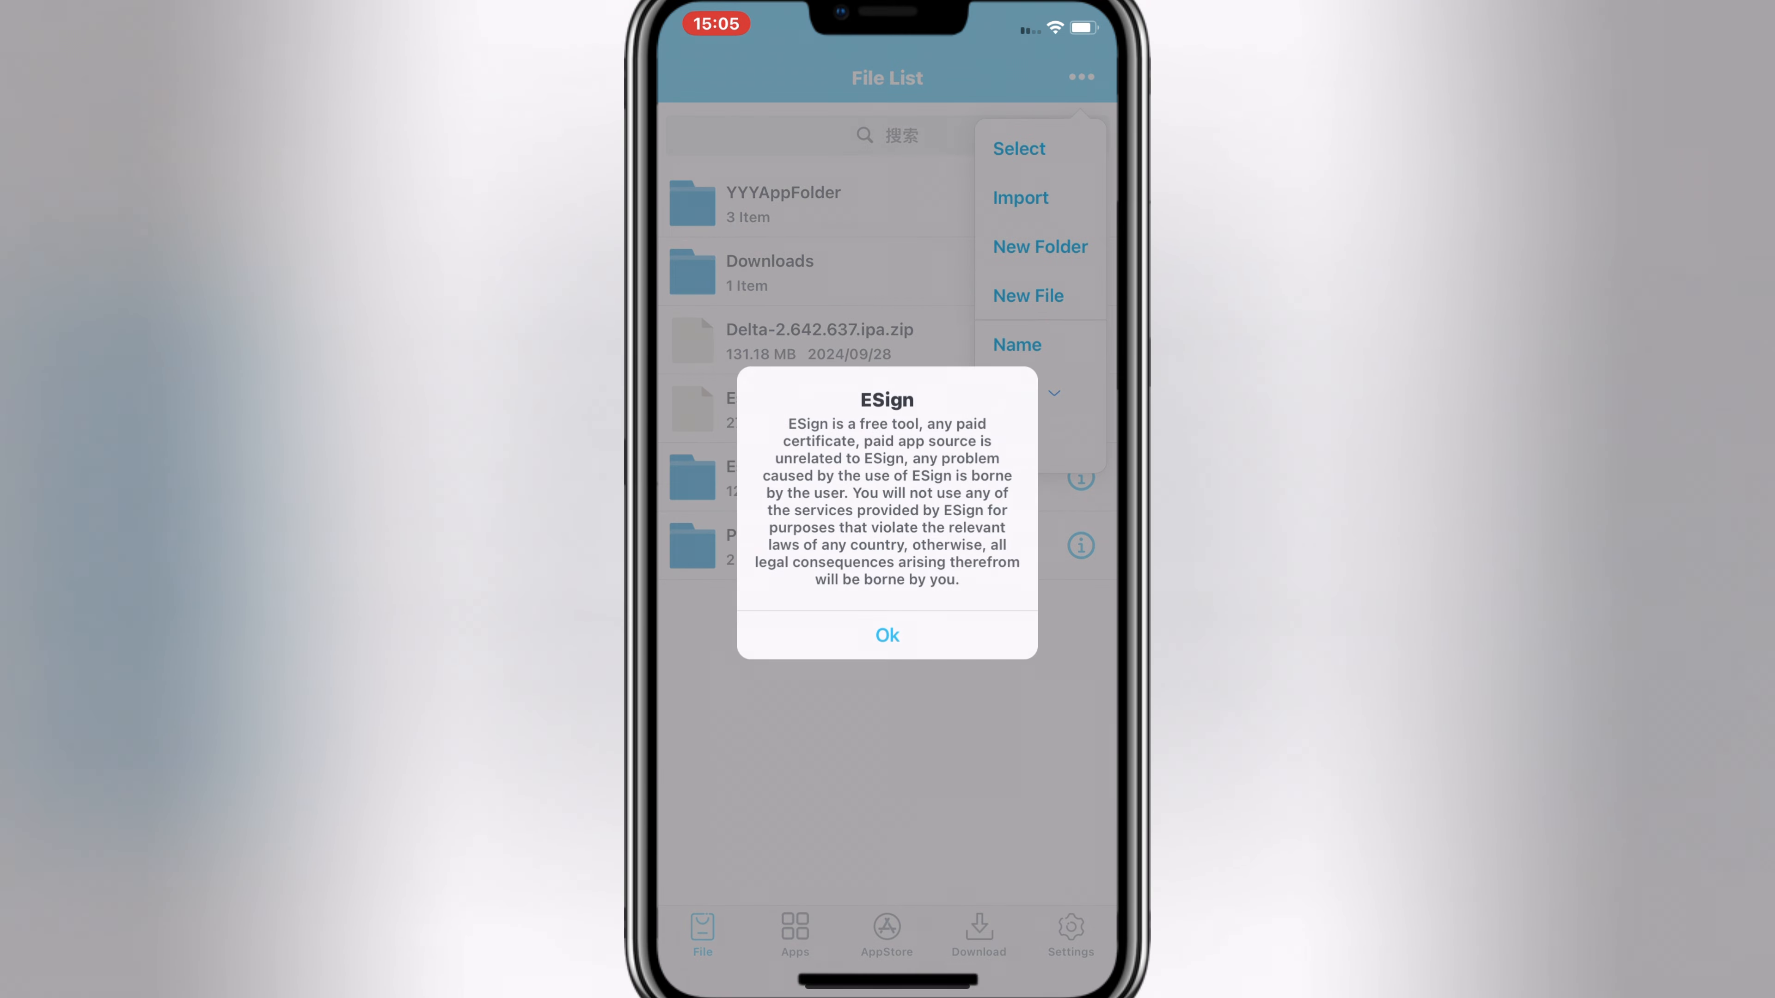
left_click(886, 635)
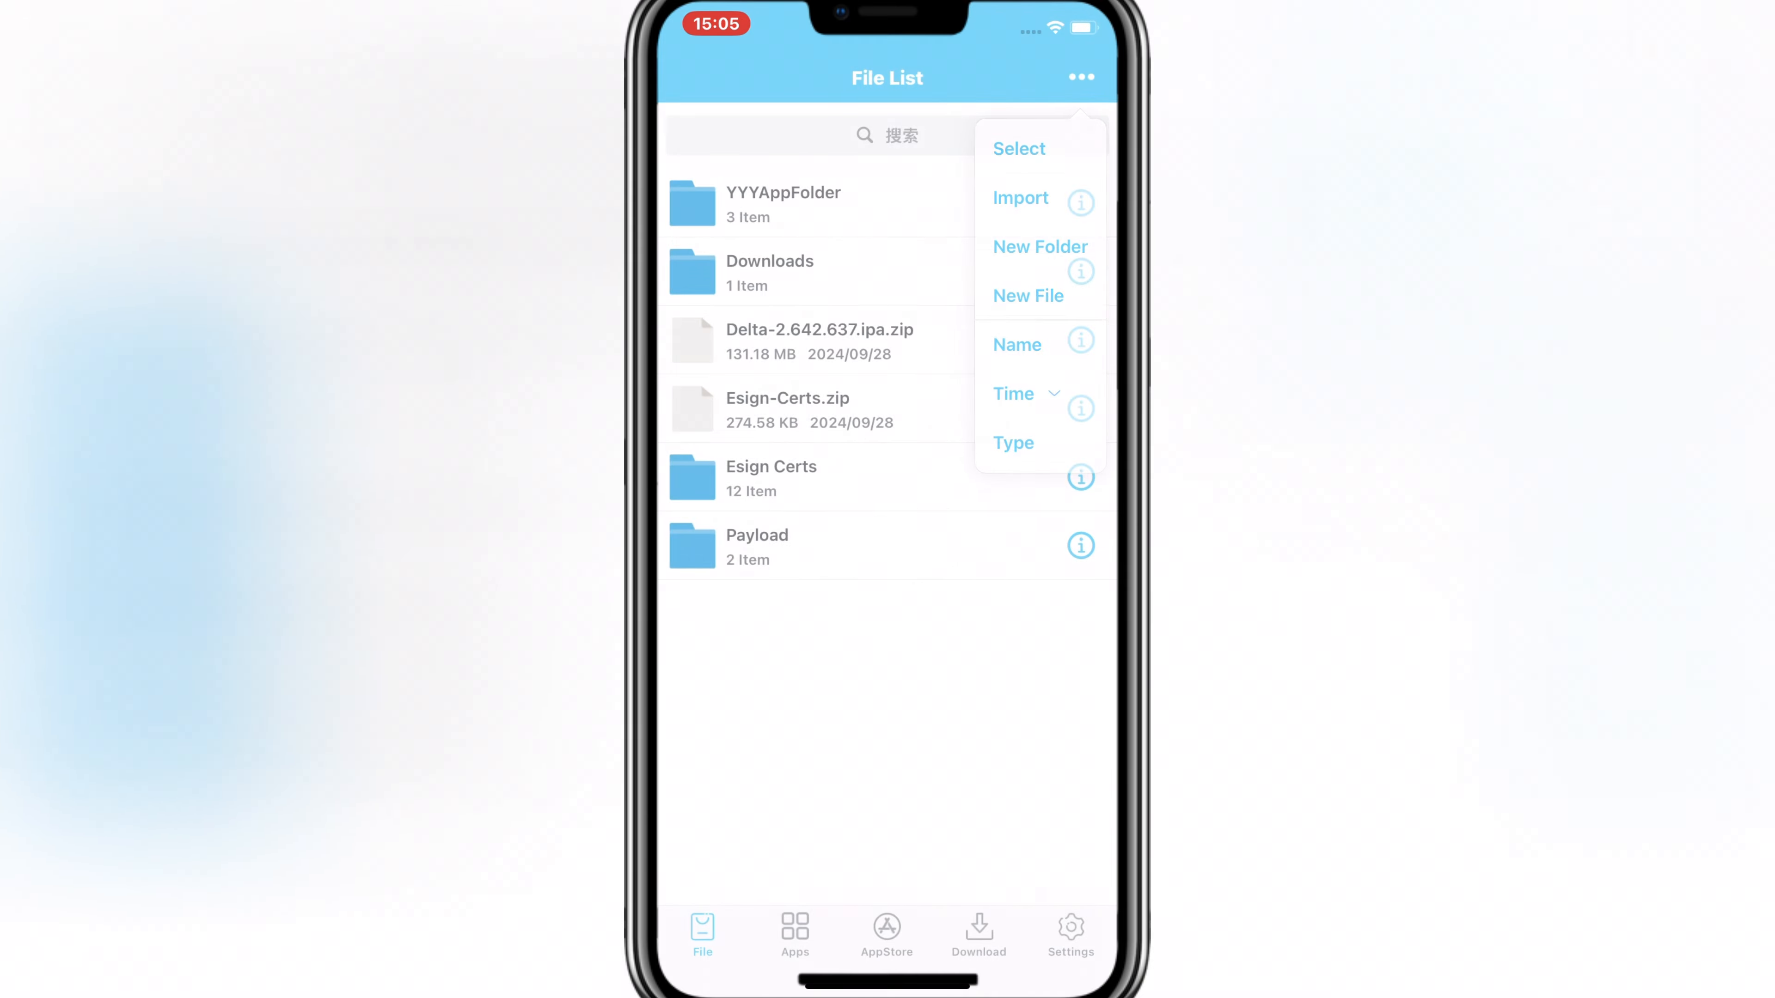
left_click(1020, 197)
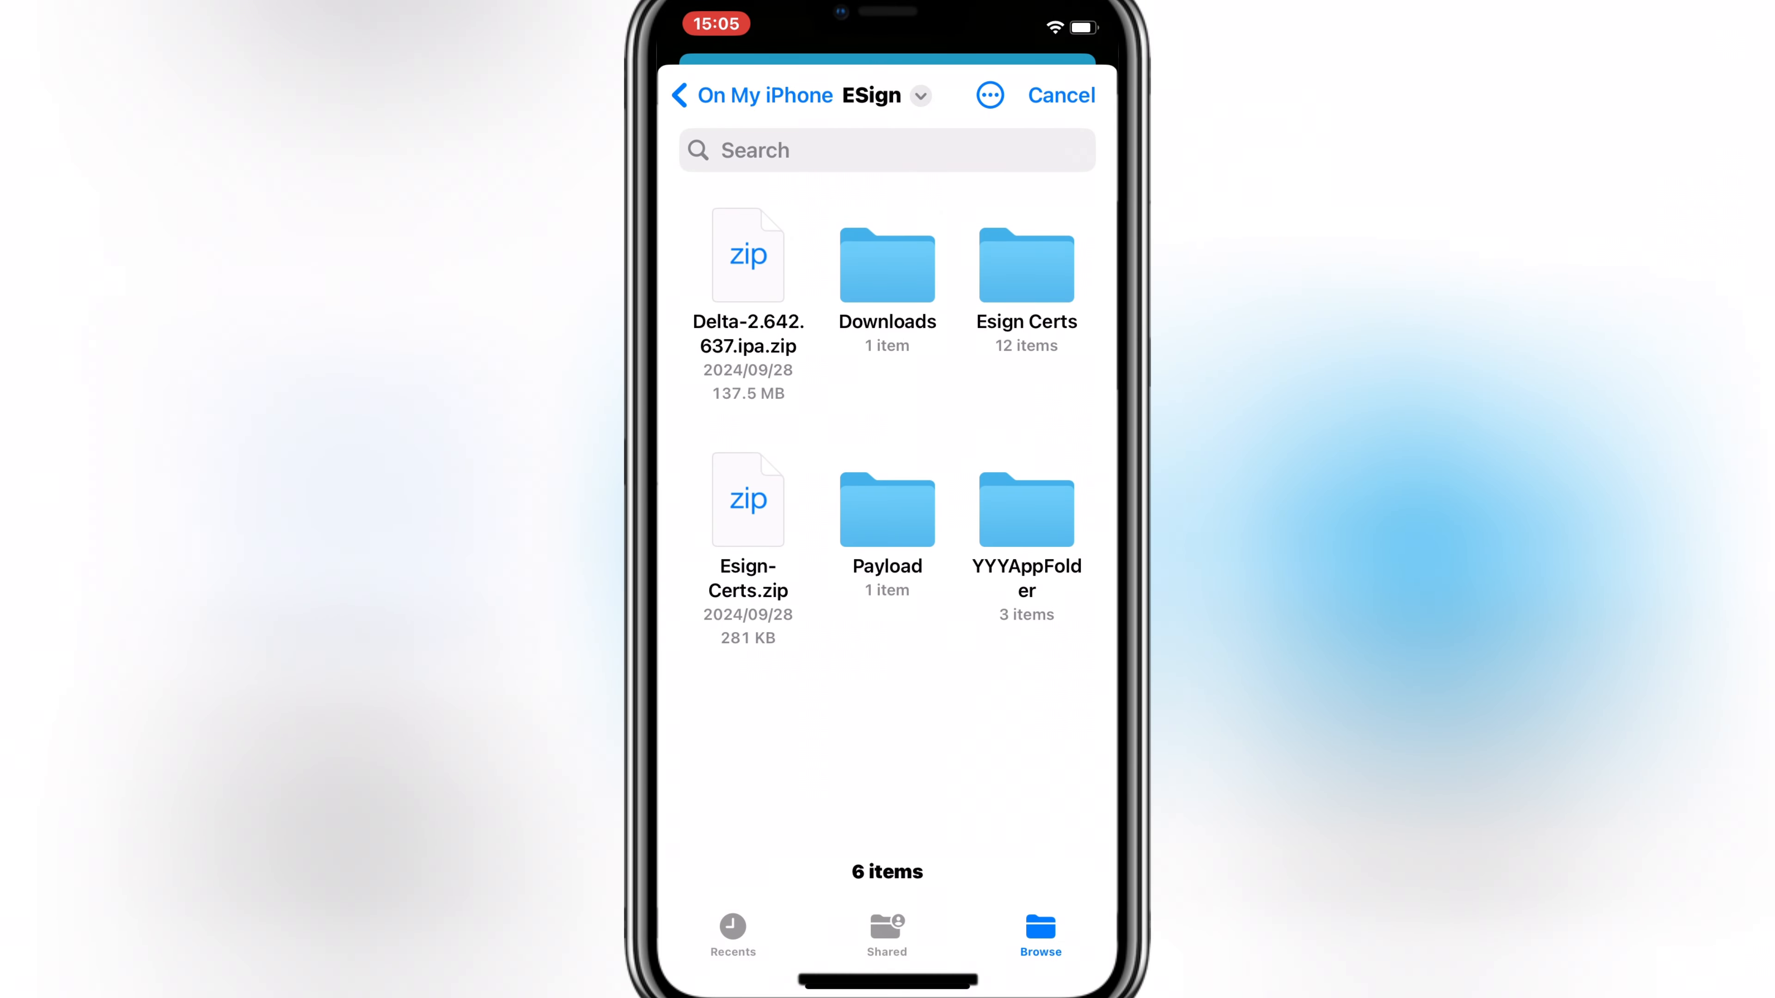
left_click(887, 263)
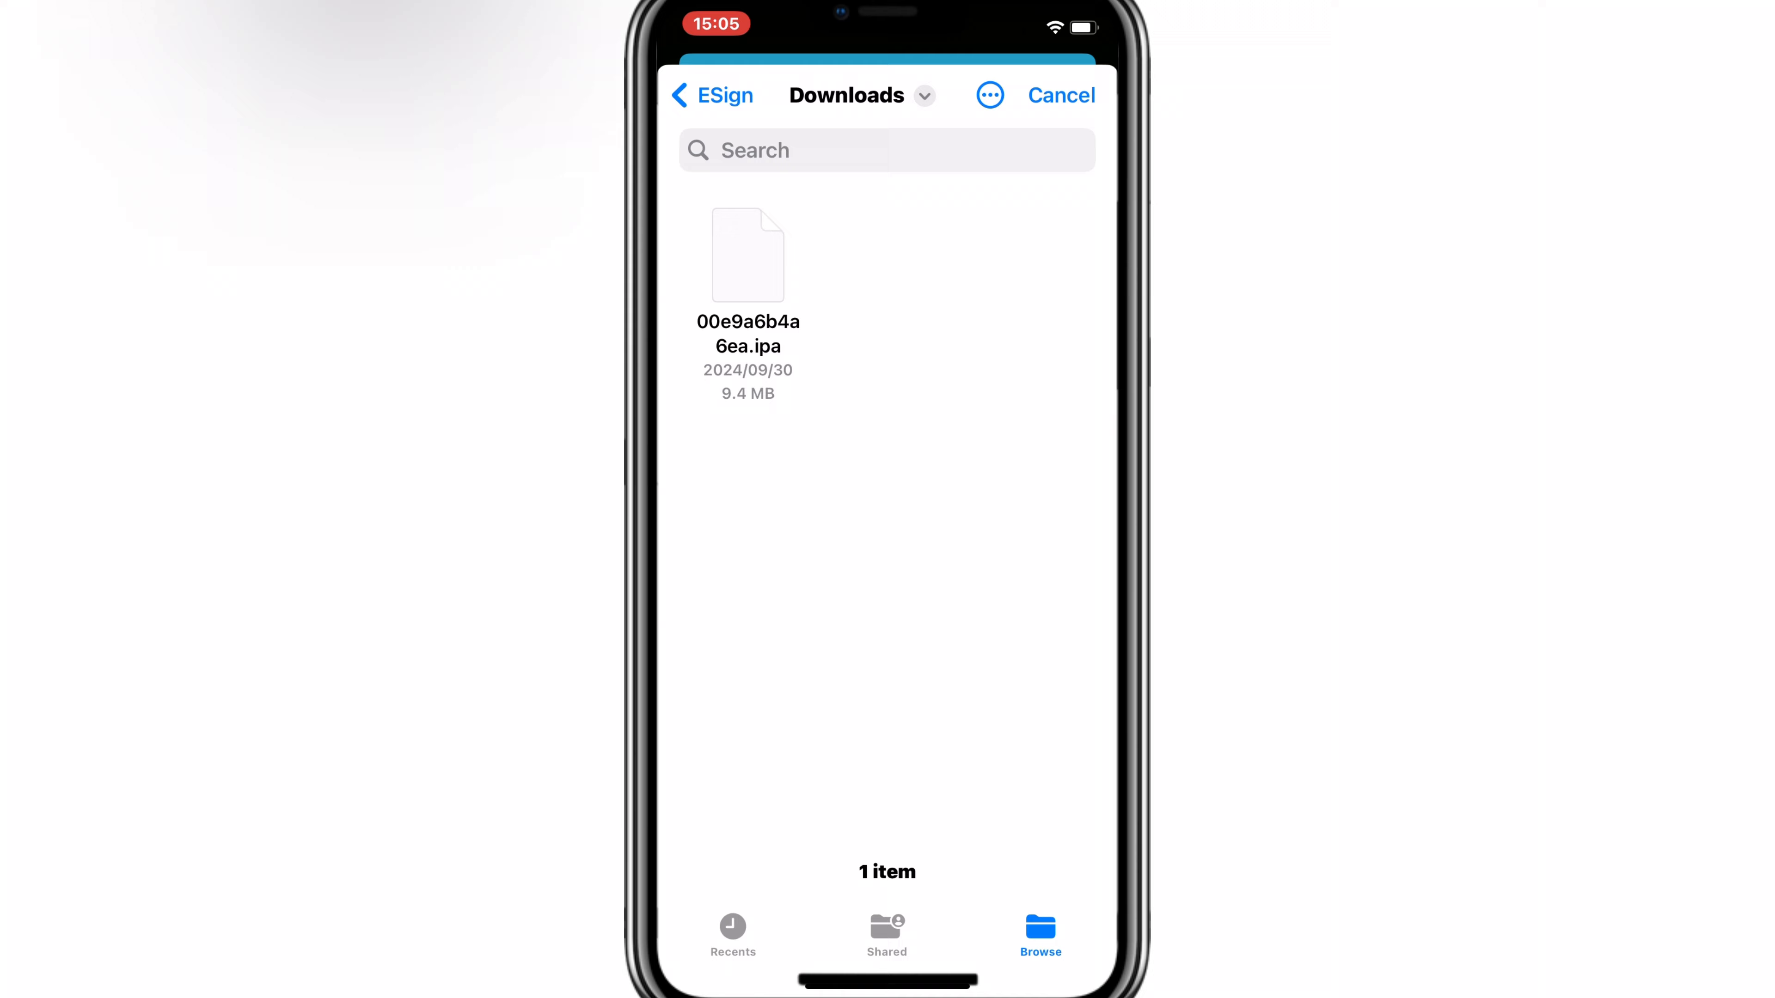
left_click(711, 95)
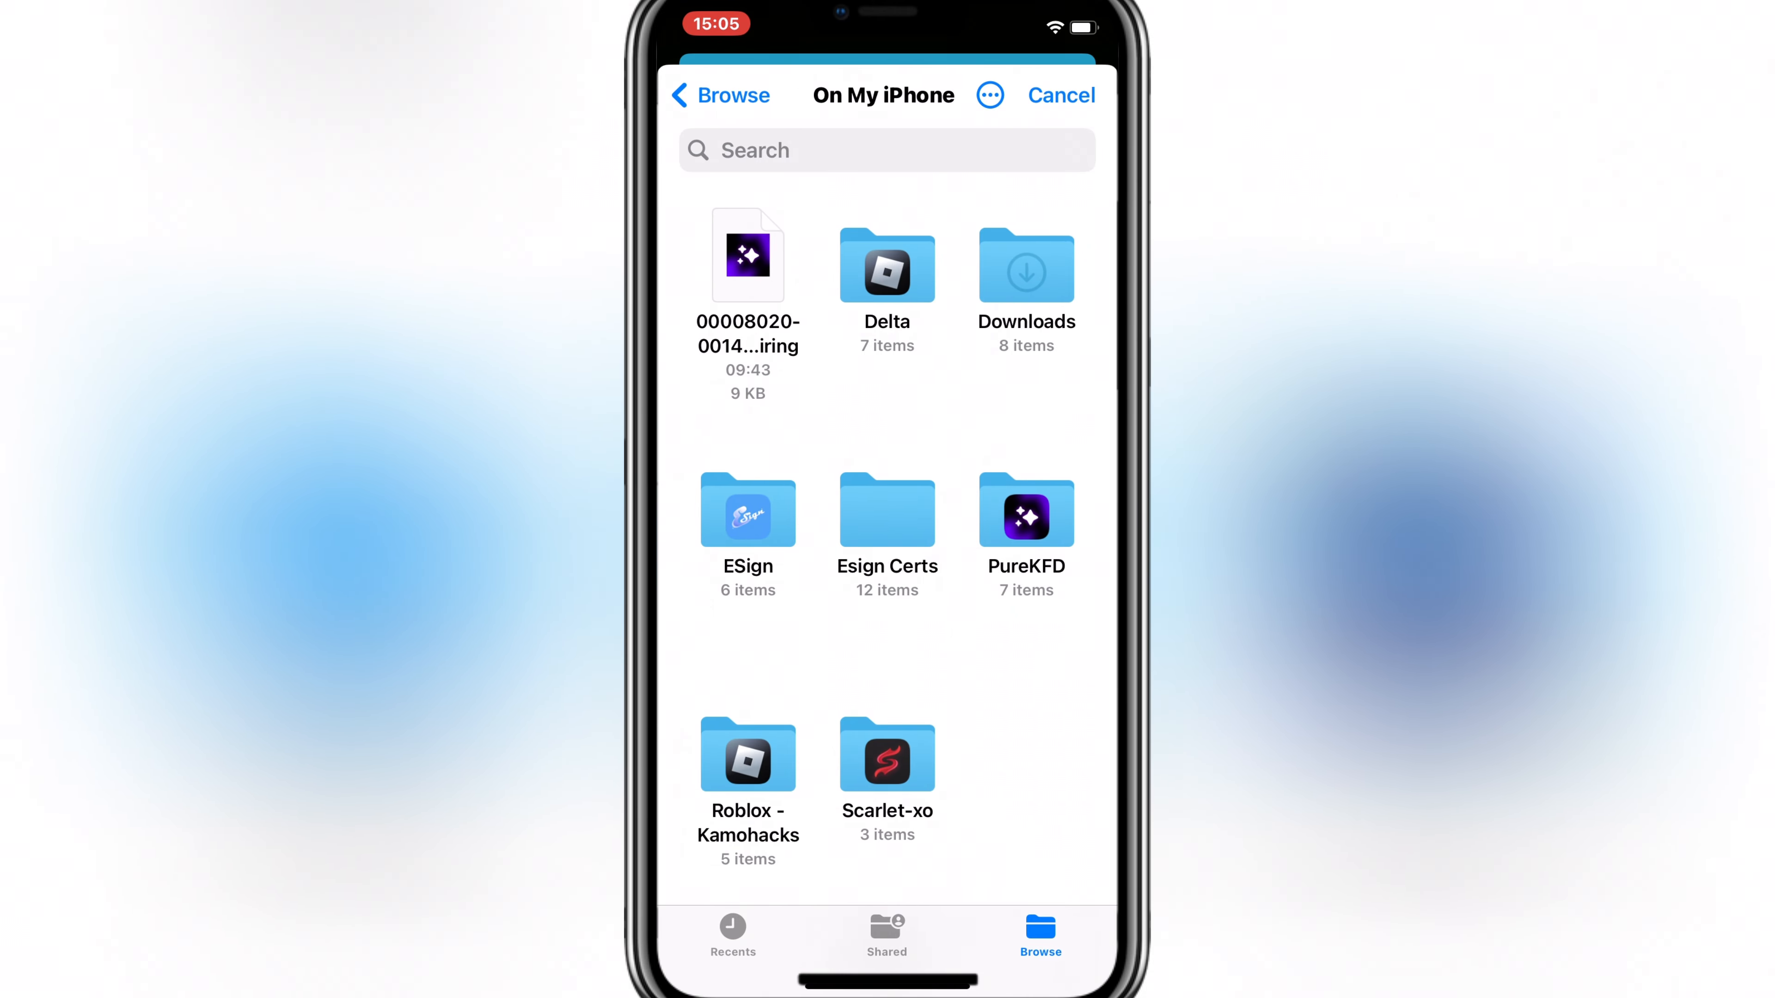
left_click(1024, 266)
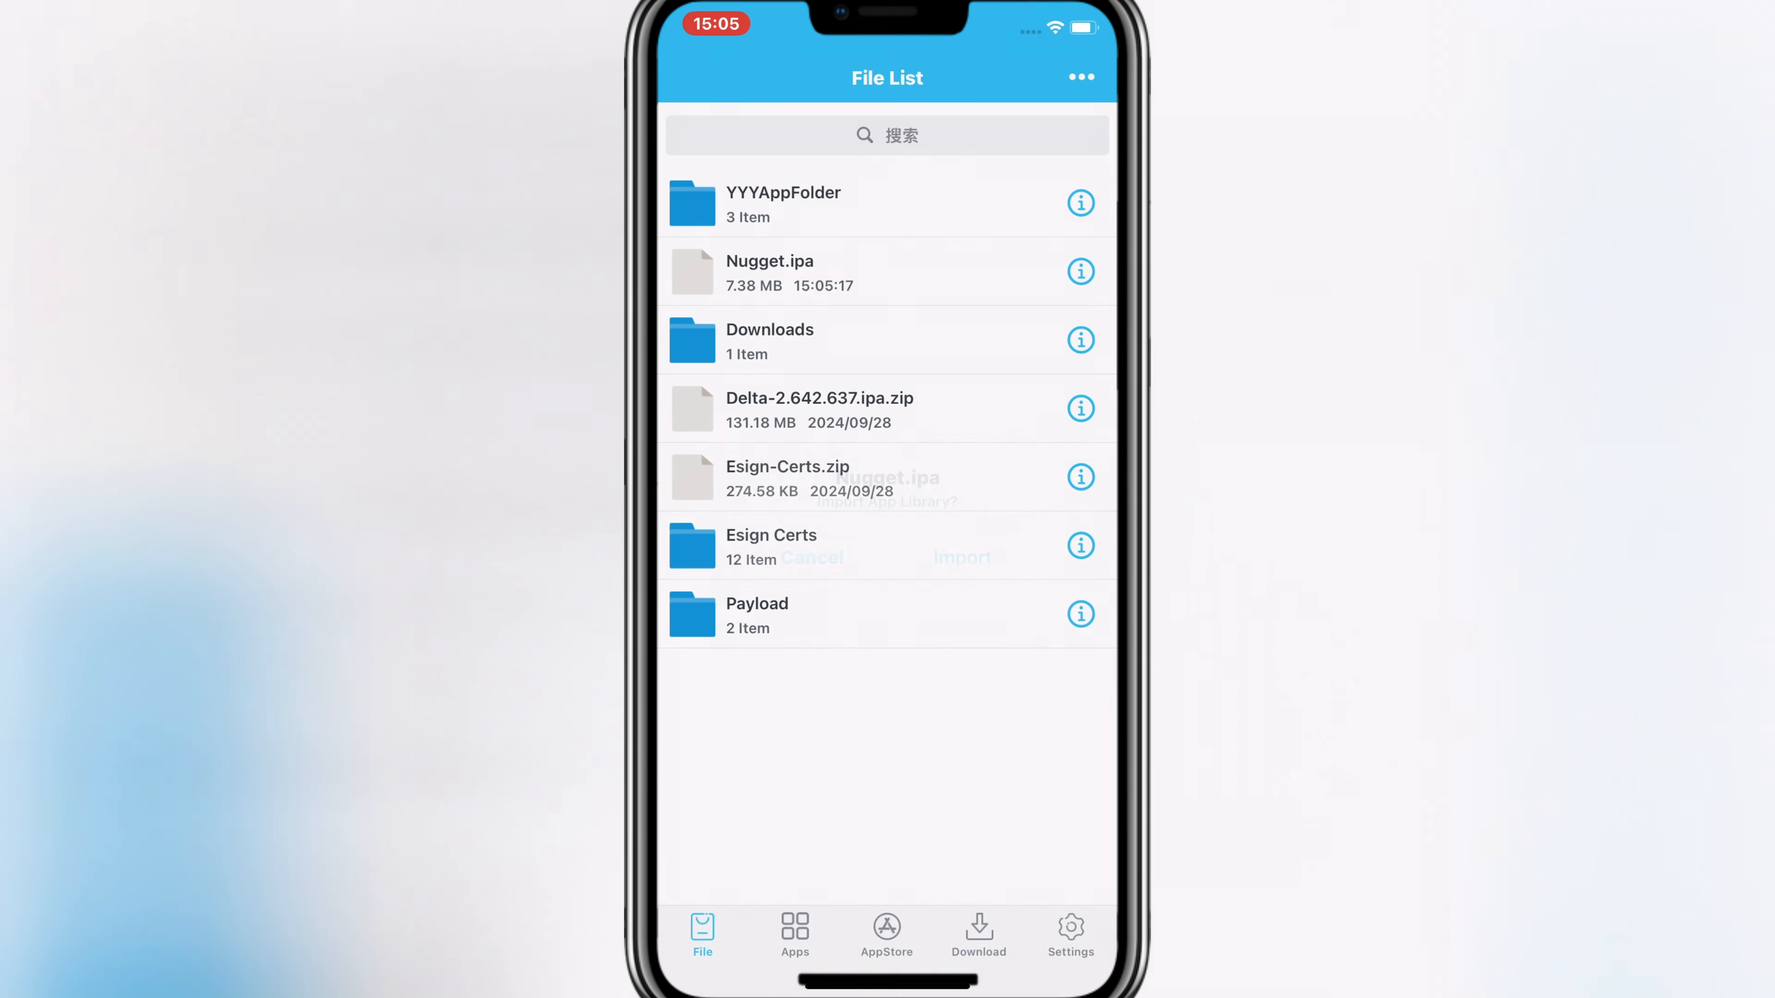
left_click(962, 556)
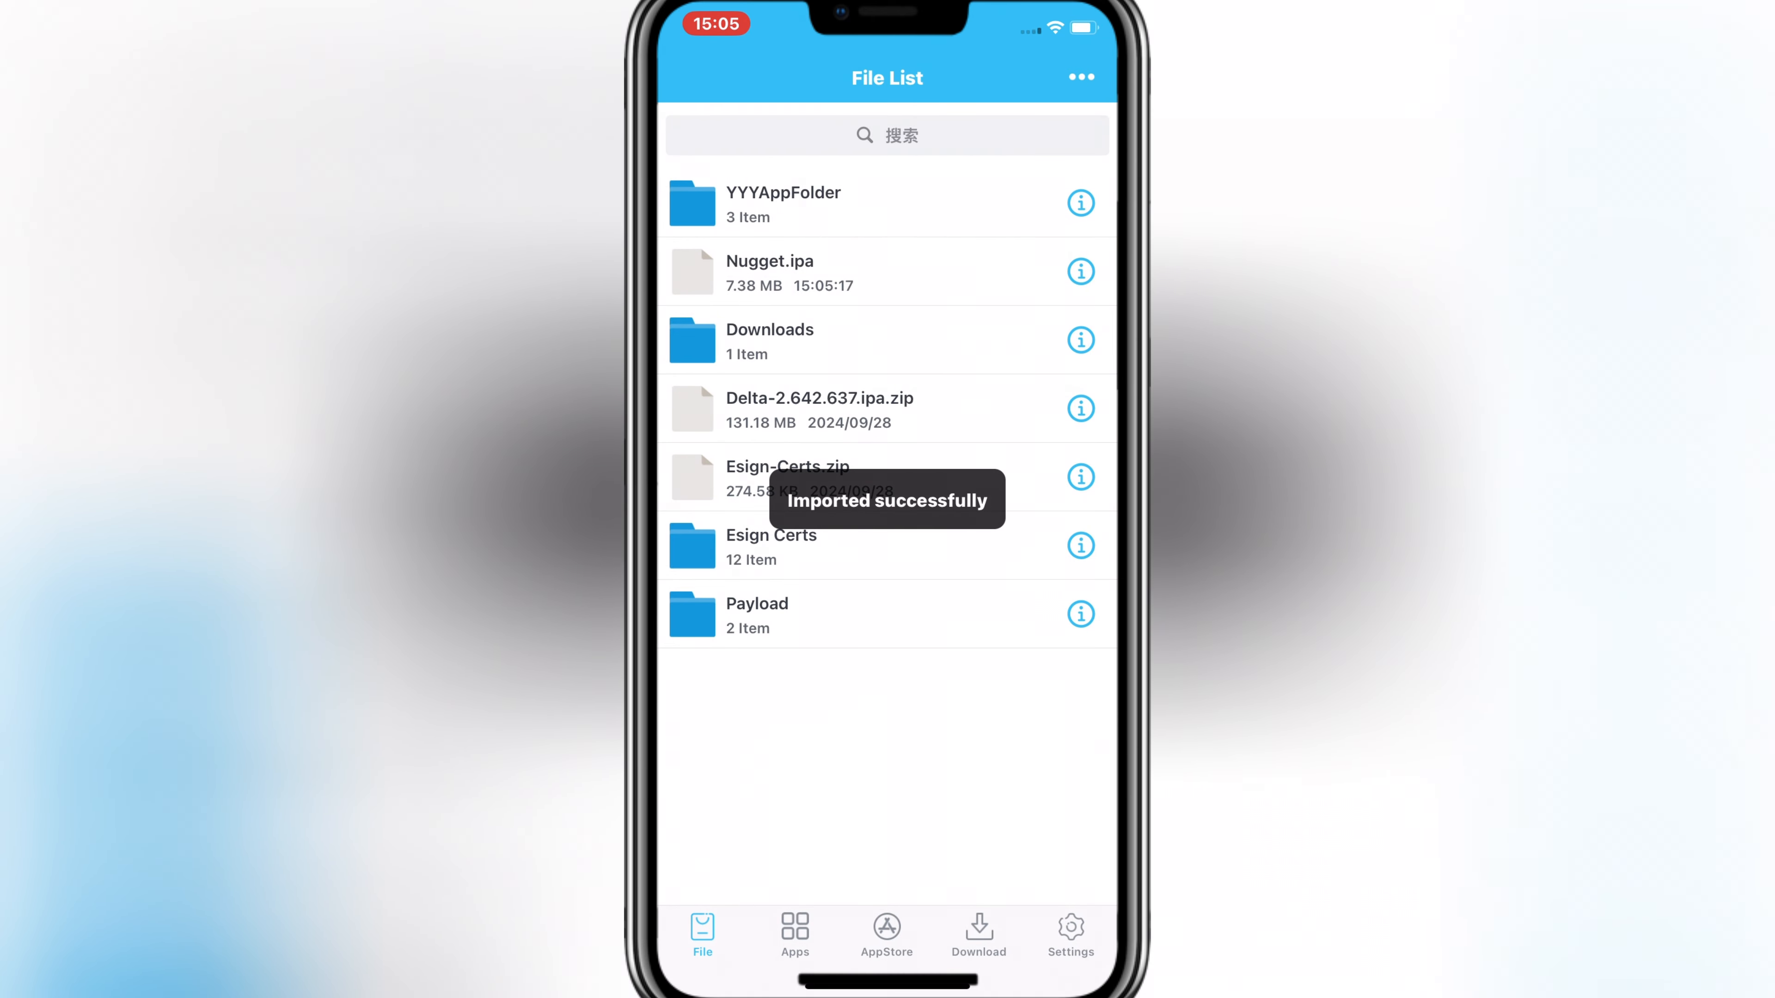
- Sign the Nugget app from the unsigned list and install the signed package
left_click(795, 933)
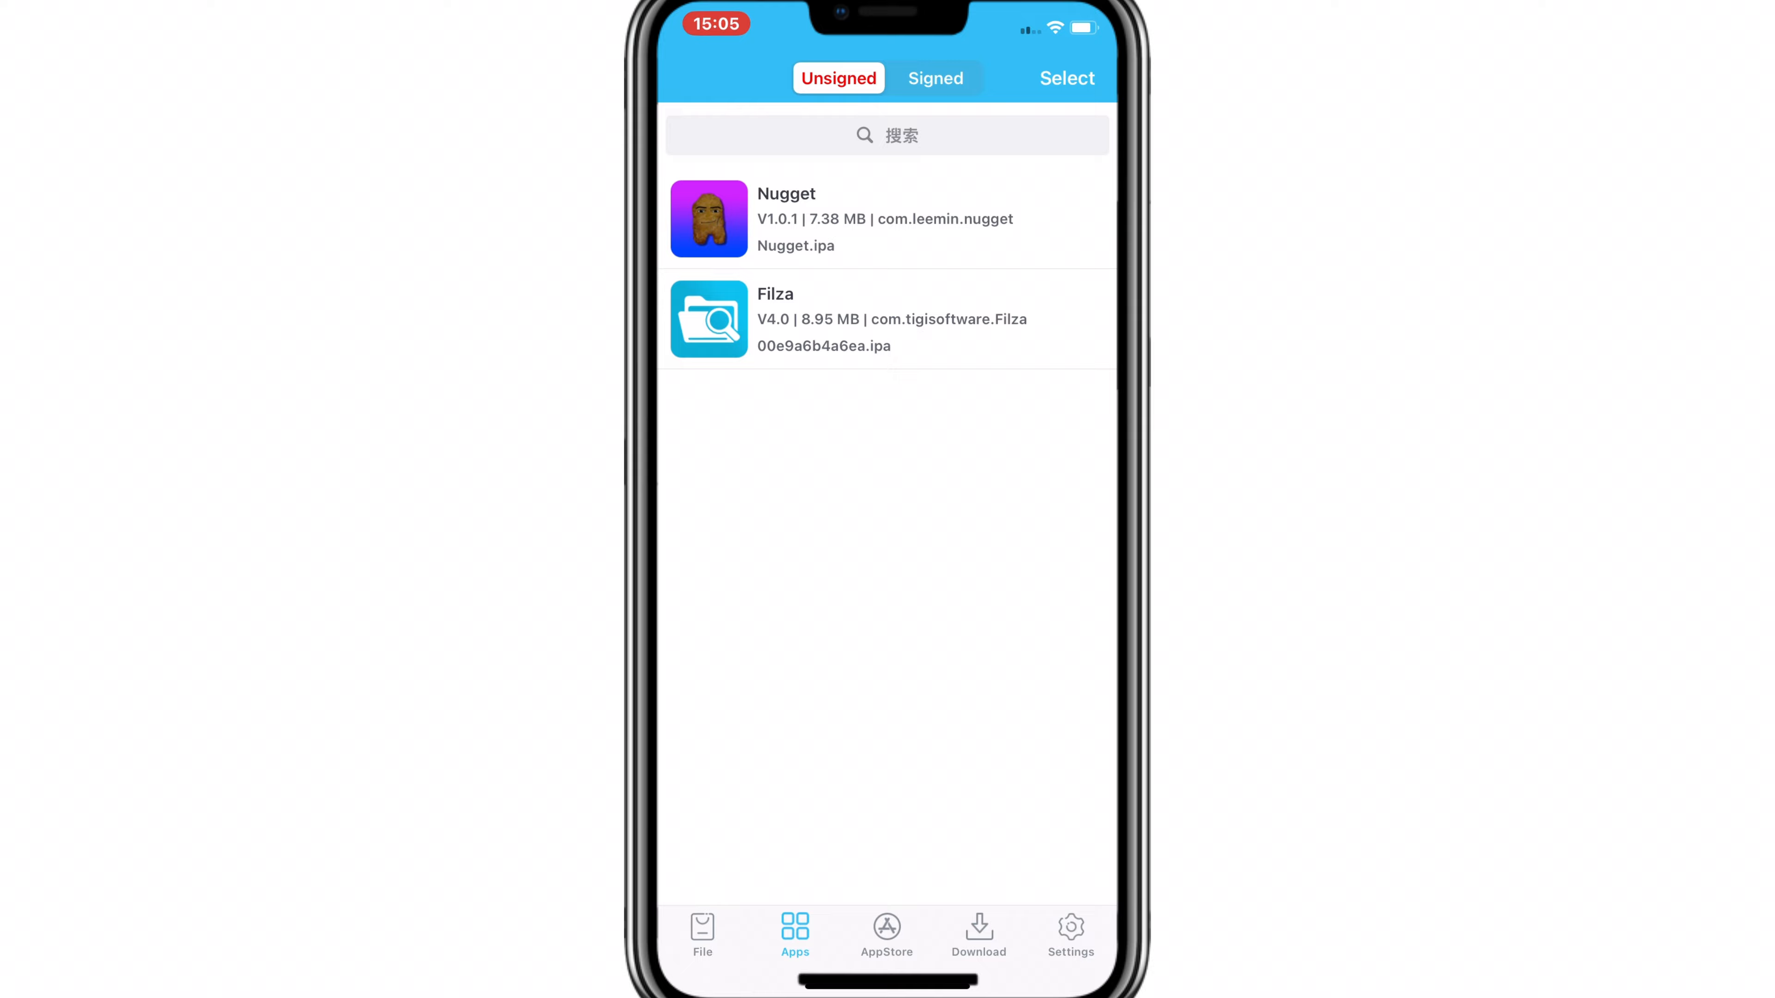
left_click(887, 218)
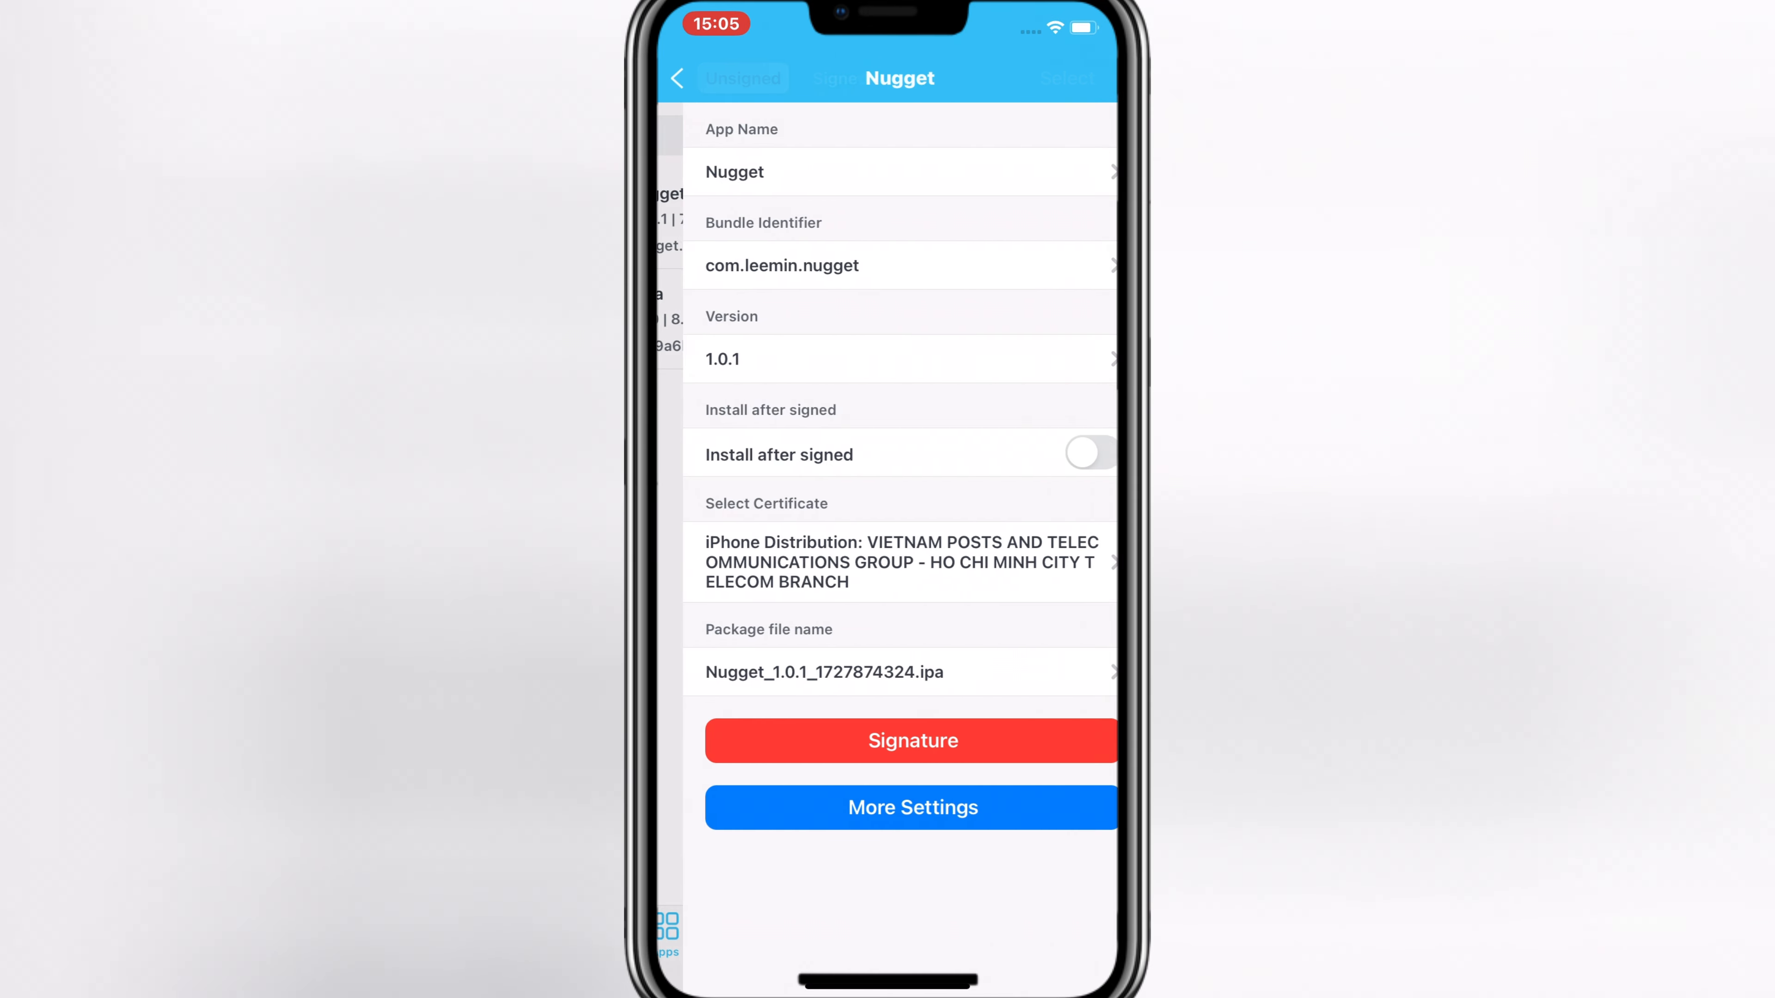
left_click(912, 741)
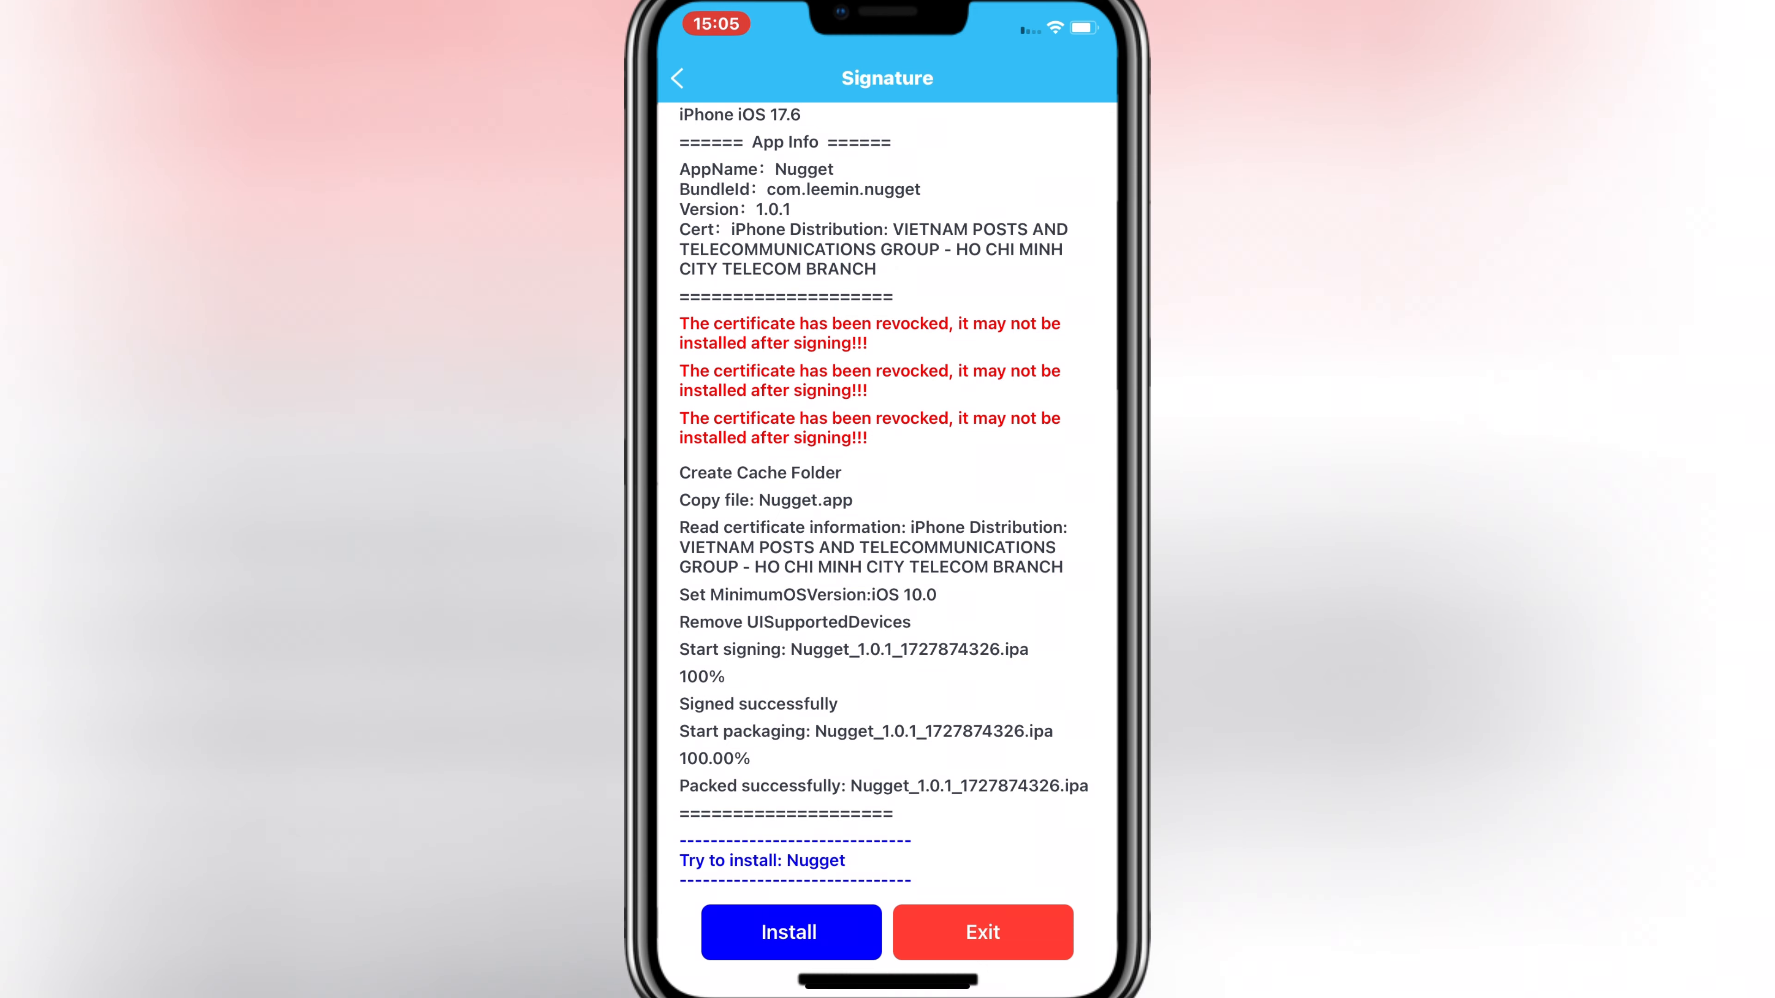
left_click(791, 933)
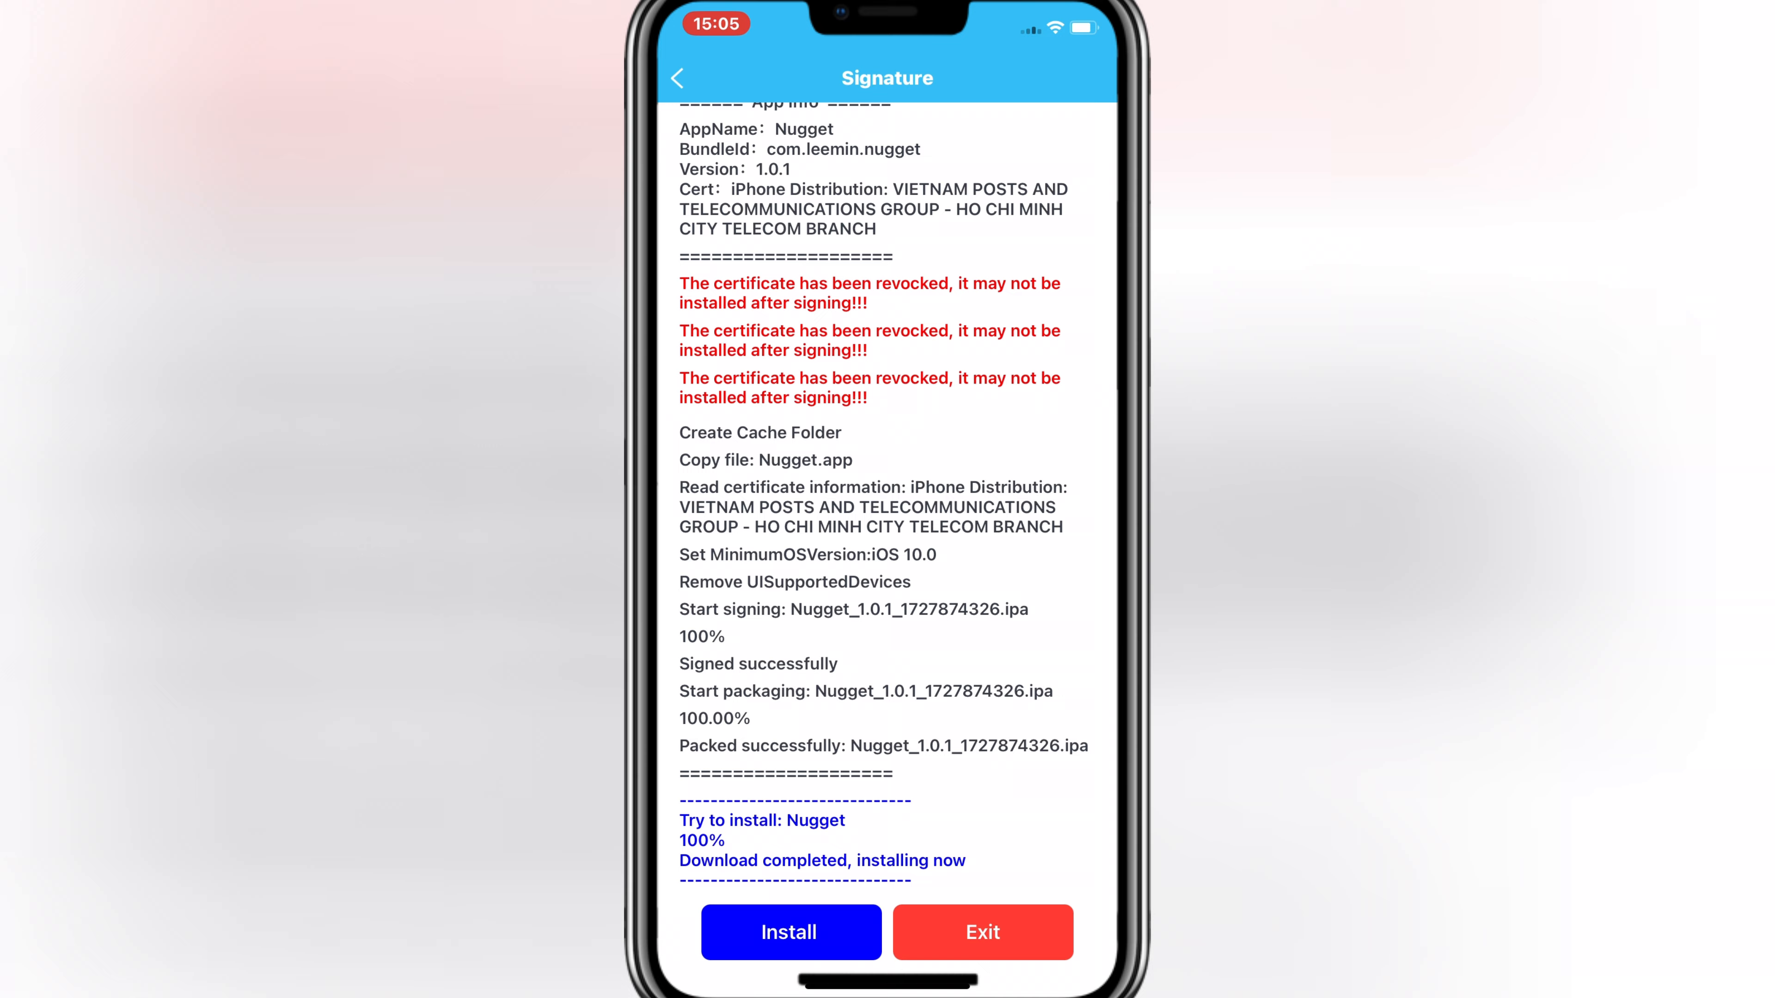
- Delete the newly installed Nugget app from the Home Screen
left_click(982, 933)
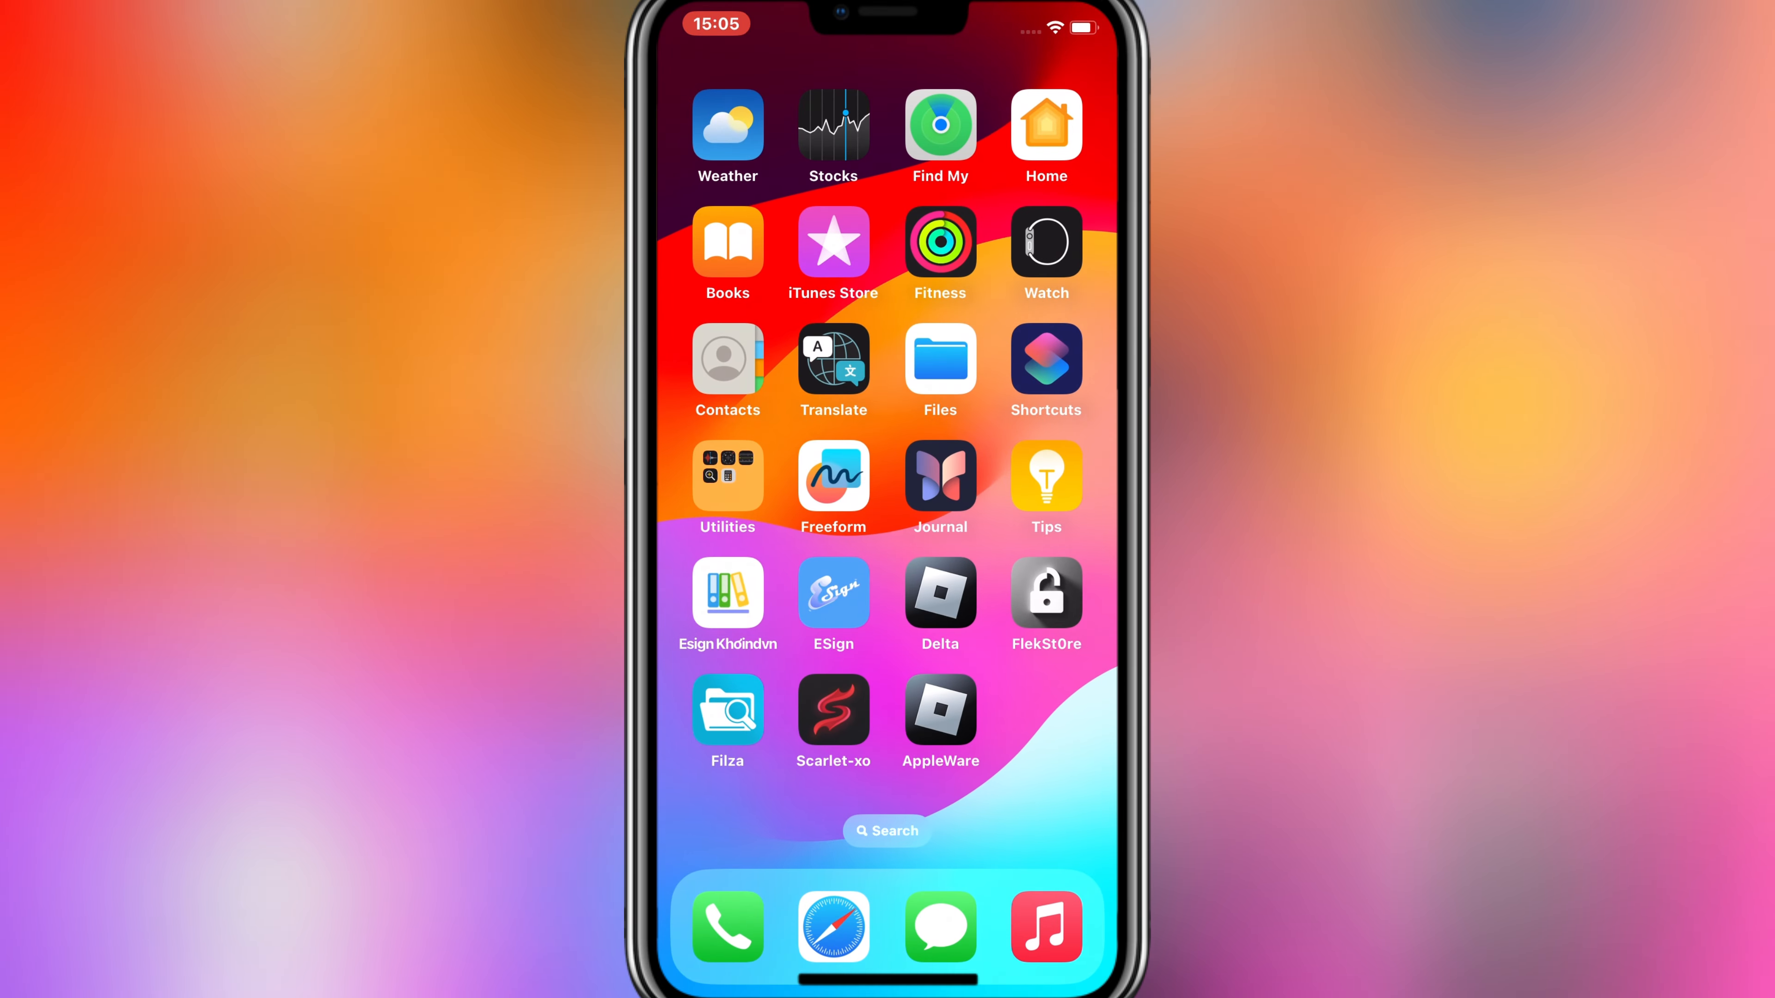
scroll("right", 3)
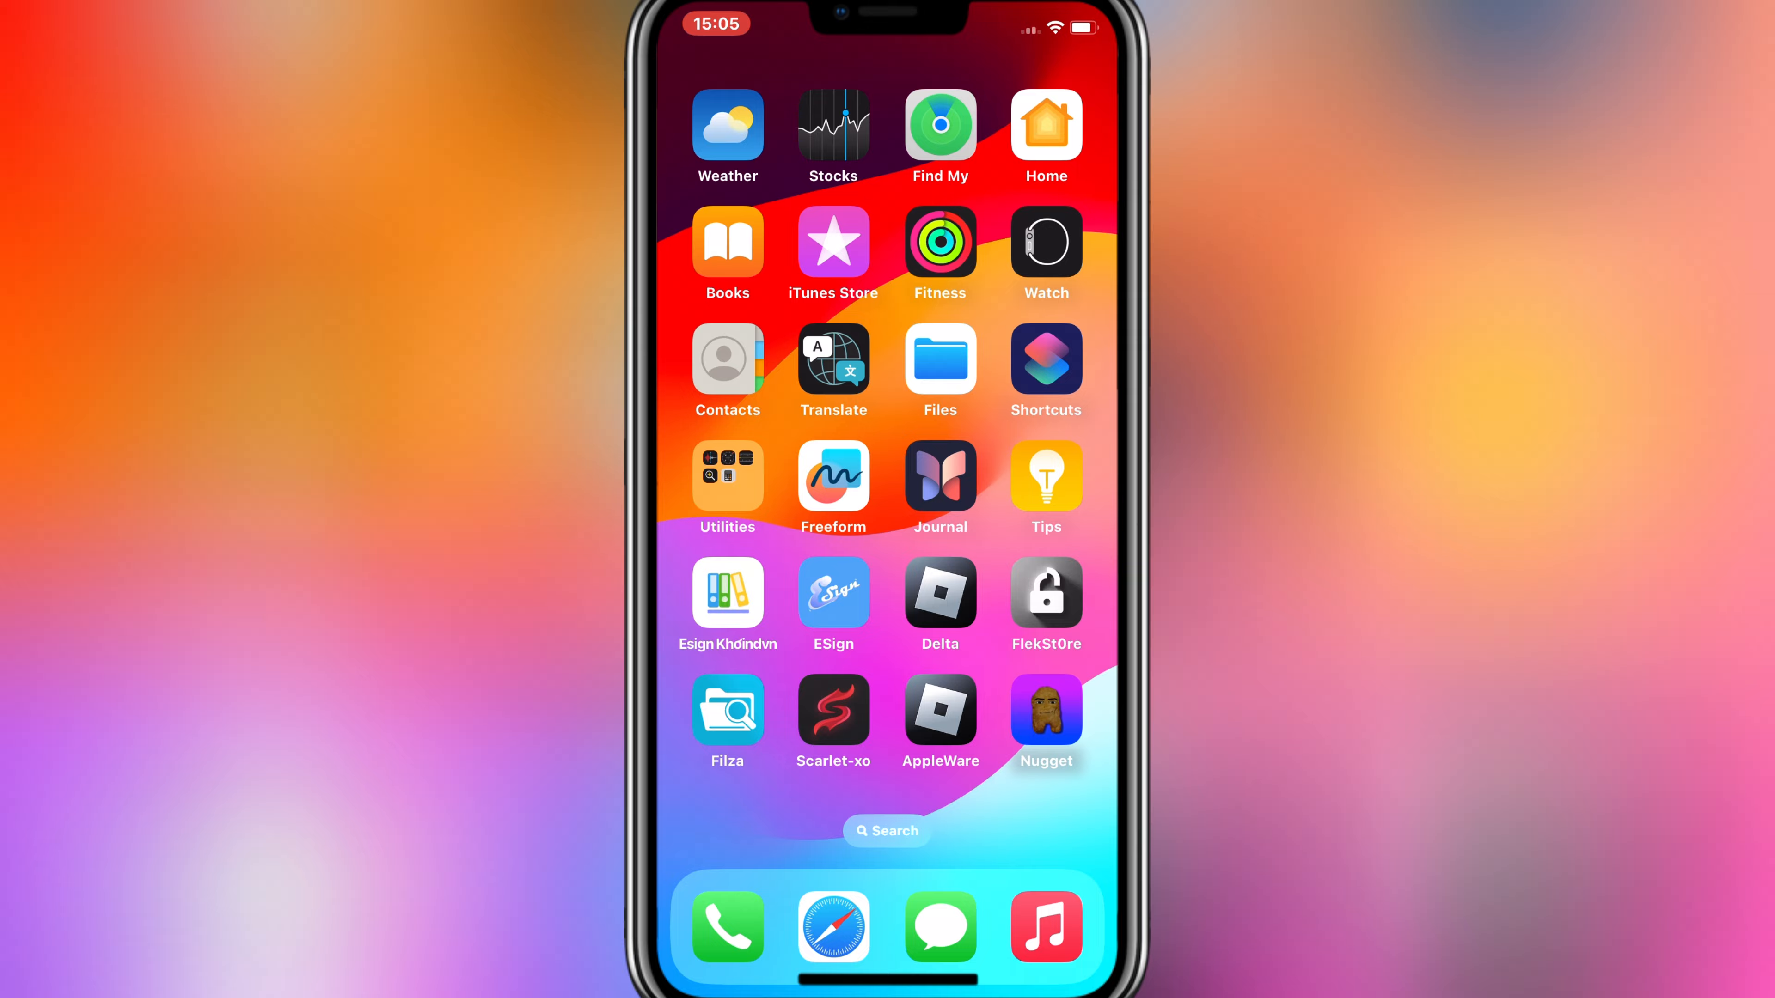
left_click(1044, 708)
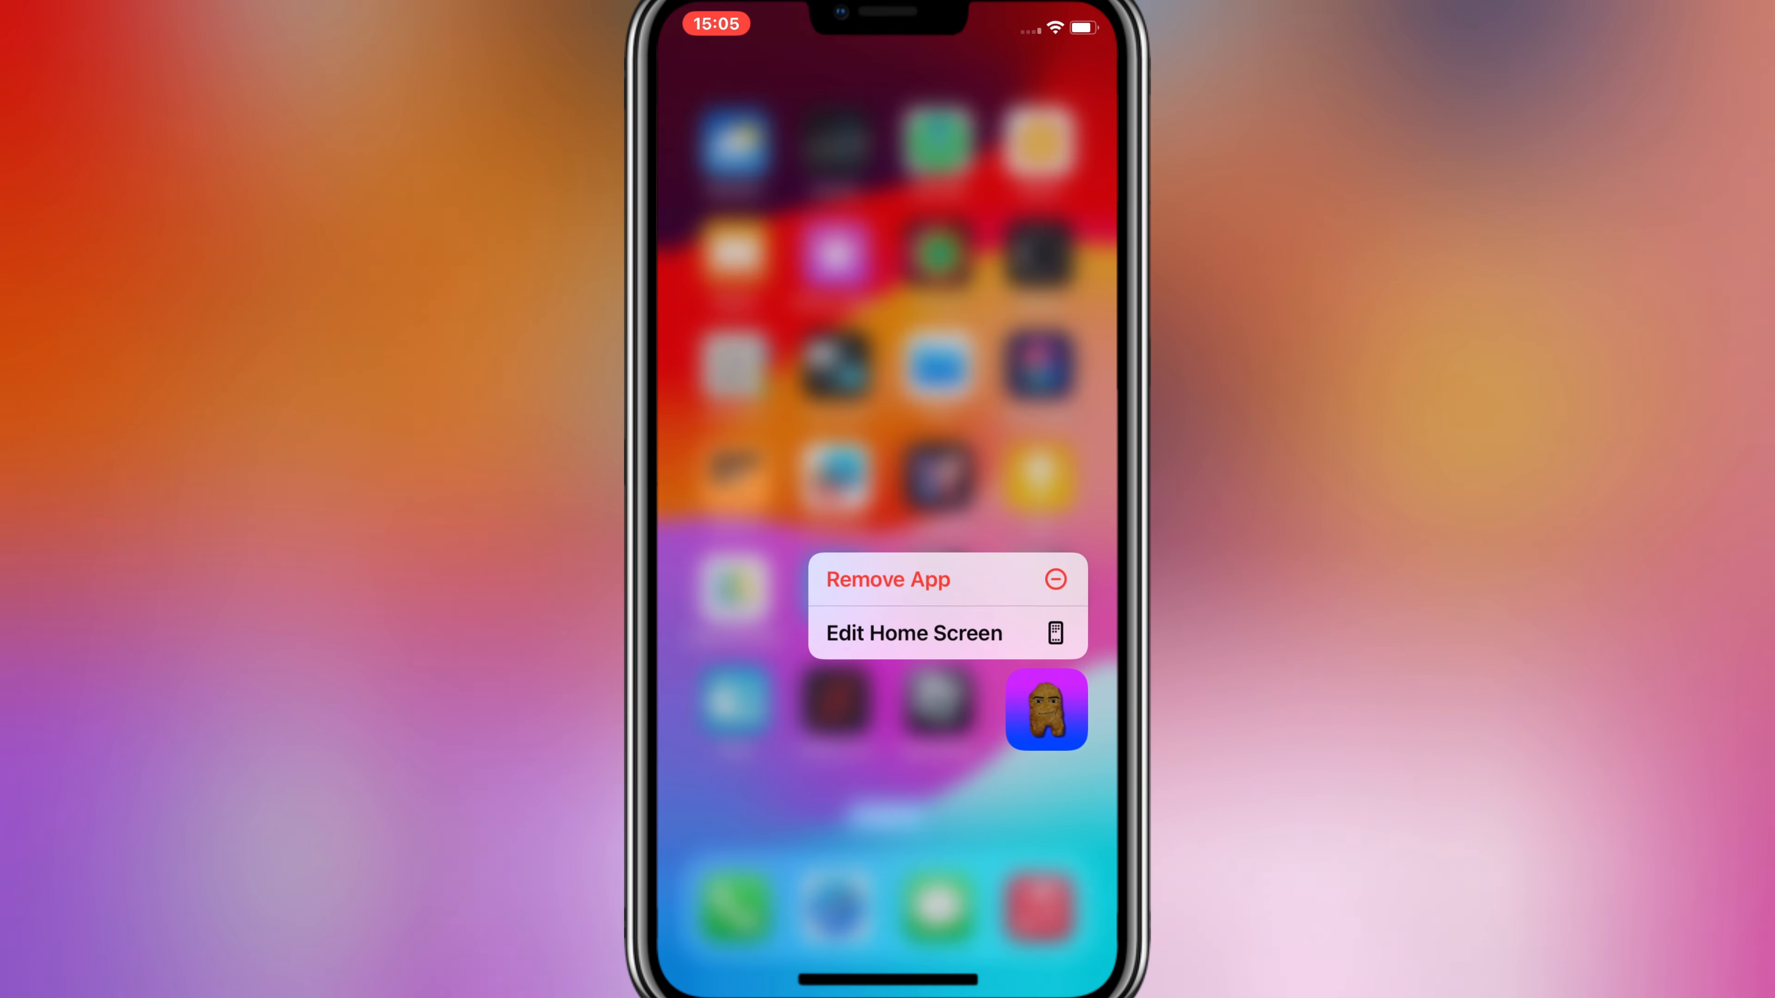
left_click(888, 580)
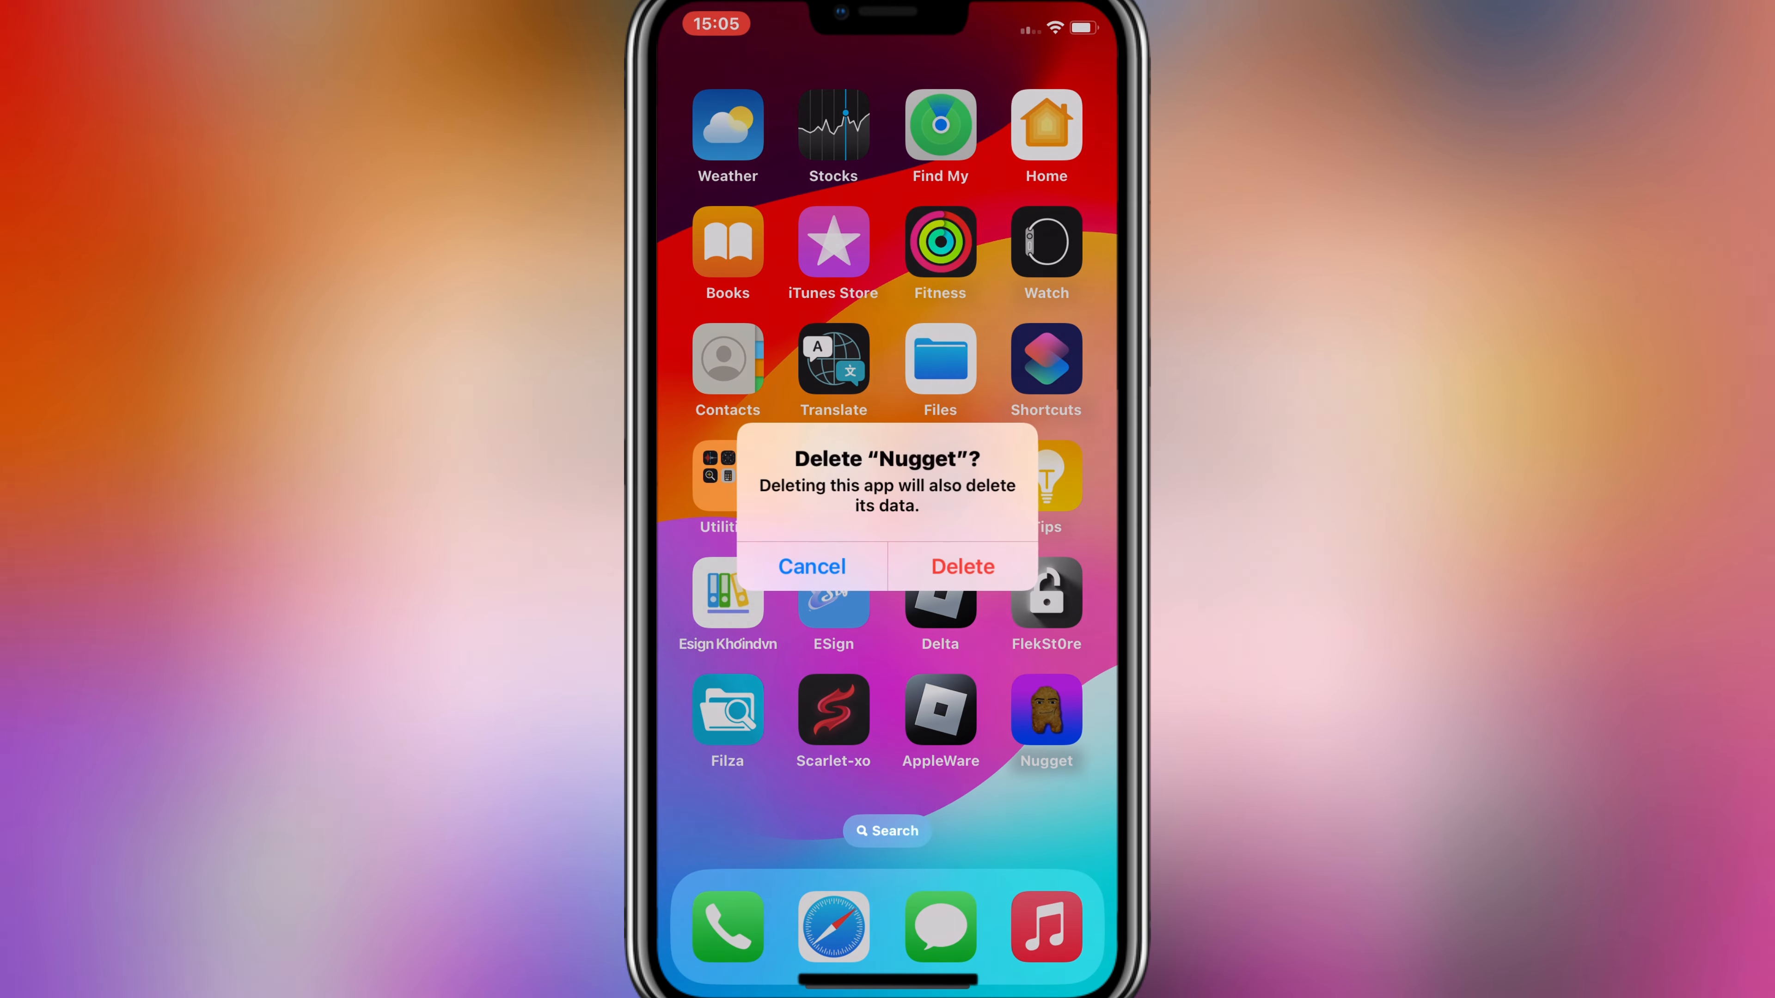
left_click(811, 565)
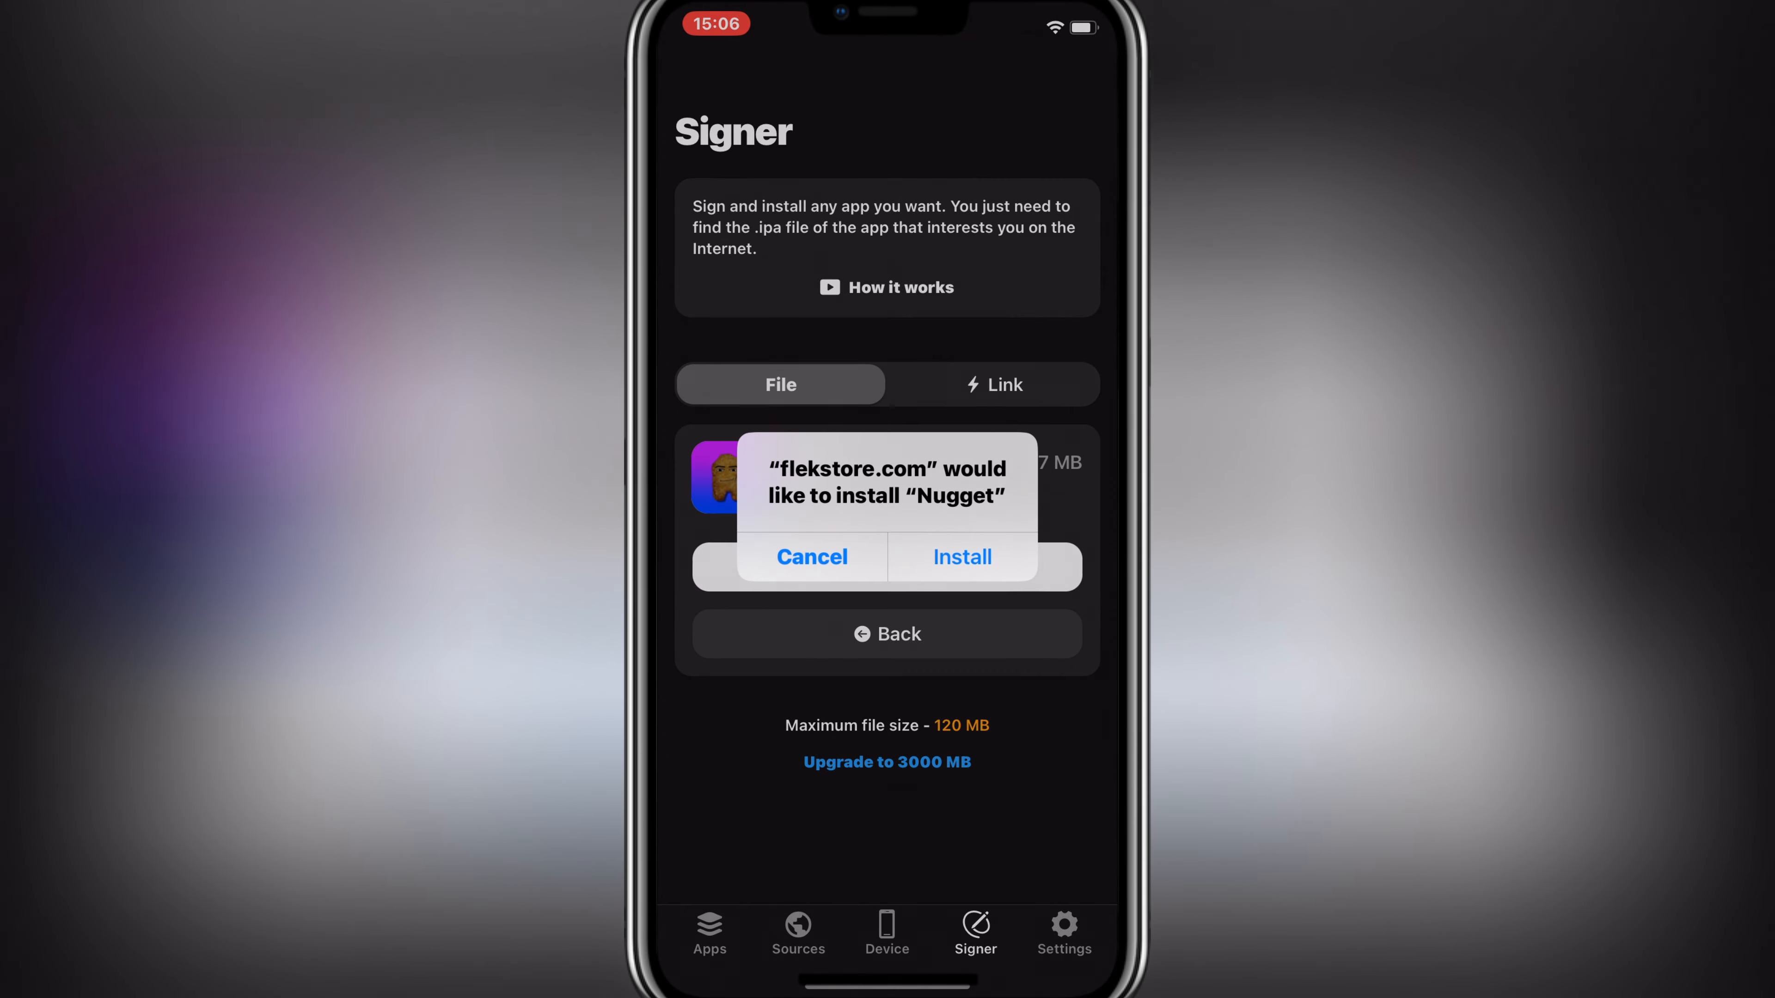
- Allow flekstore.com to install Nugget and check its icon on the Home Screen
left_click(960, 556)
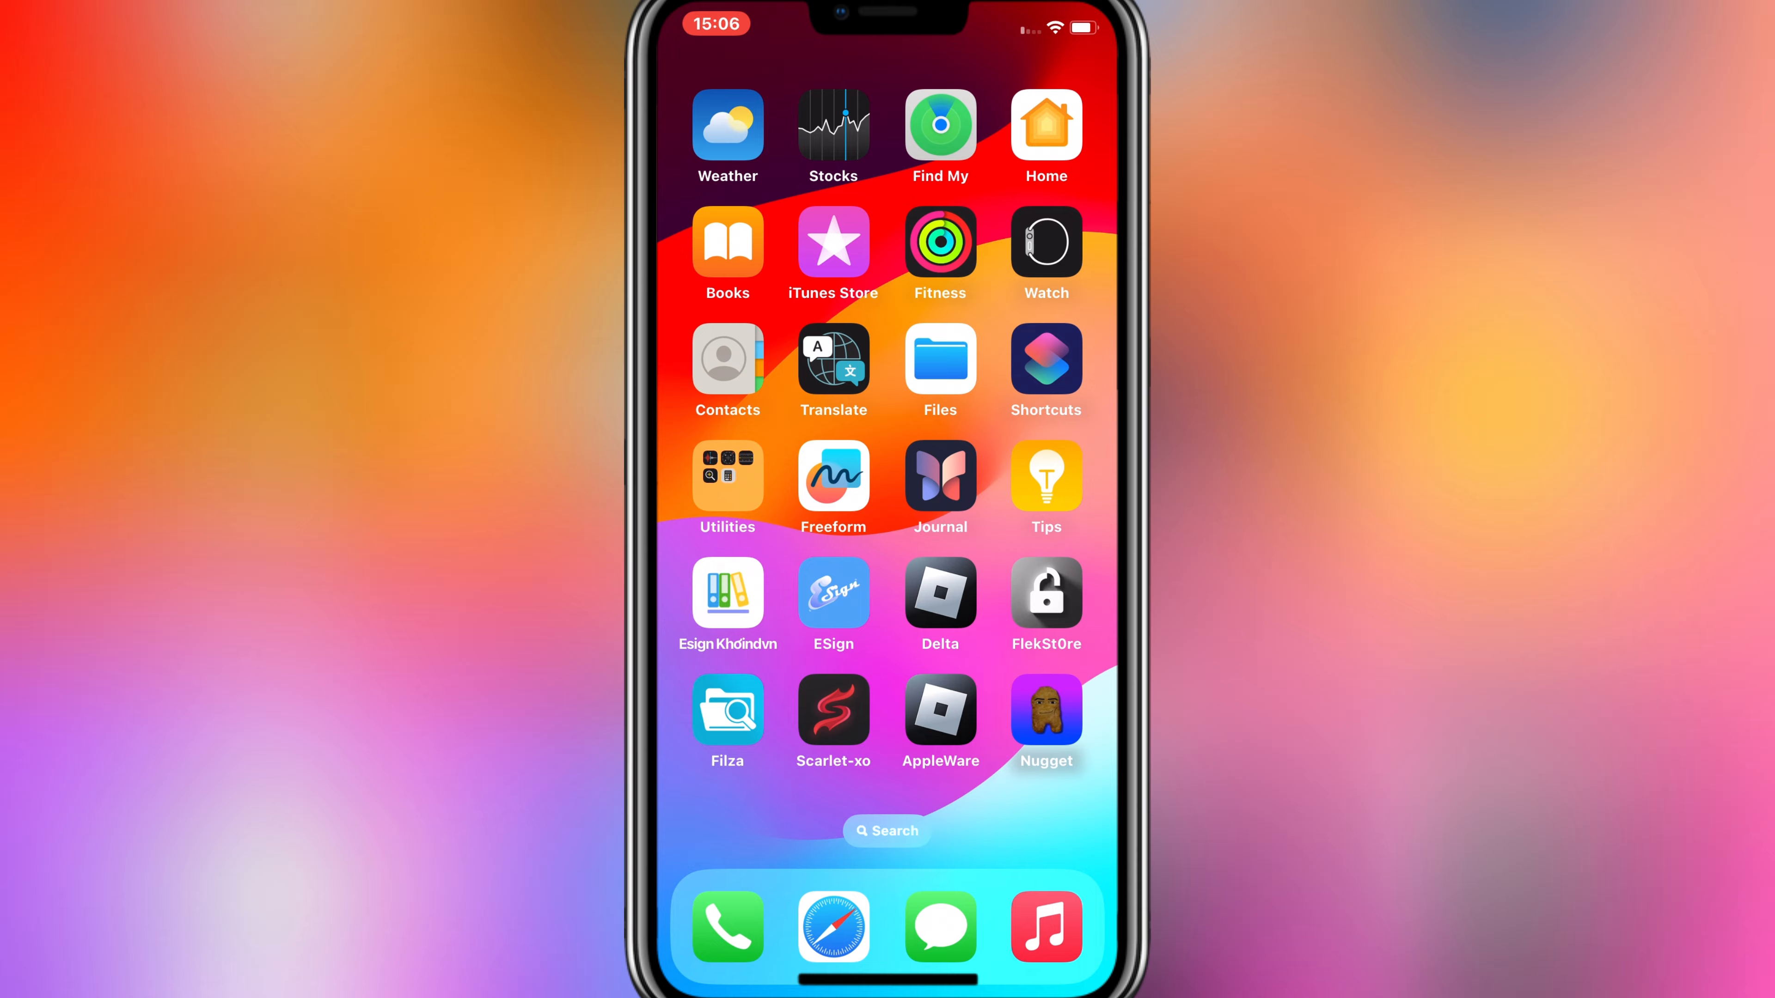
left_click(1044, 707)
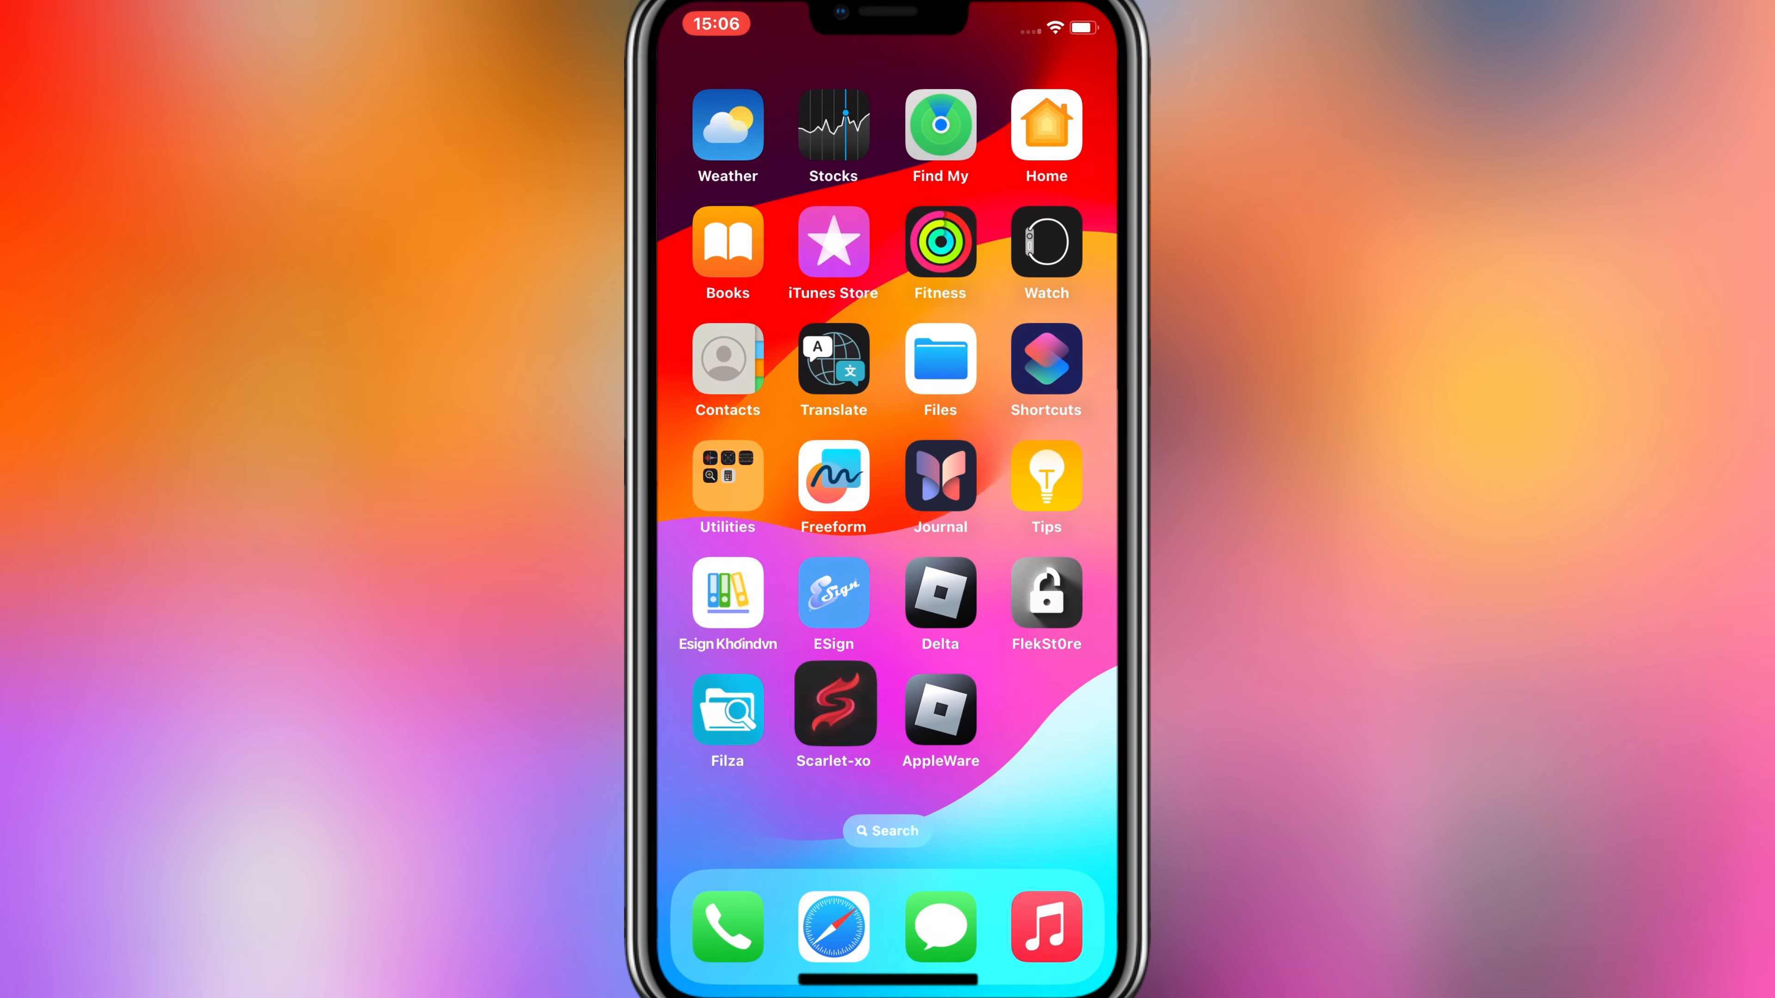
- Return to the Home Screen and watch the Nugget icon begin installing
left_click(940, 366)
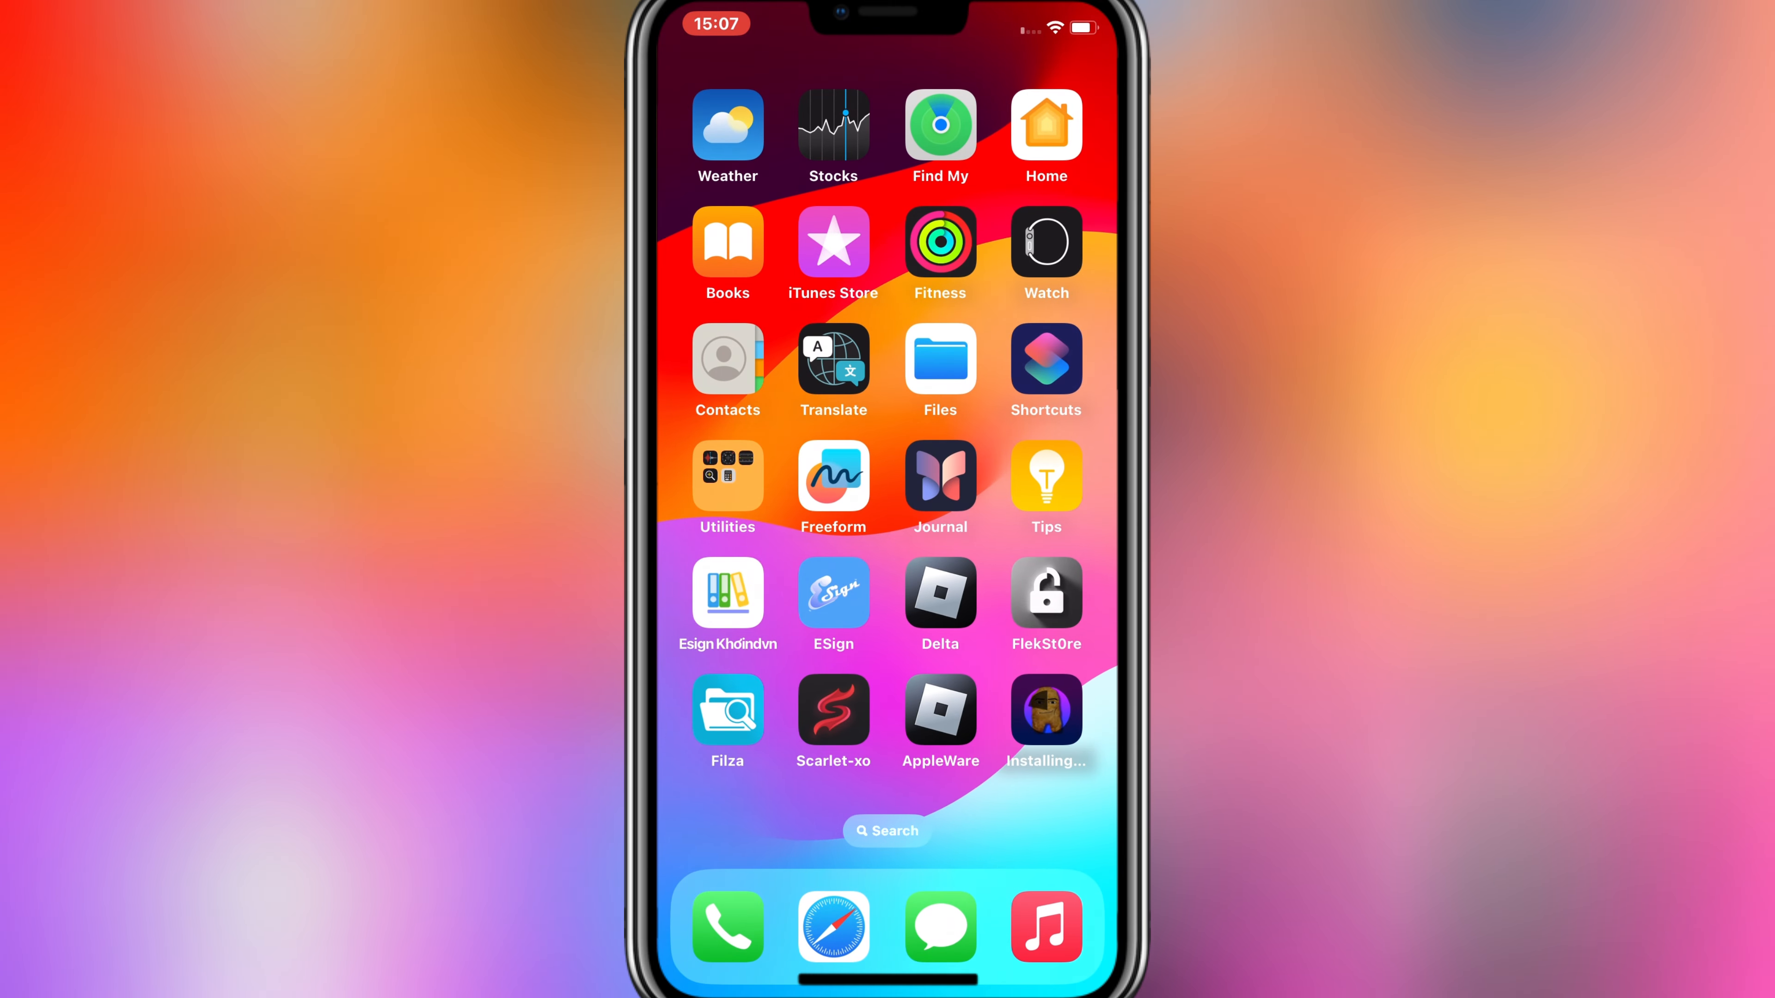
left_click(1044, 710)
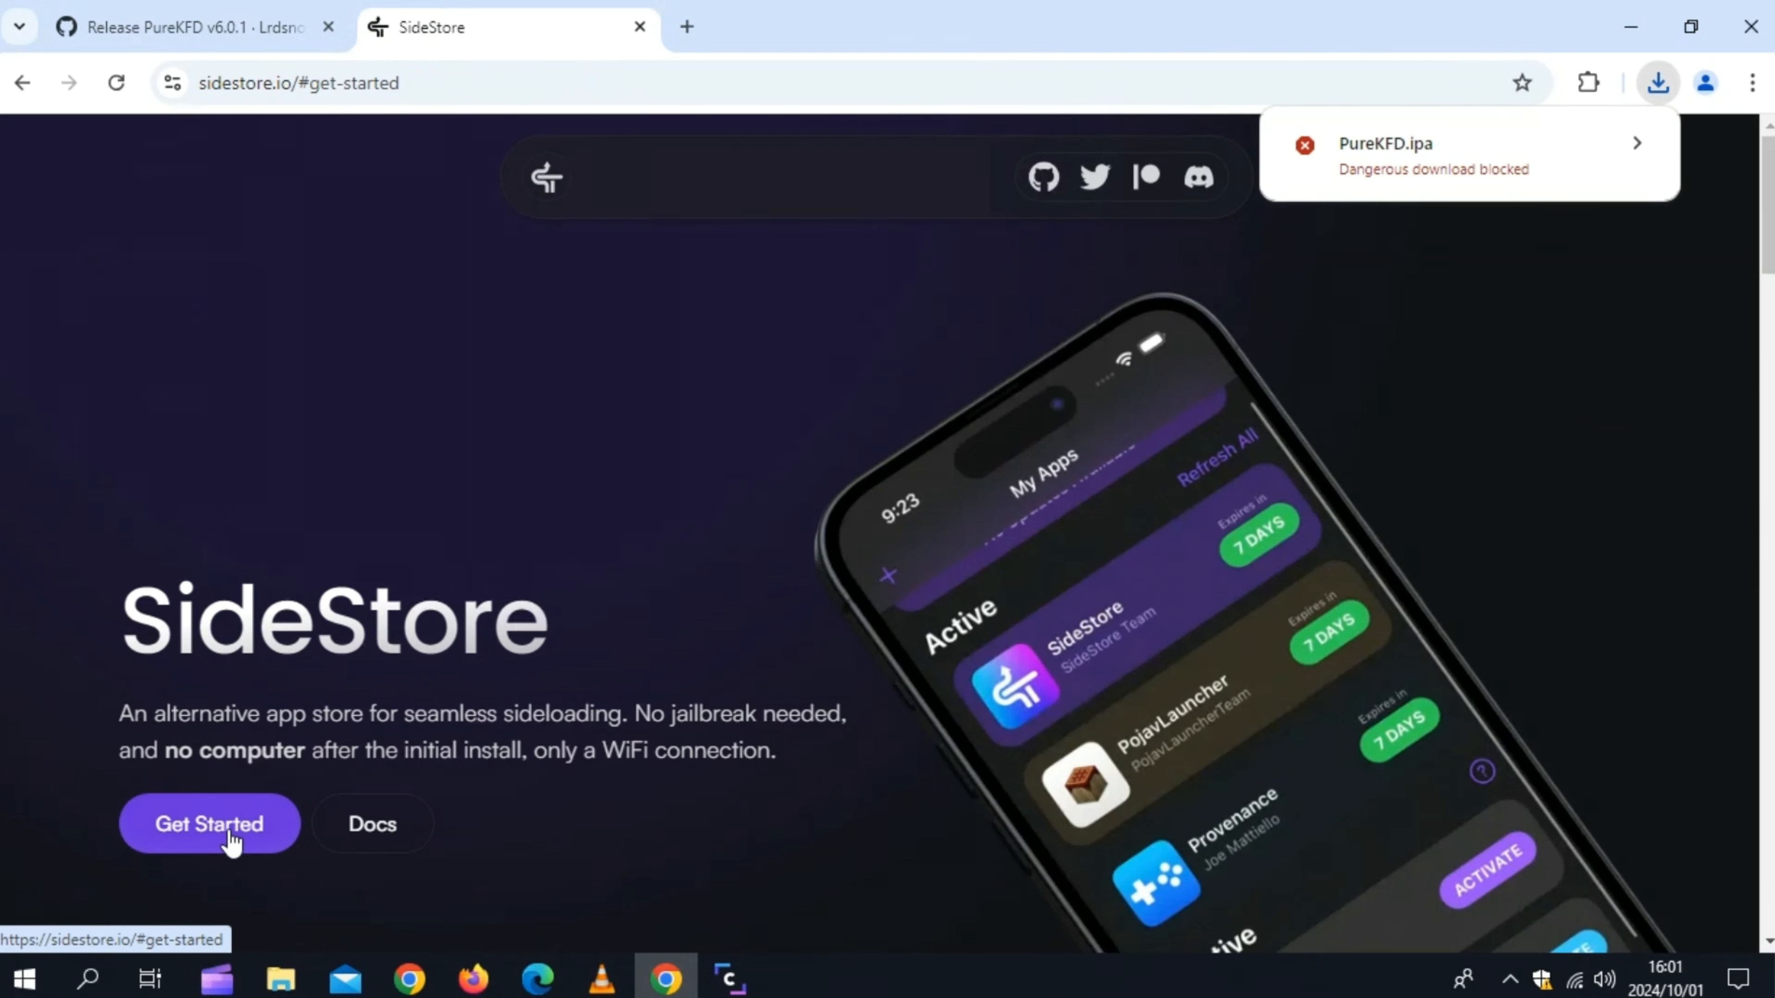
- Go to sidestore.io's Get Started page listing the Windows downloads
left_click(210, 824)
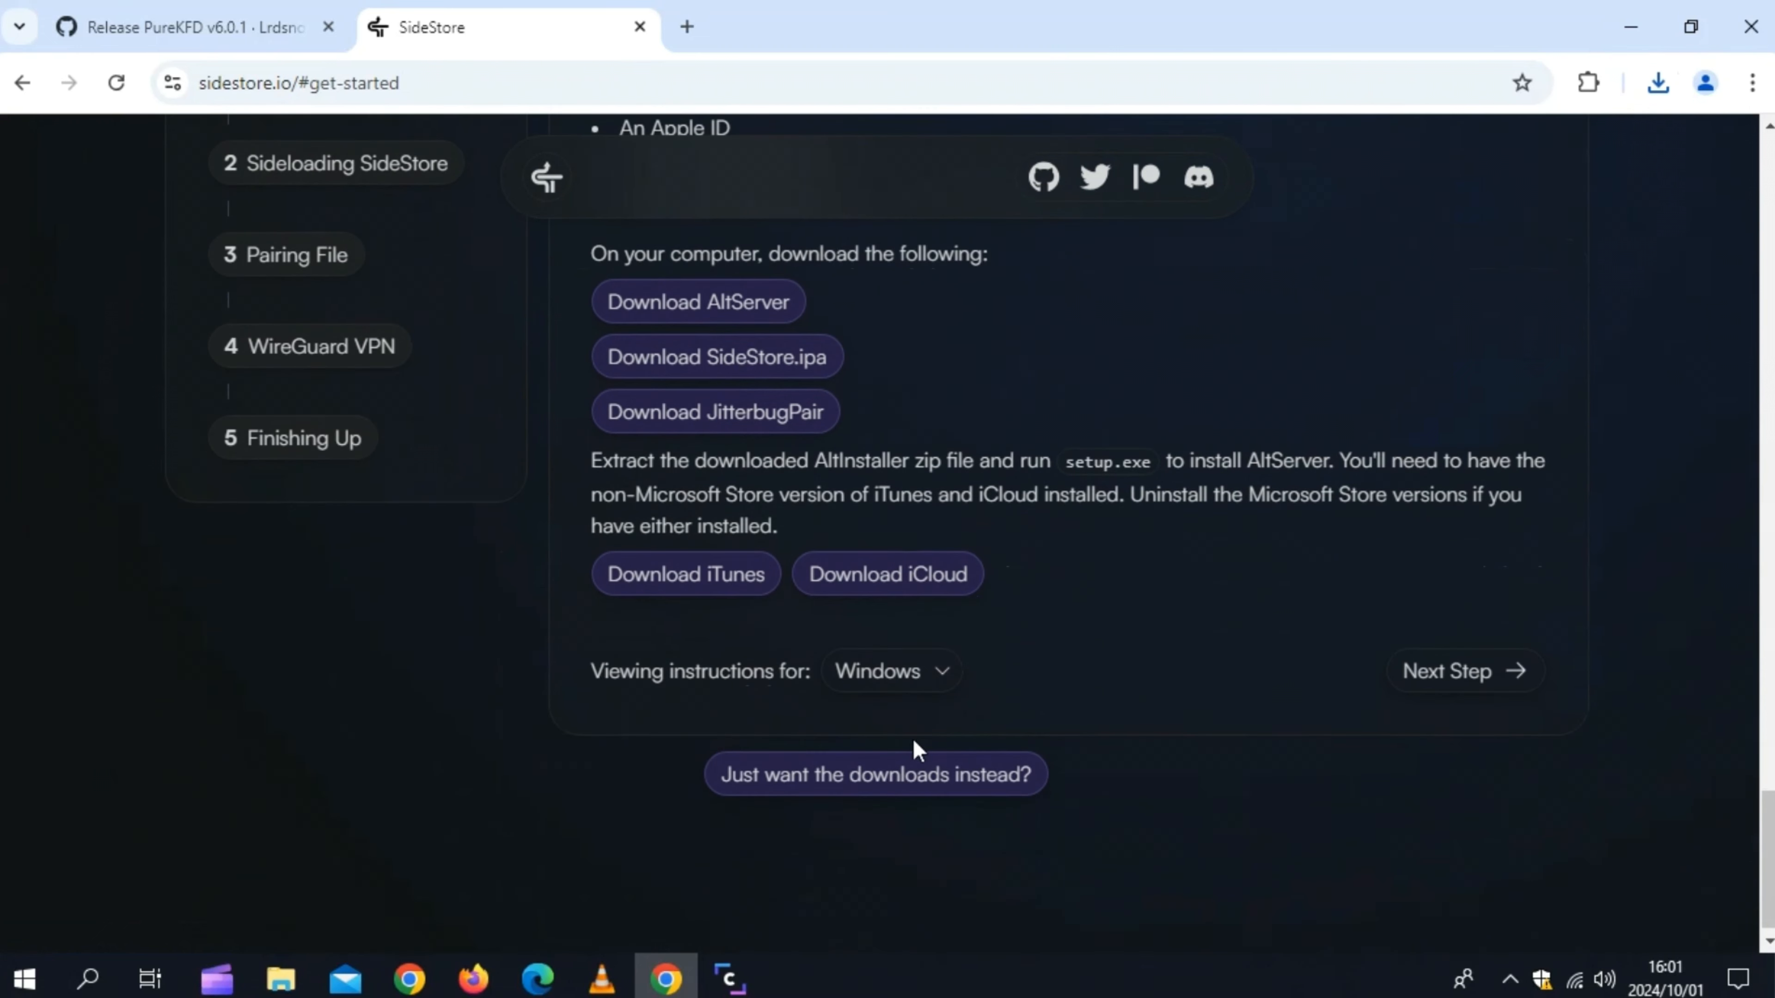
mouse_move(917, 705)
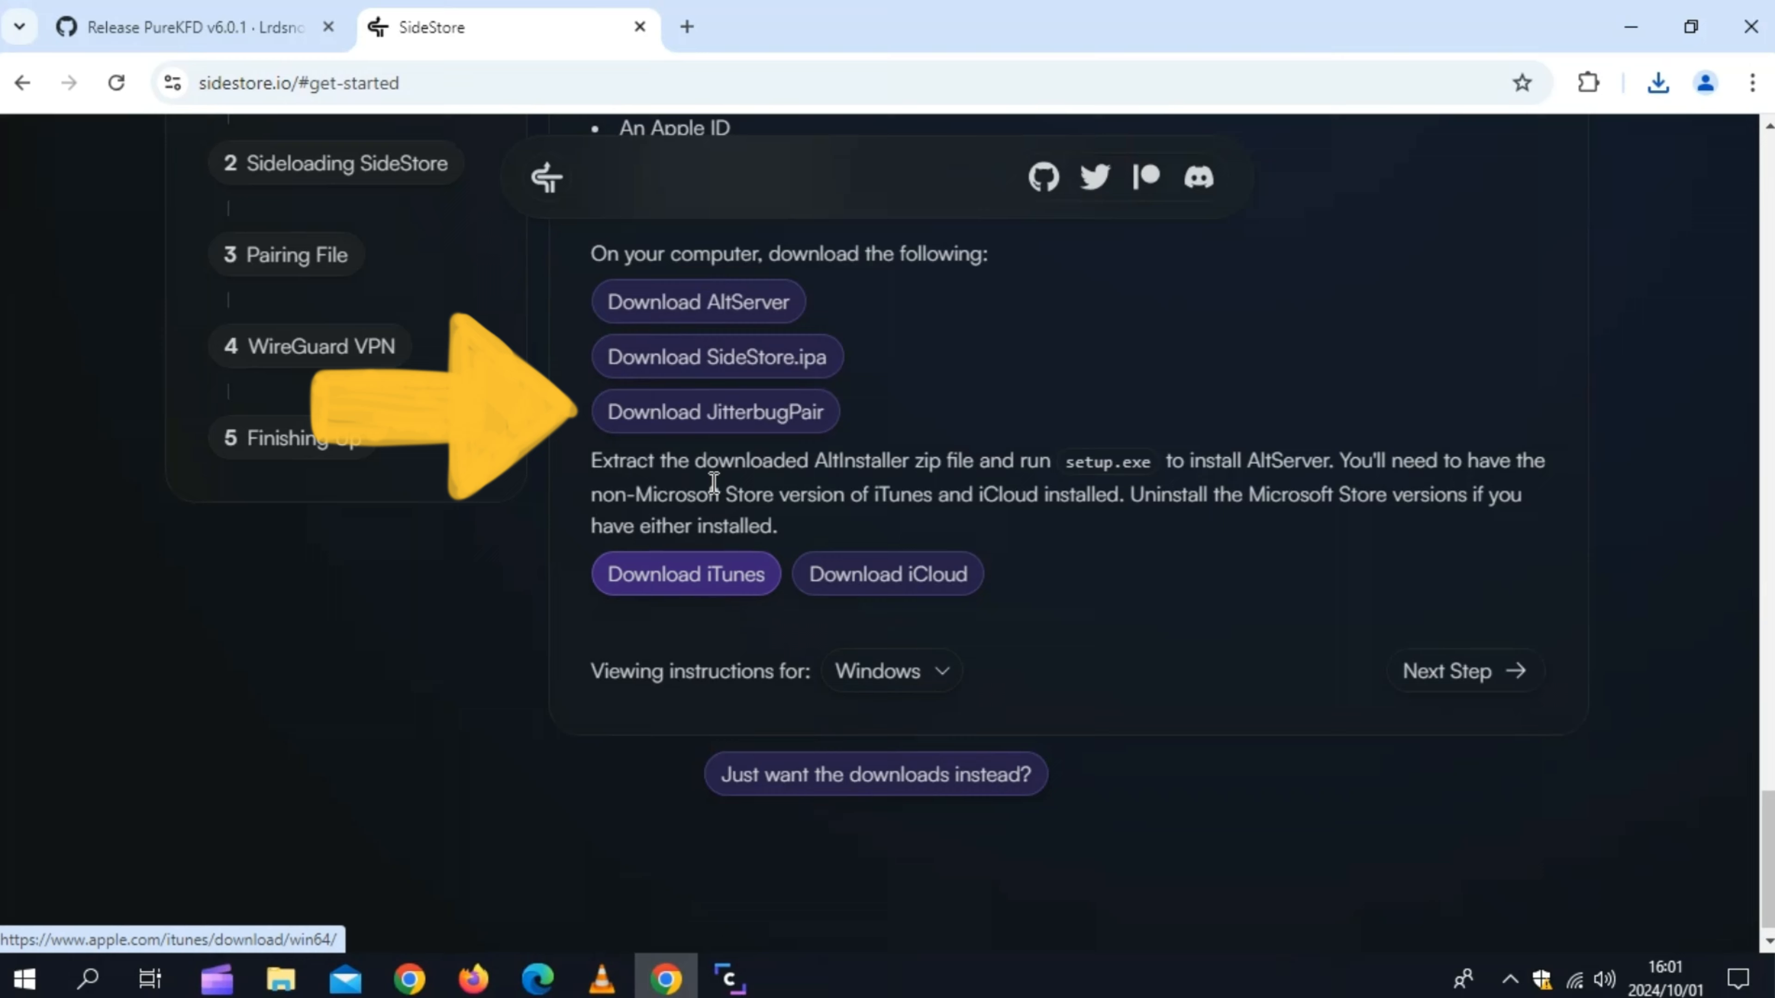
mouse_move(1250, 382)
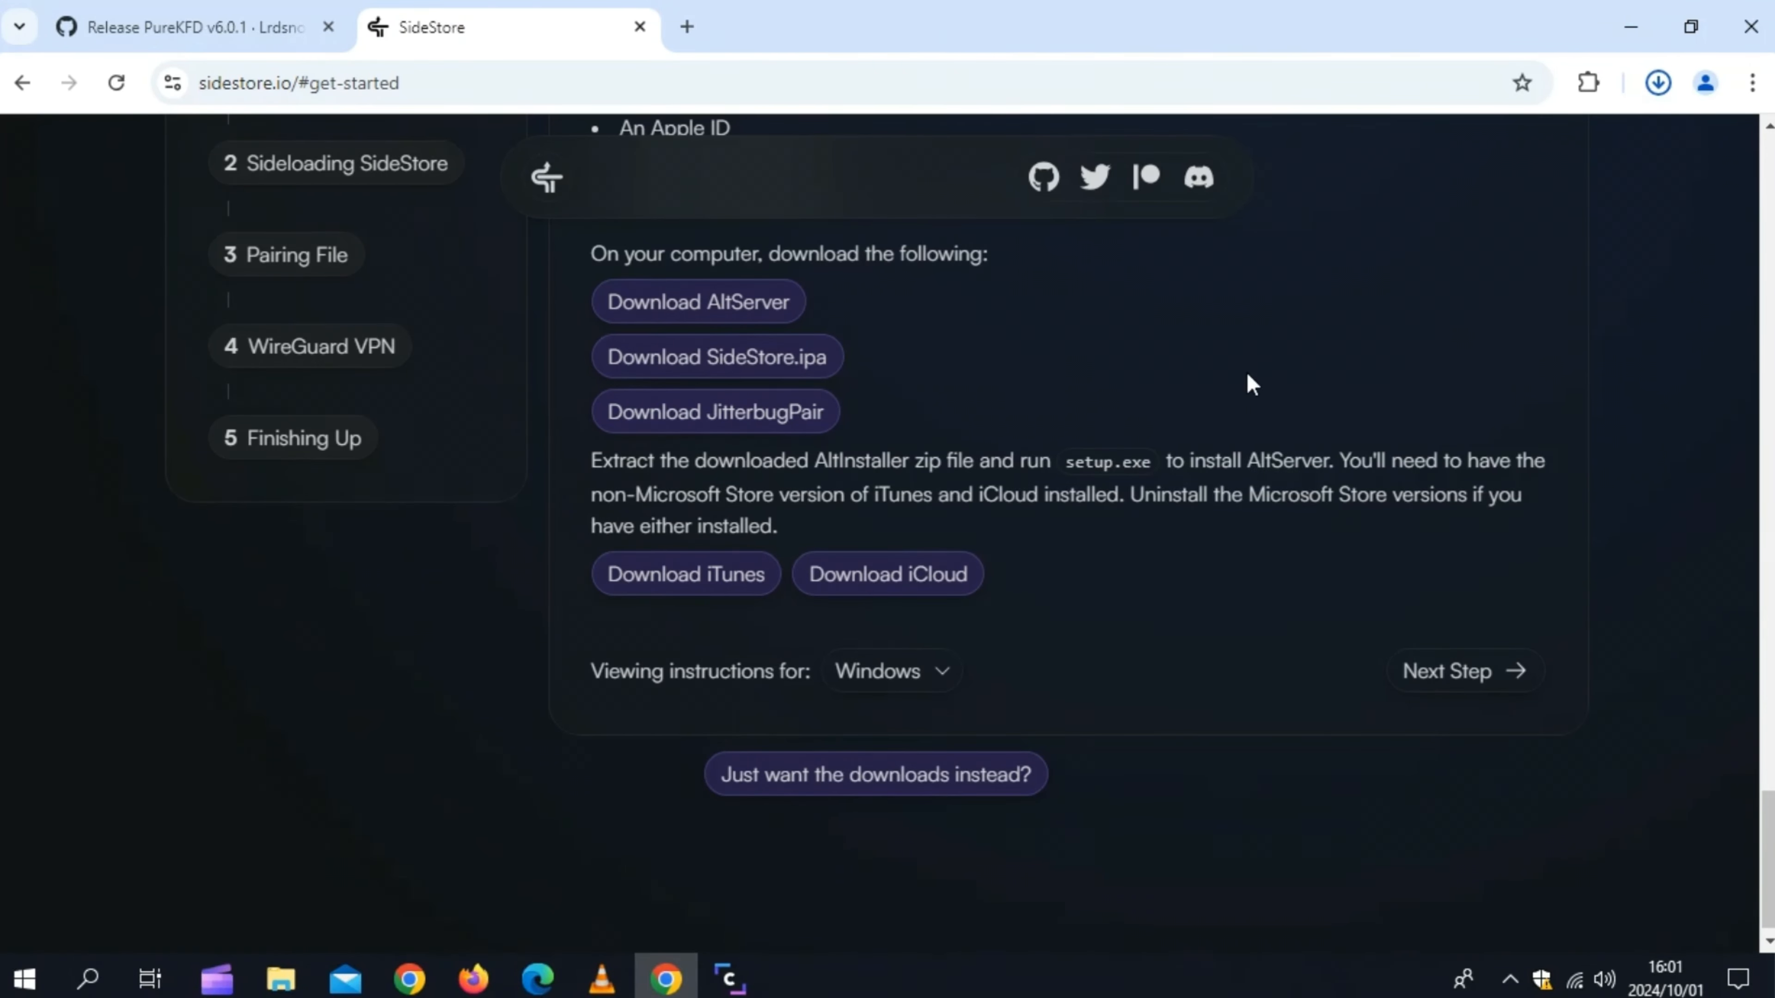
mouse_move(316, 563)
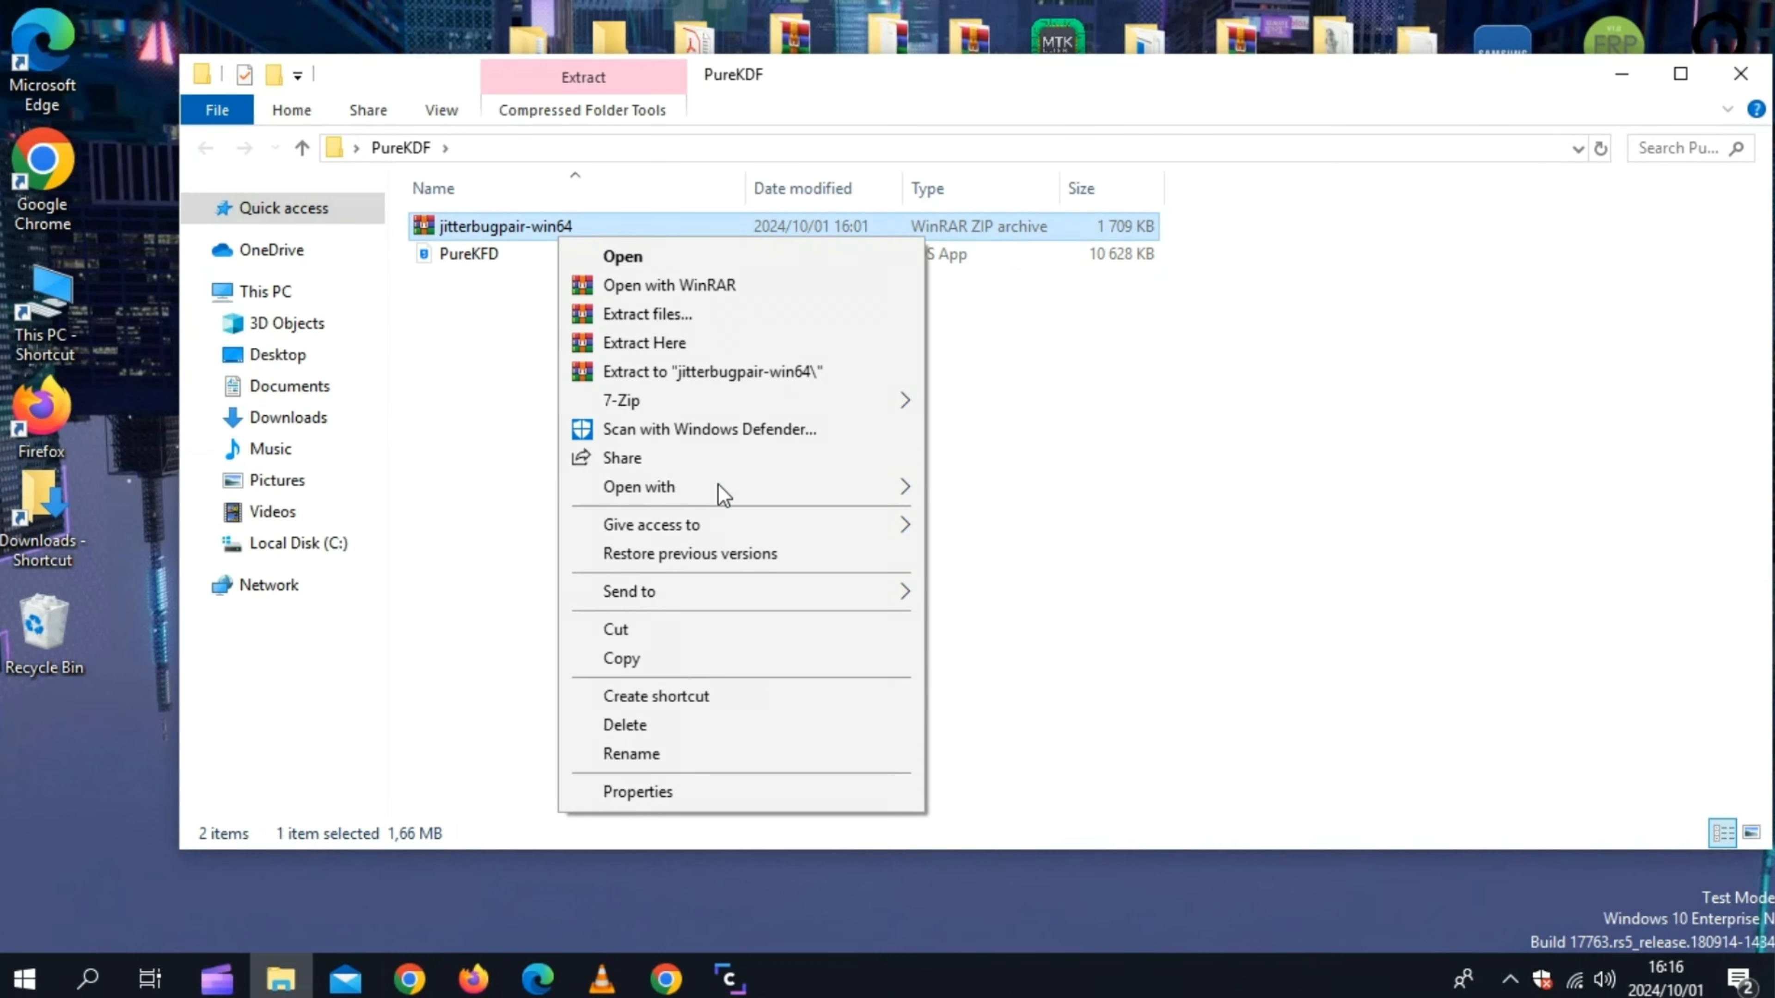
mouse_move(695, 328)
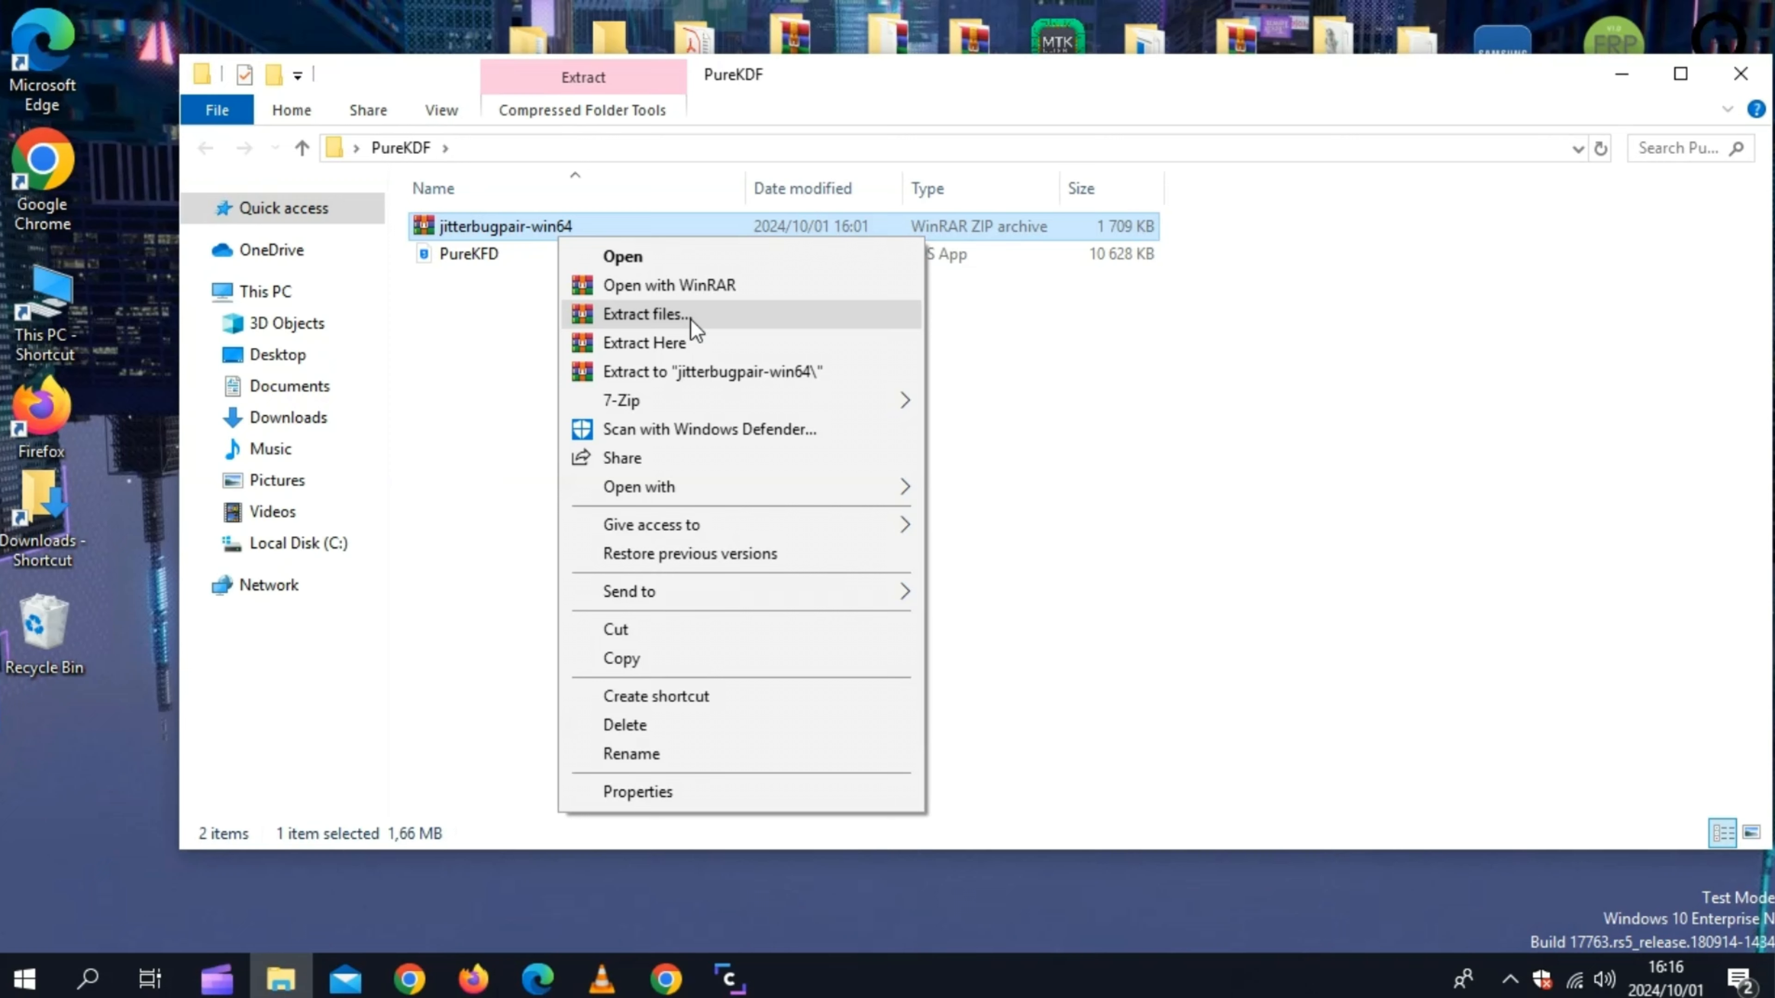
- Extract the jitterbugpair-win64 zip and open the extracted folder
left_click(643, 314)
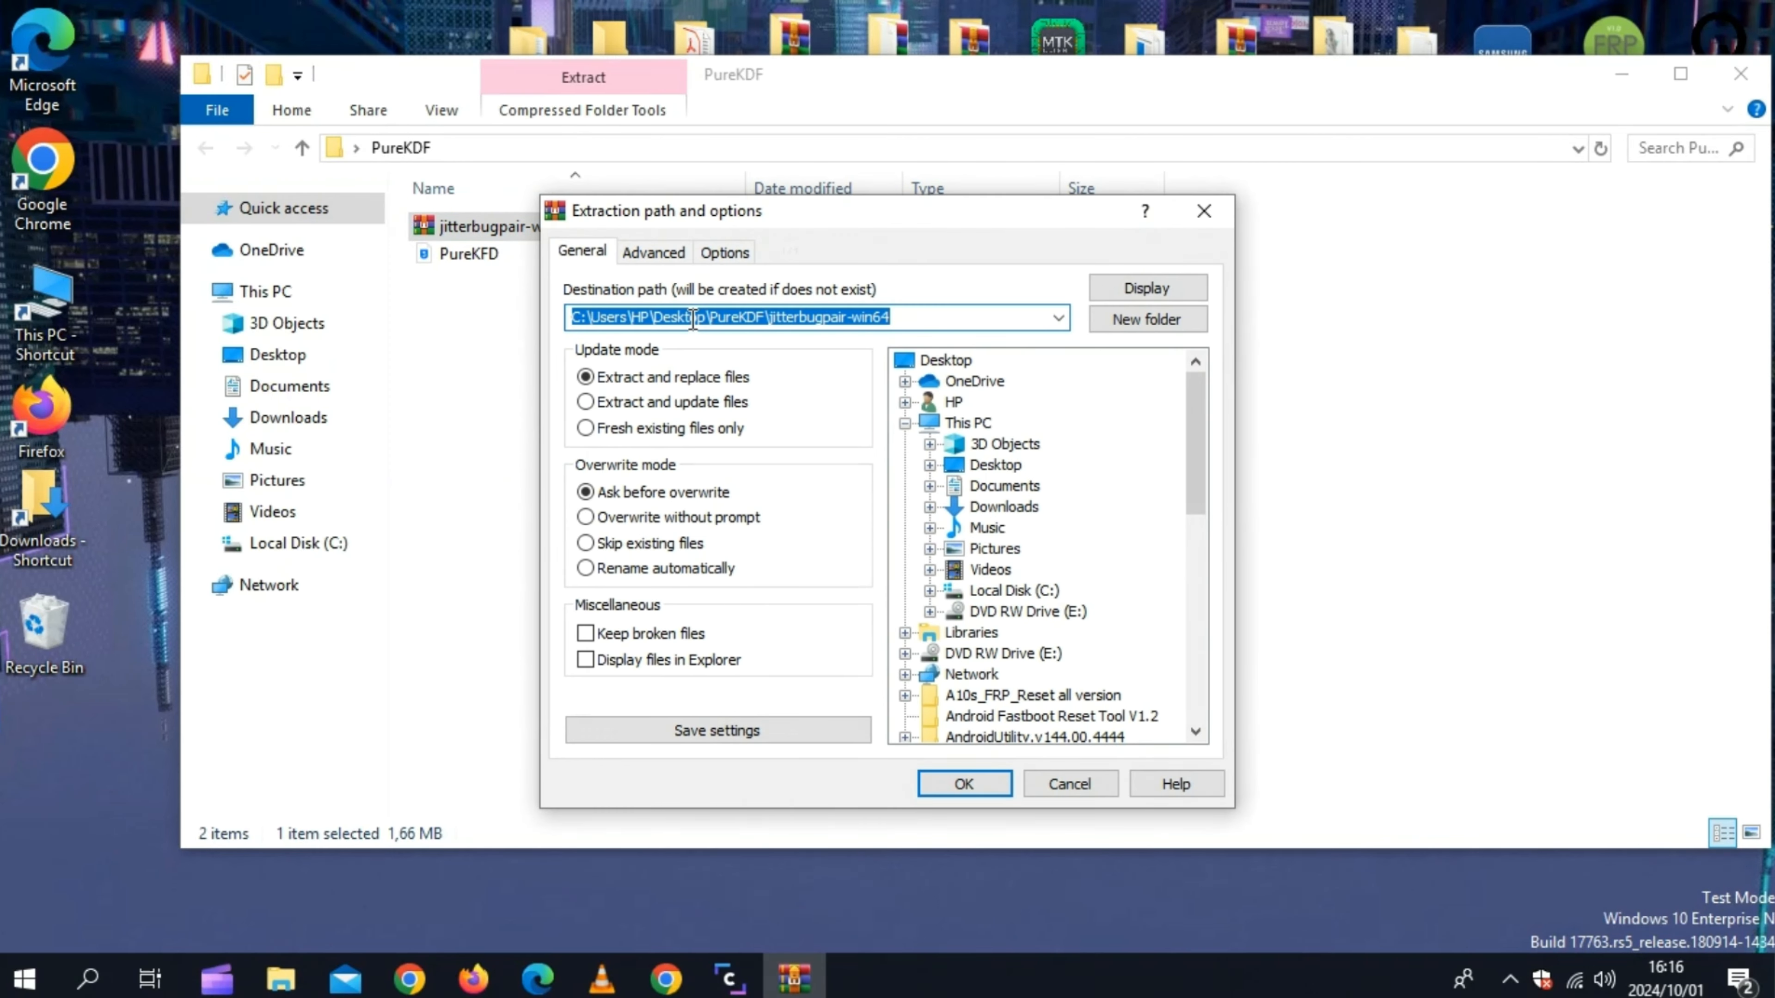
left_click(963, 783)
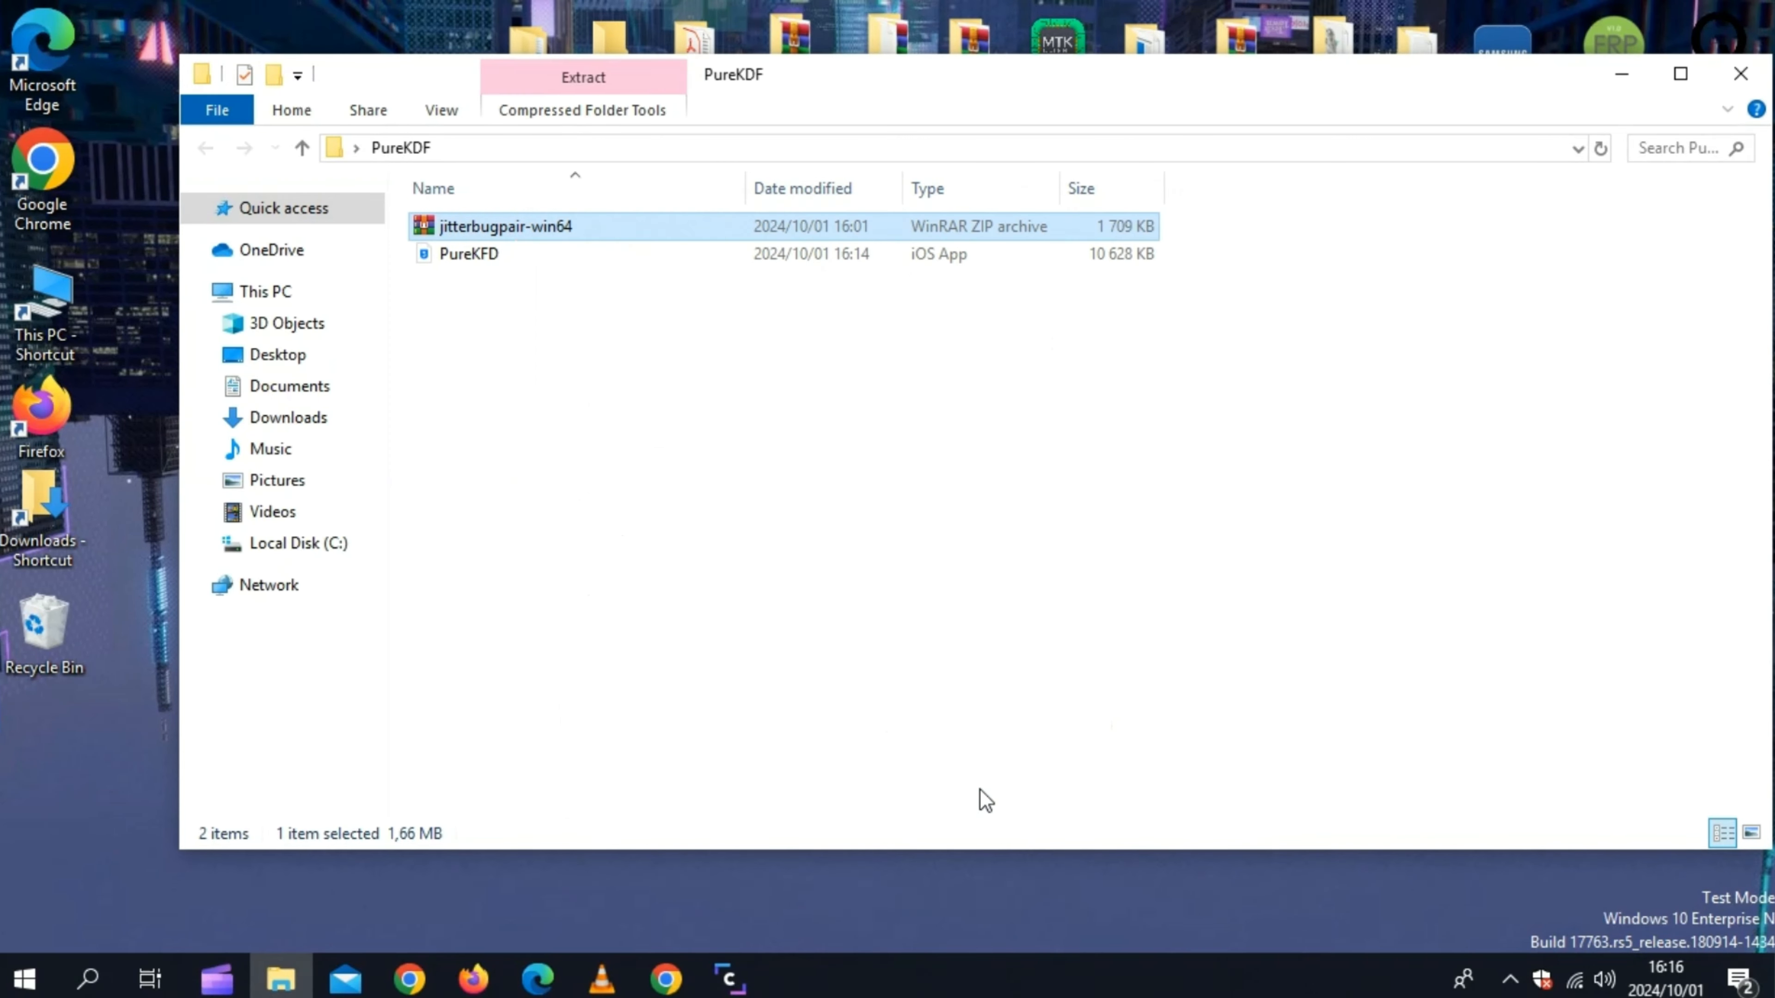
left_click(582, 76)
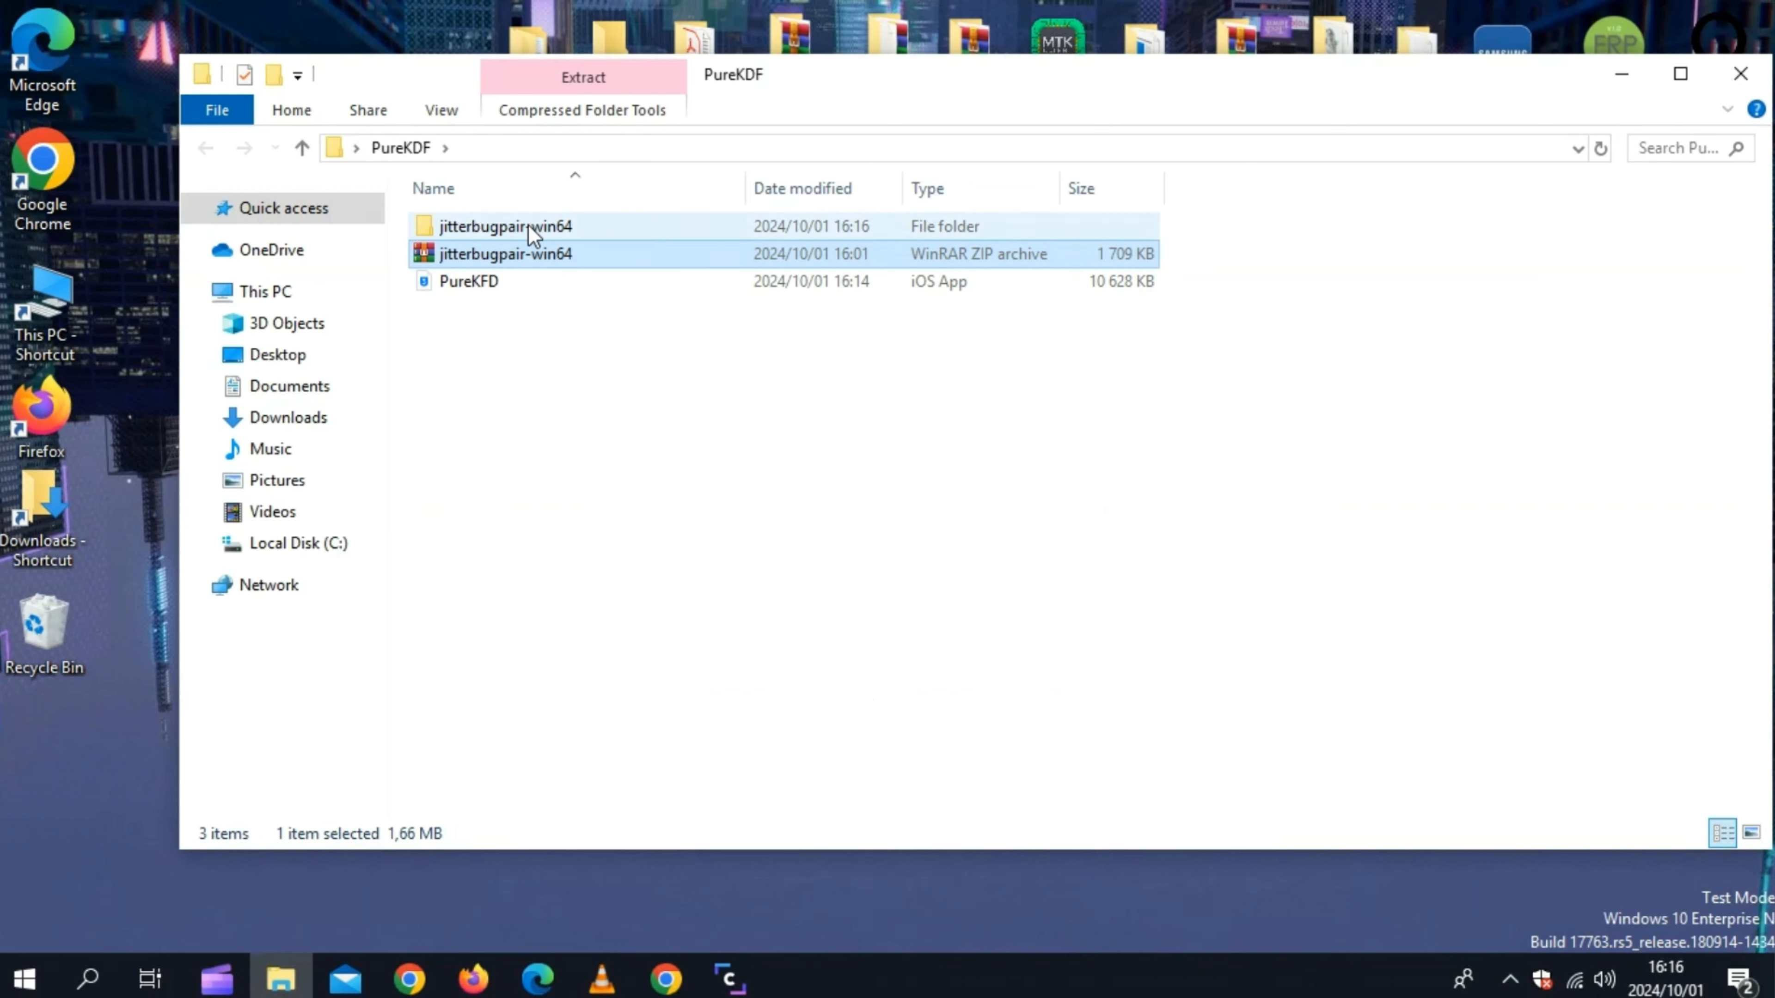
double_click(504, 225)
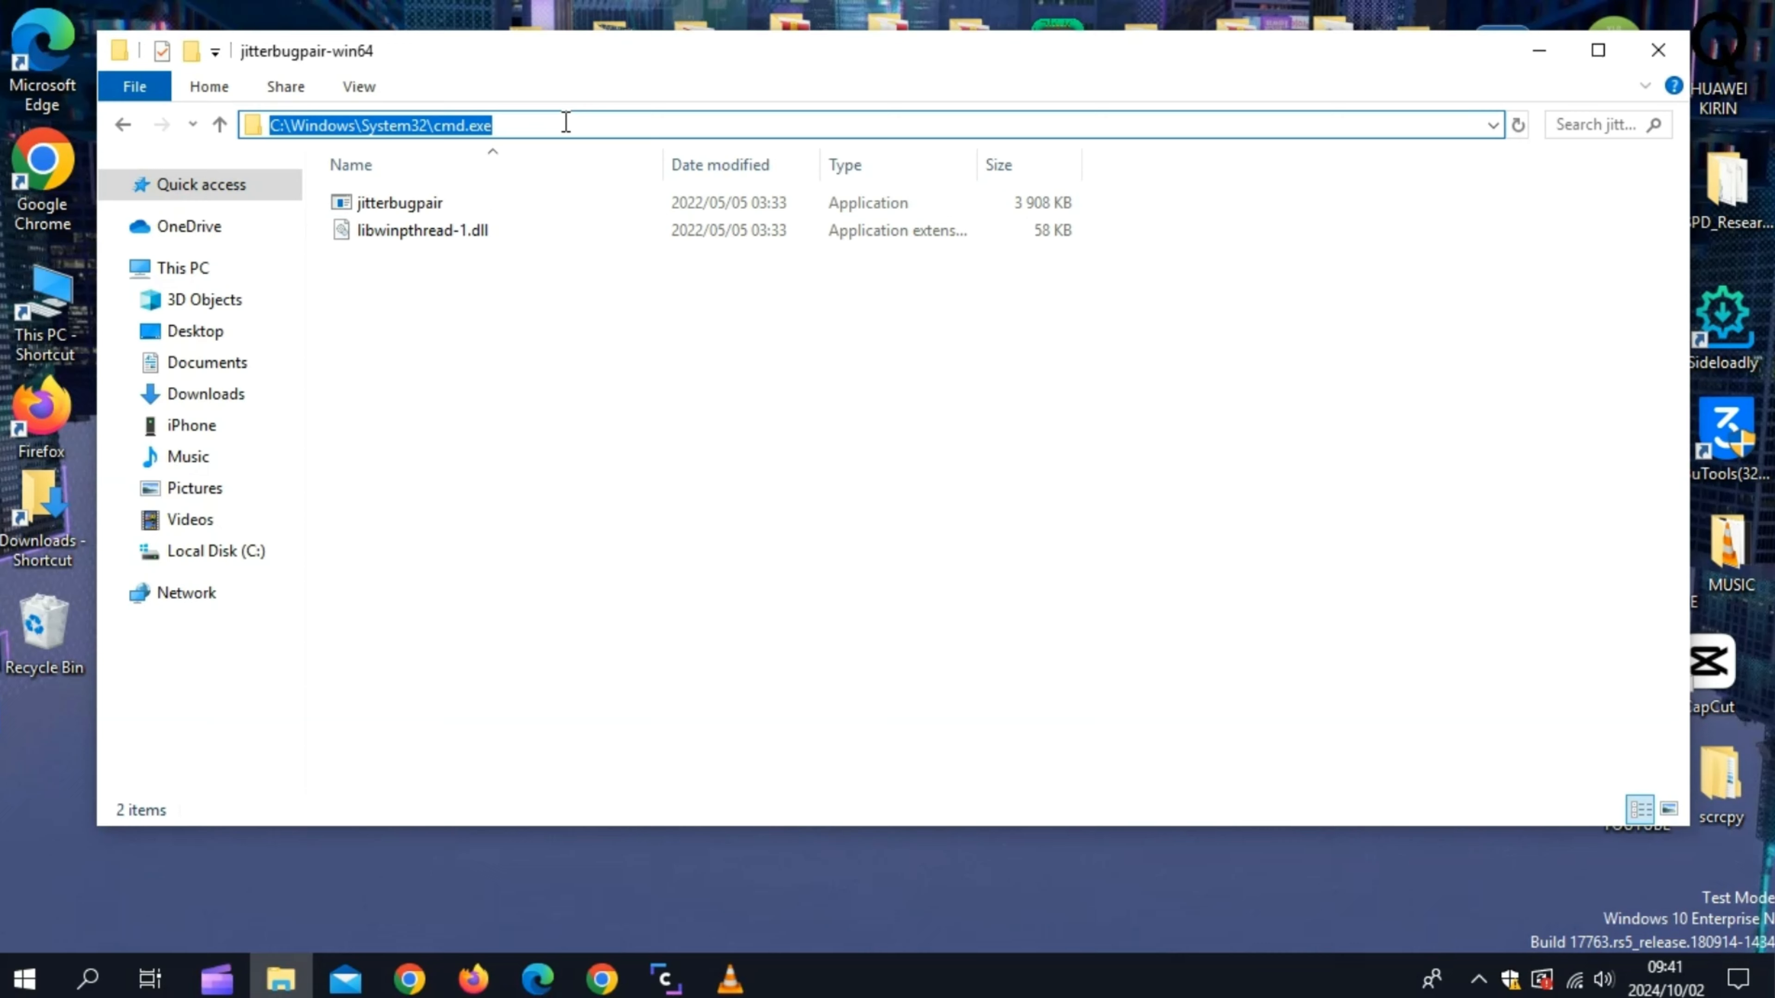
- Launch a Command Prompt from the folder via 'cmd' in the address bar
type("cmd")
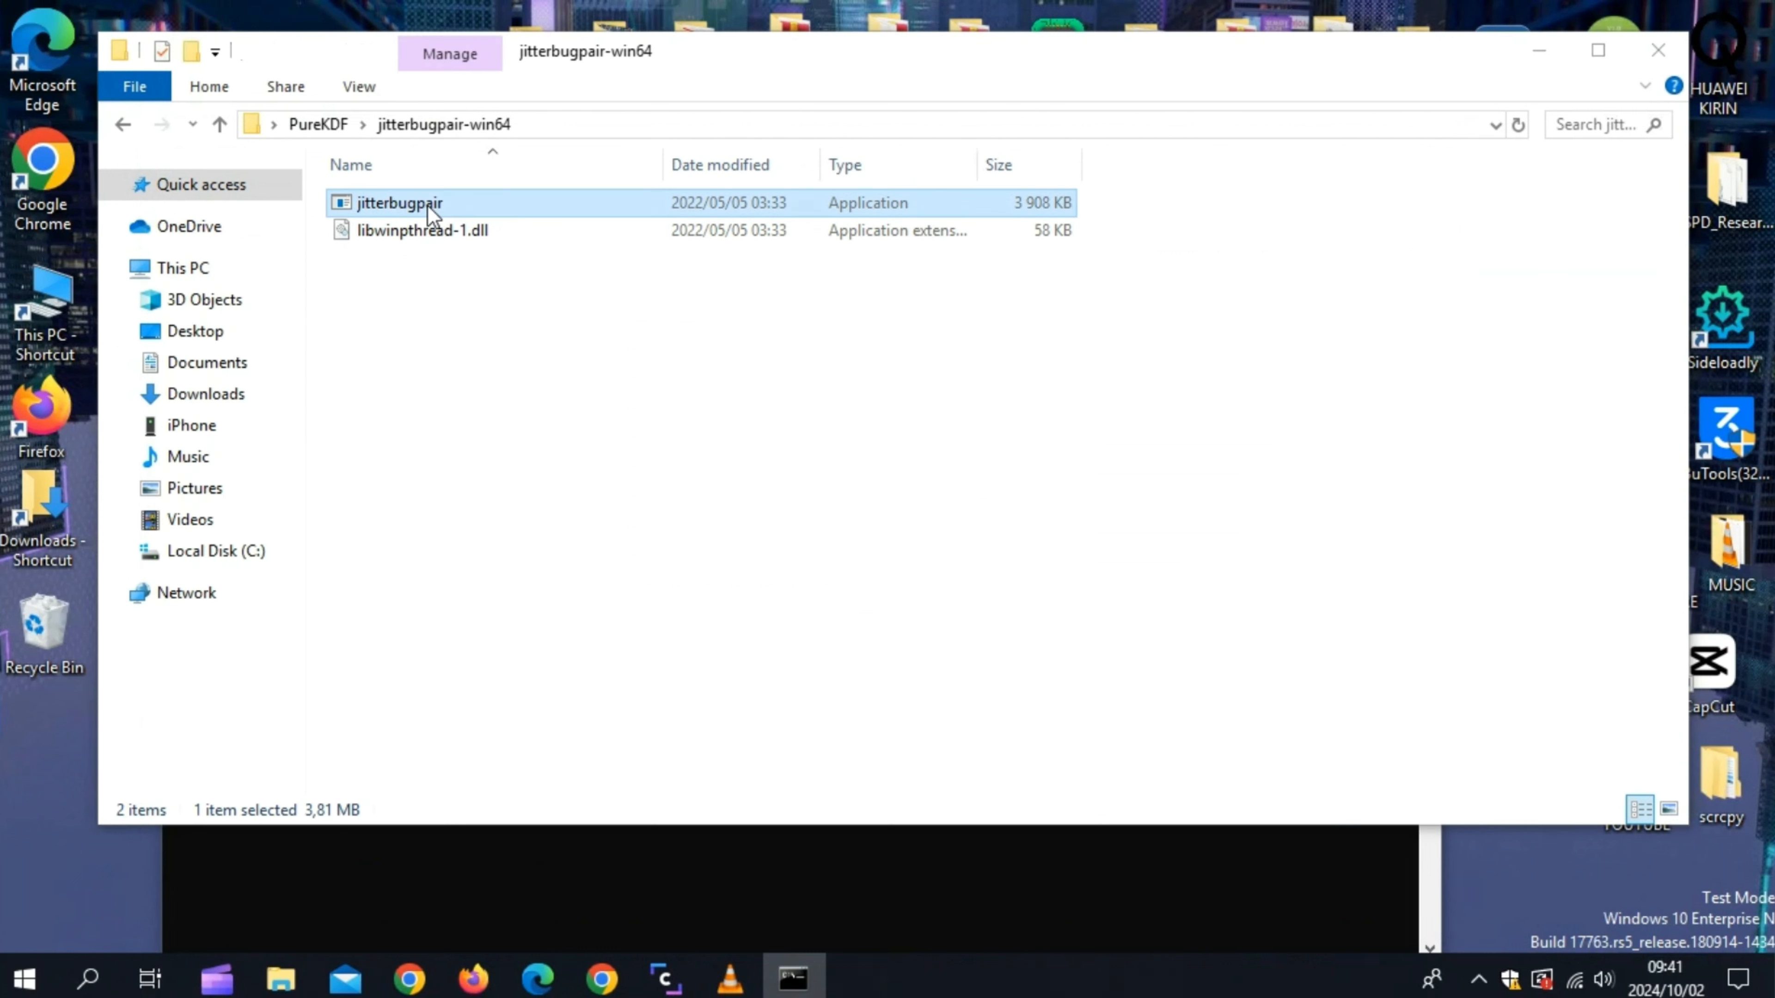
right_click(398, 203)
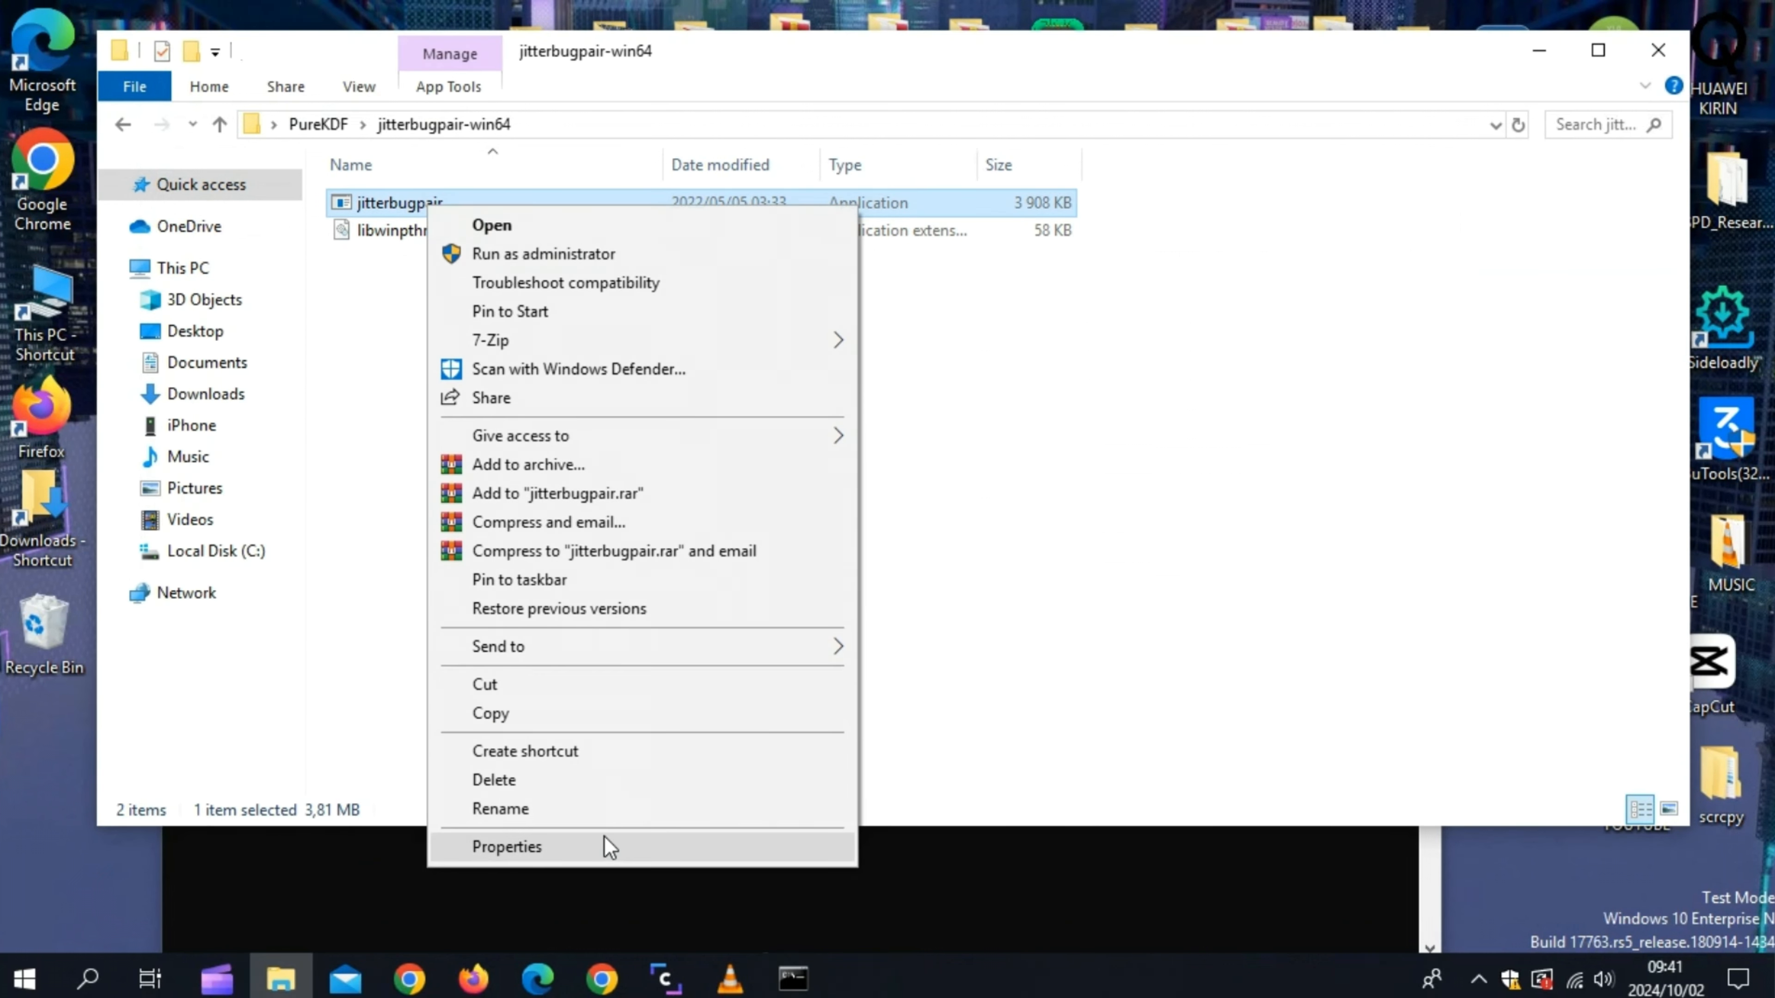
- Run jitterbugpair.exe to generate the .mobiledevicepairing file, then close the command window
left_click(500, 808)
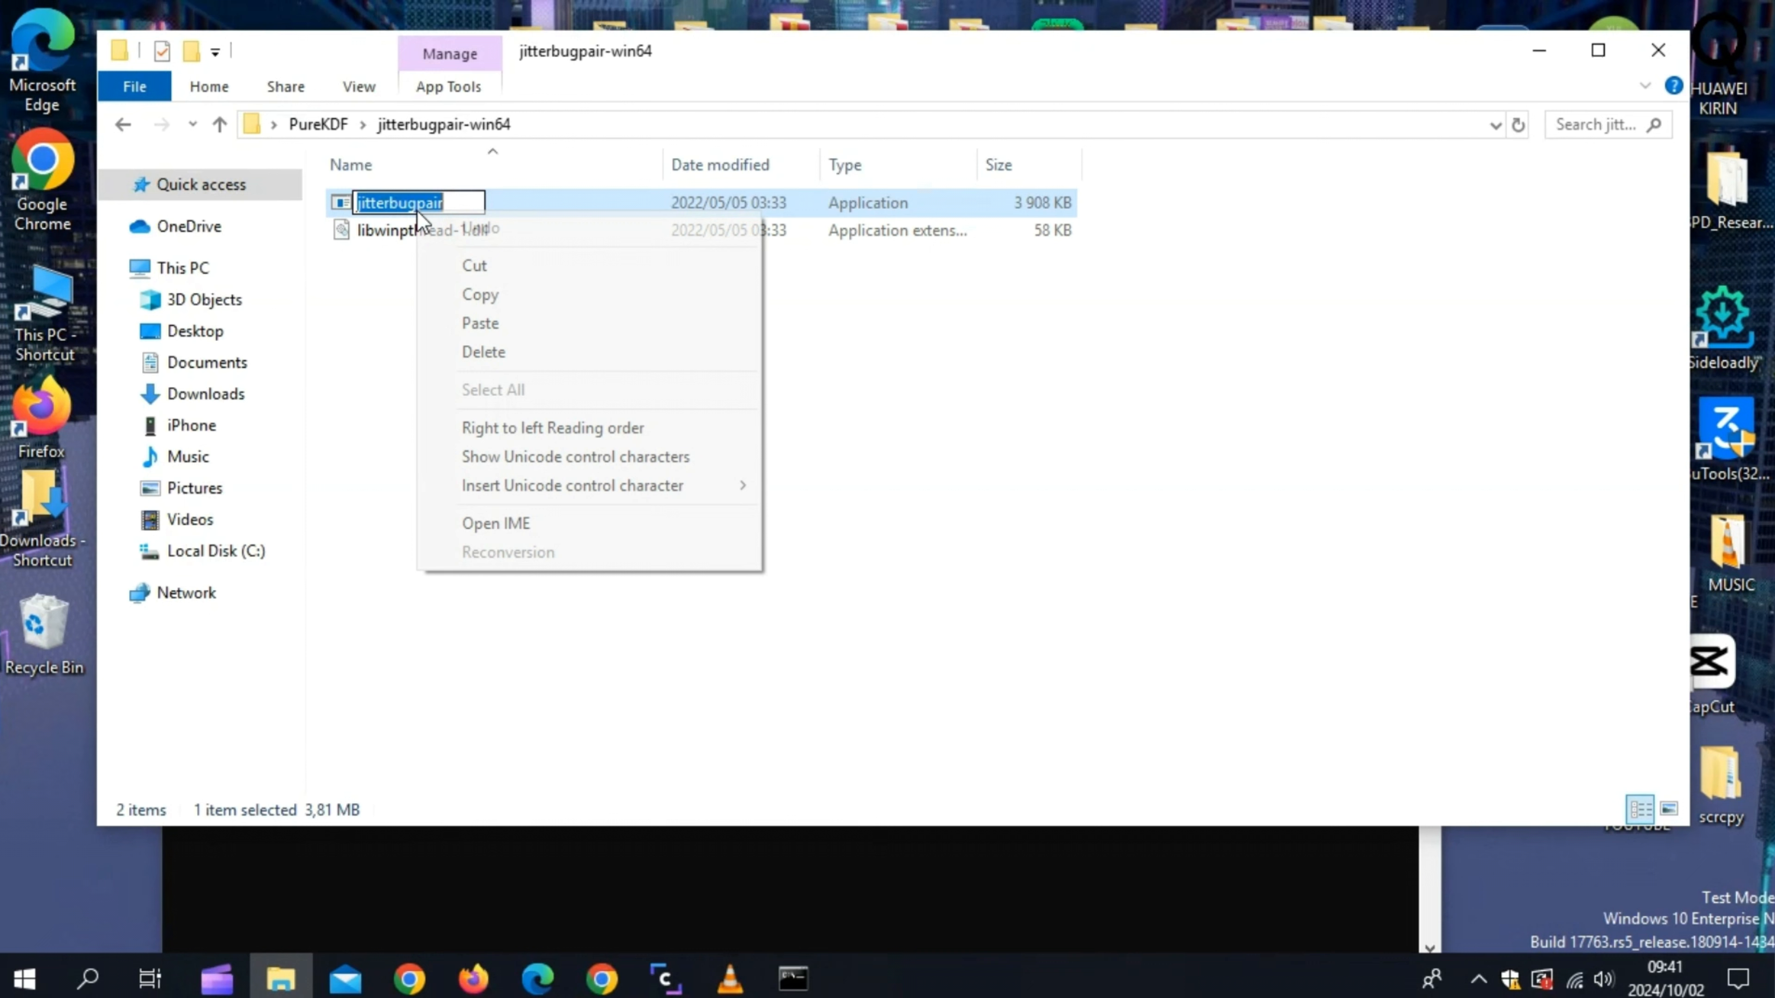
left_click(792, 978)
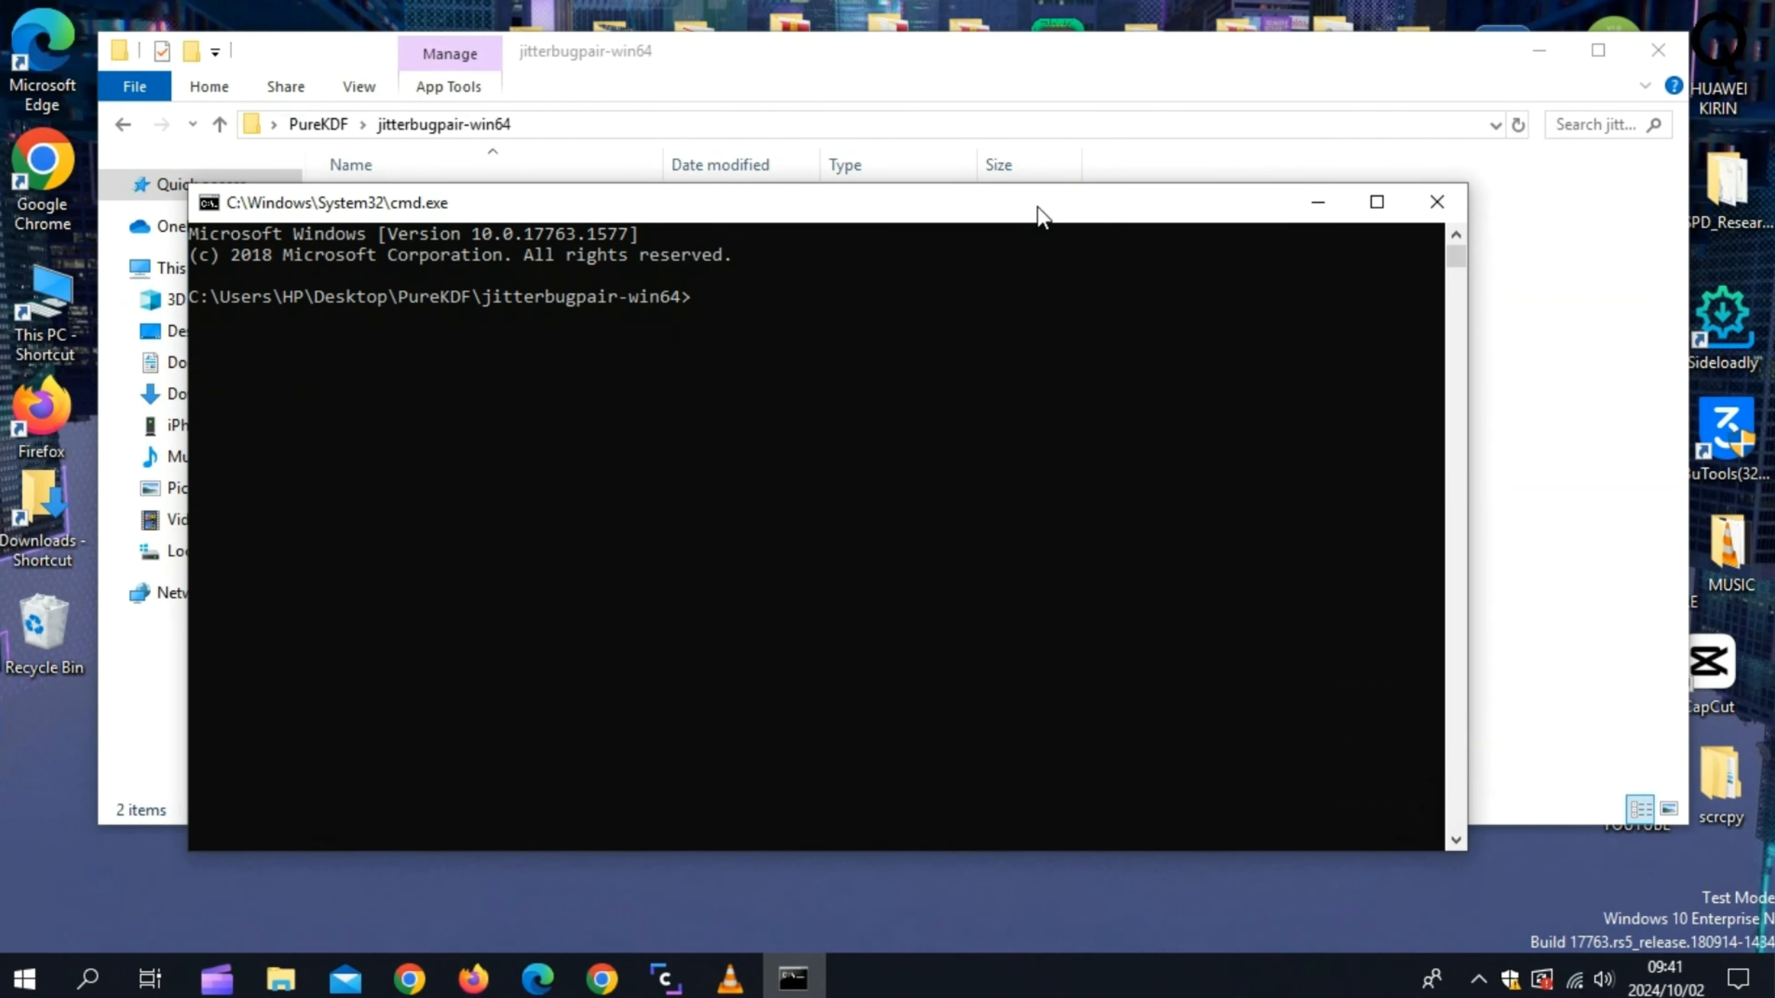
type("jitterbugpair")
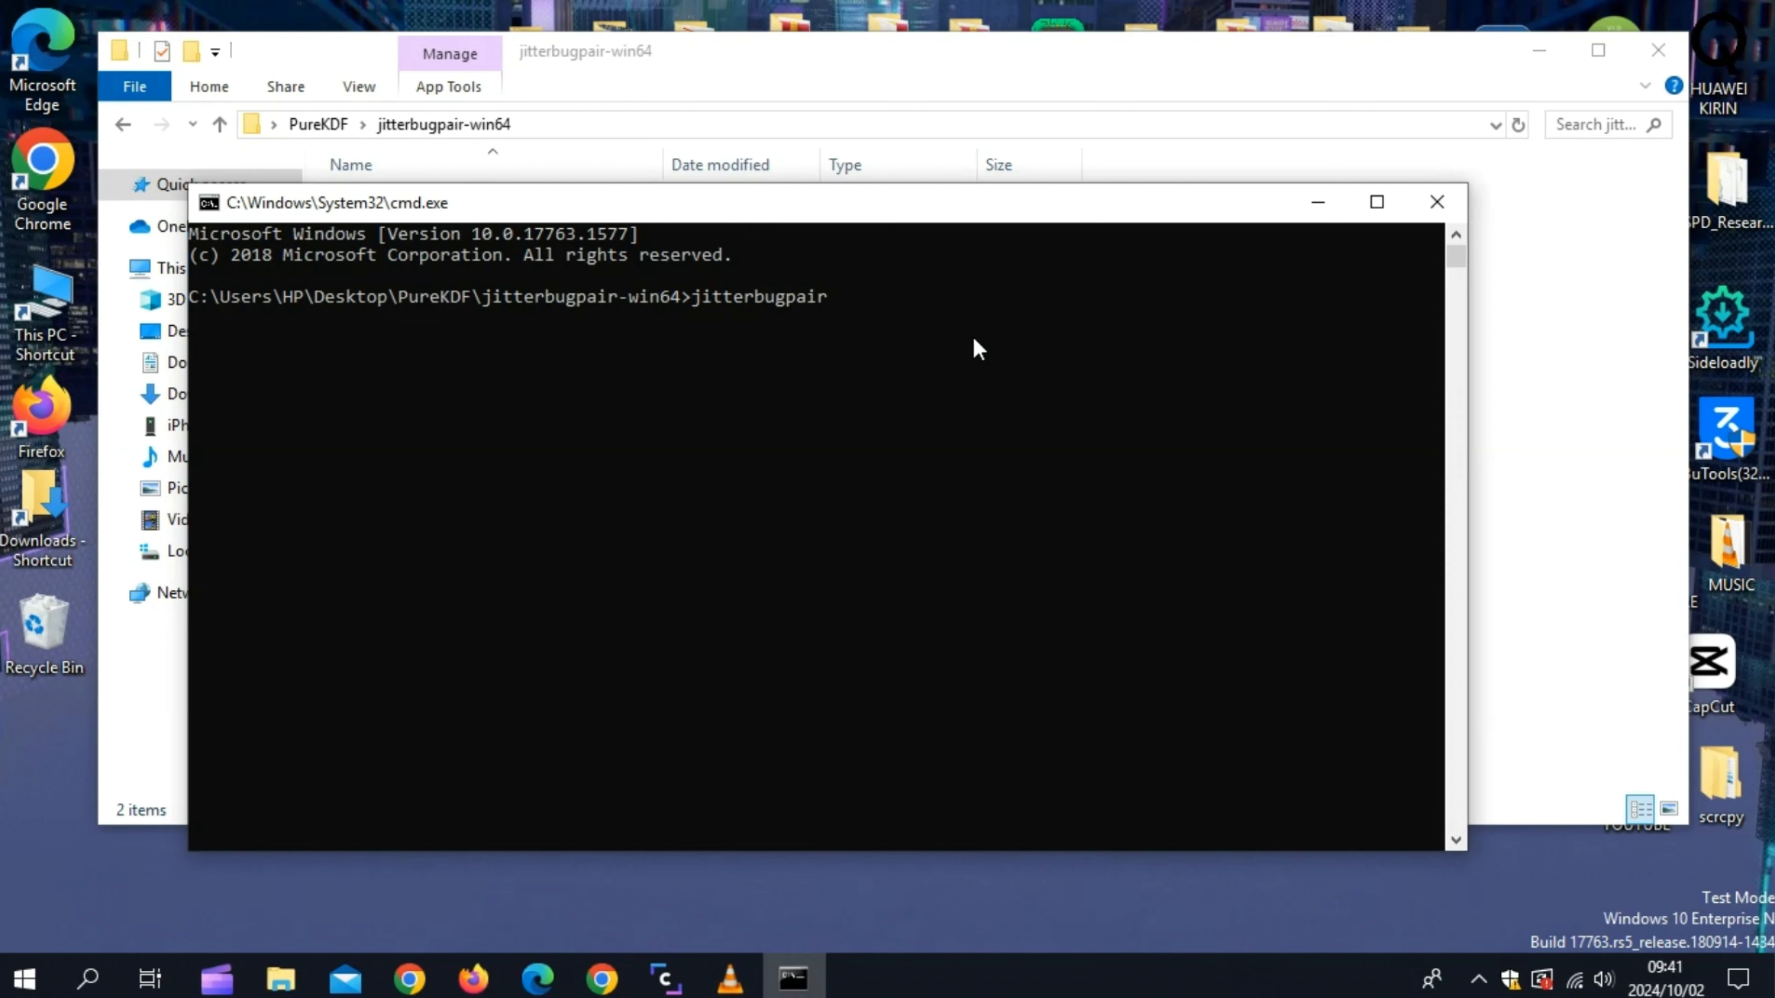
type(".exe")
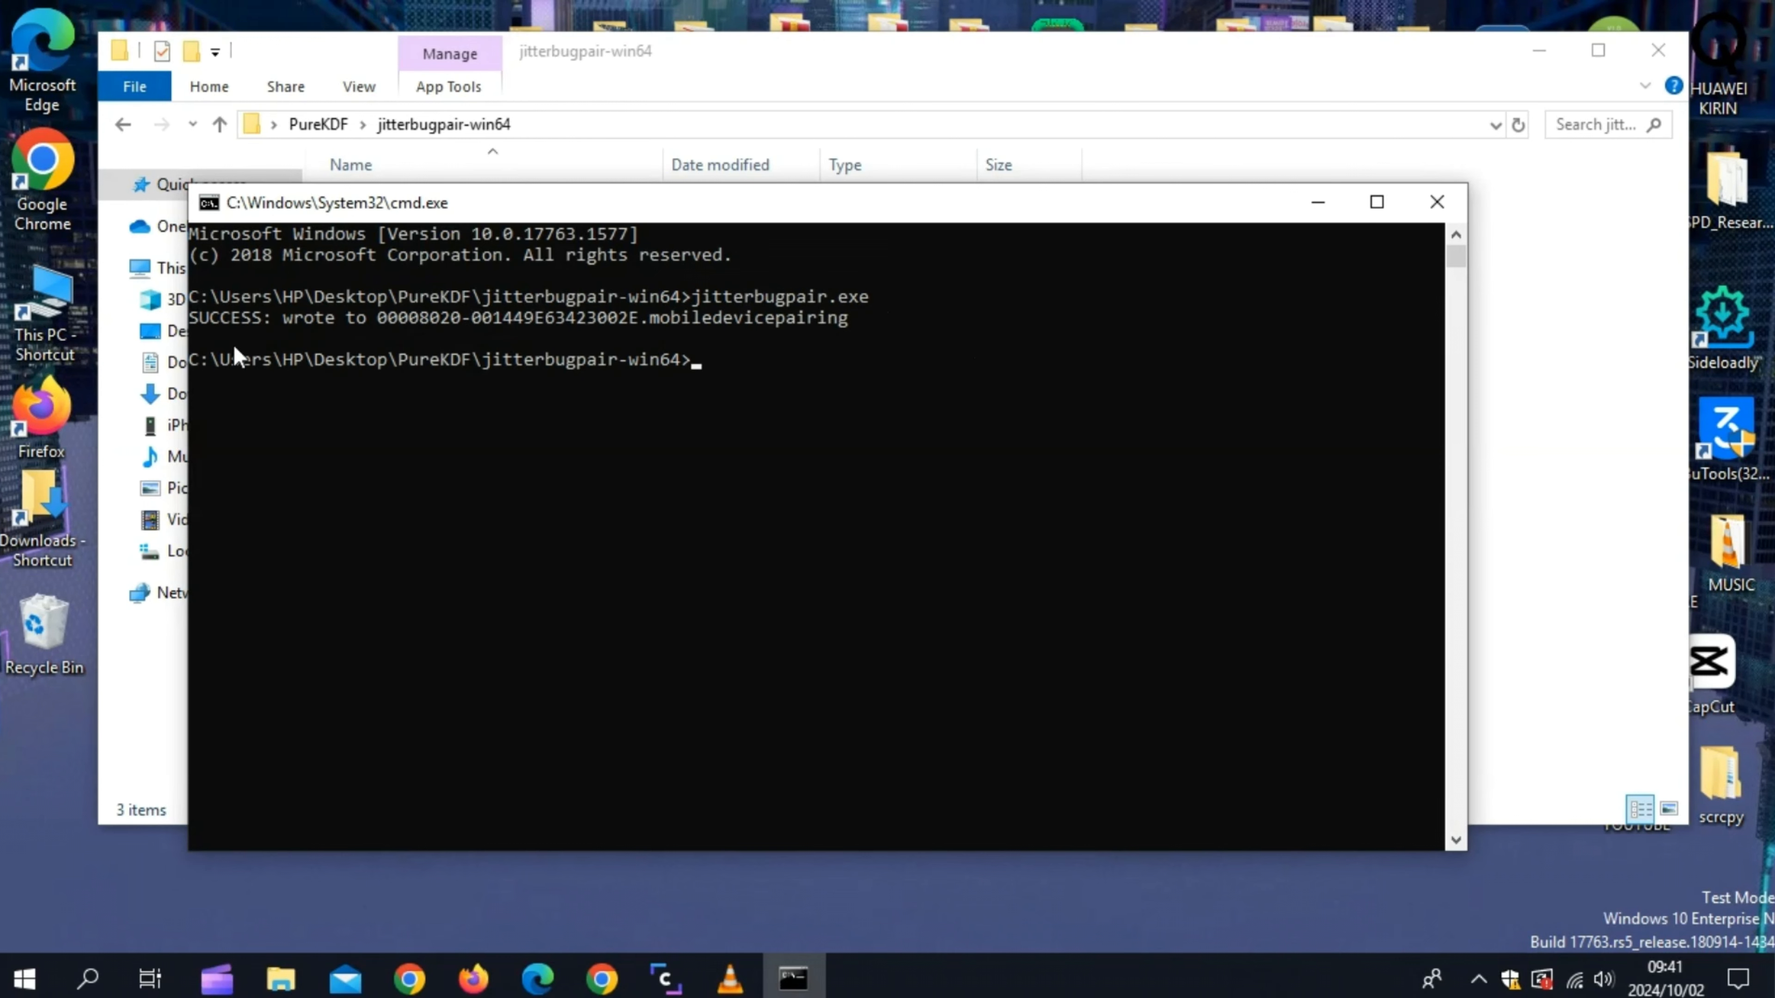
mouse_move(694, 357)
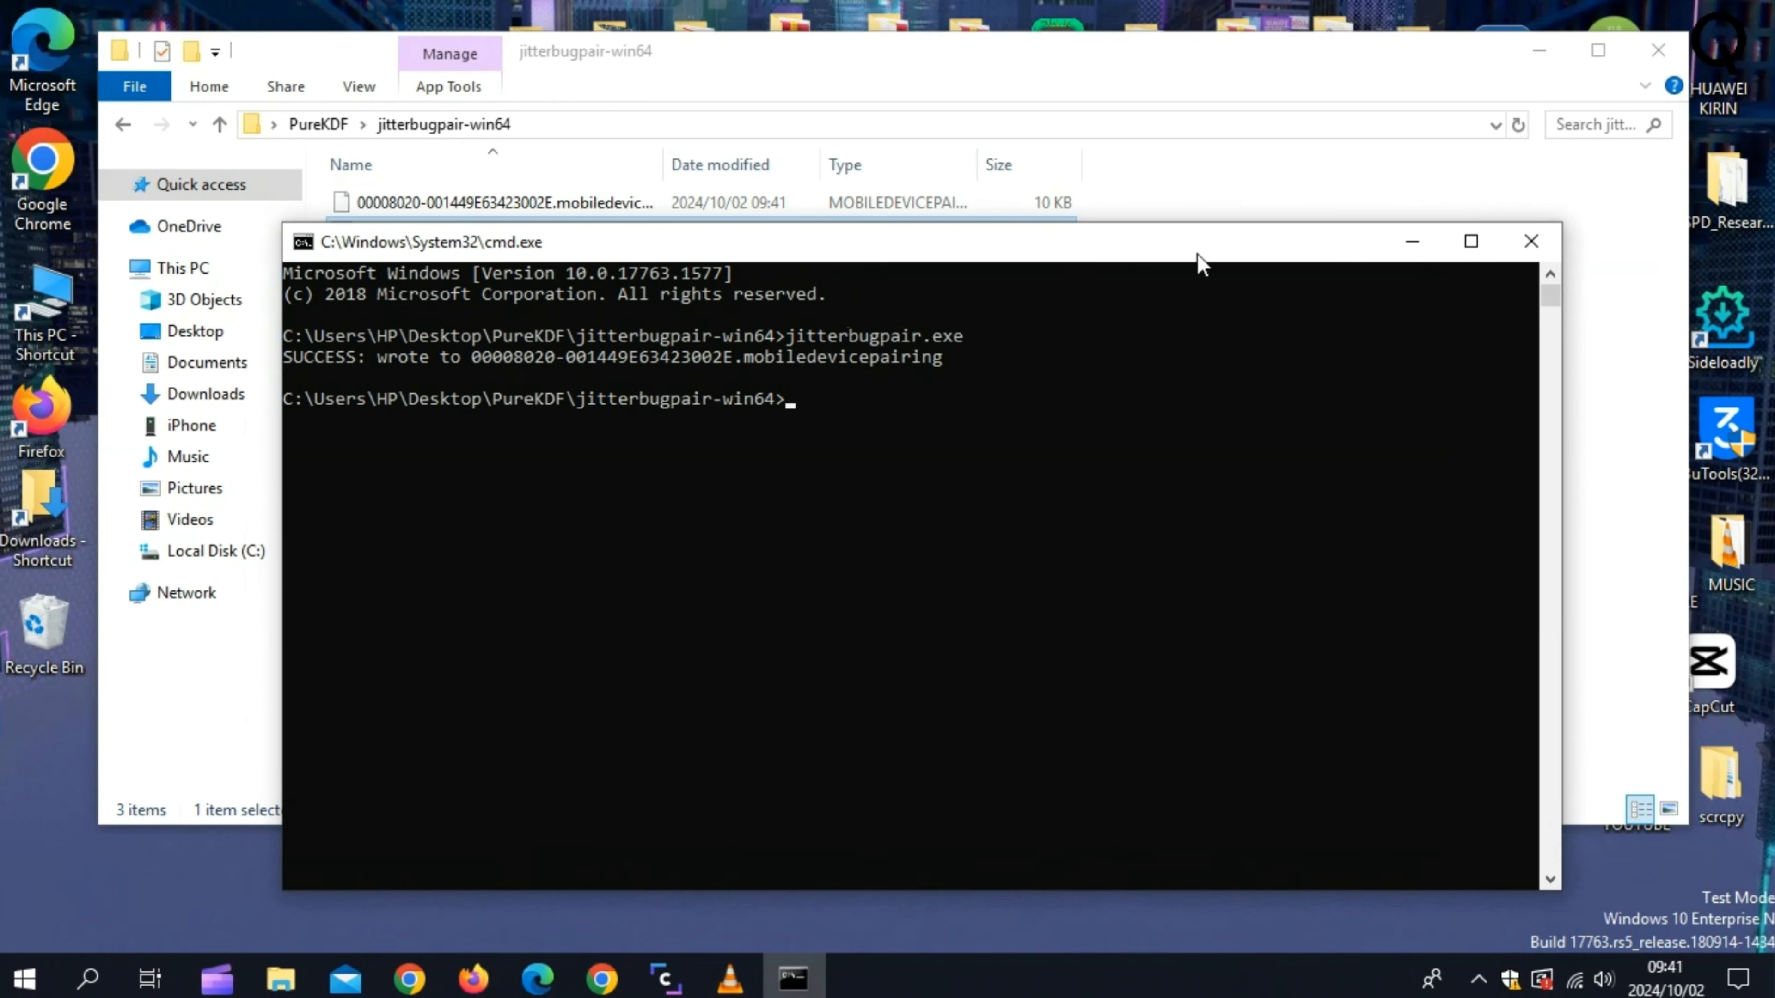
left_click(1531, 241)
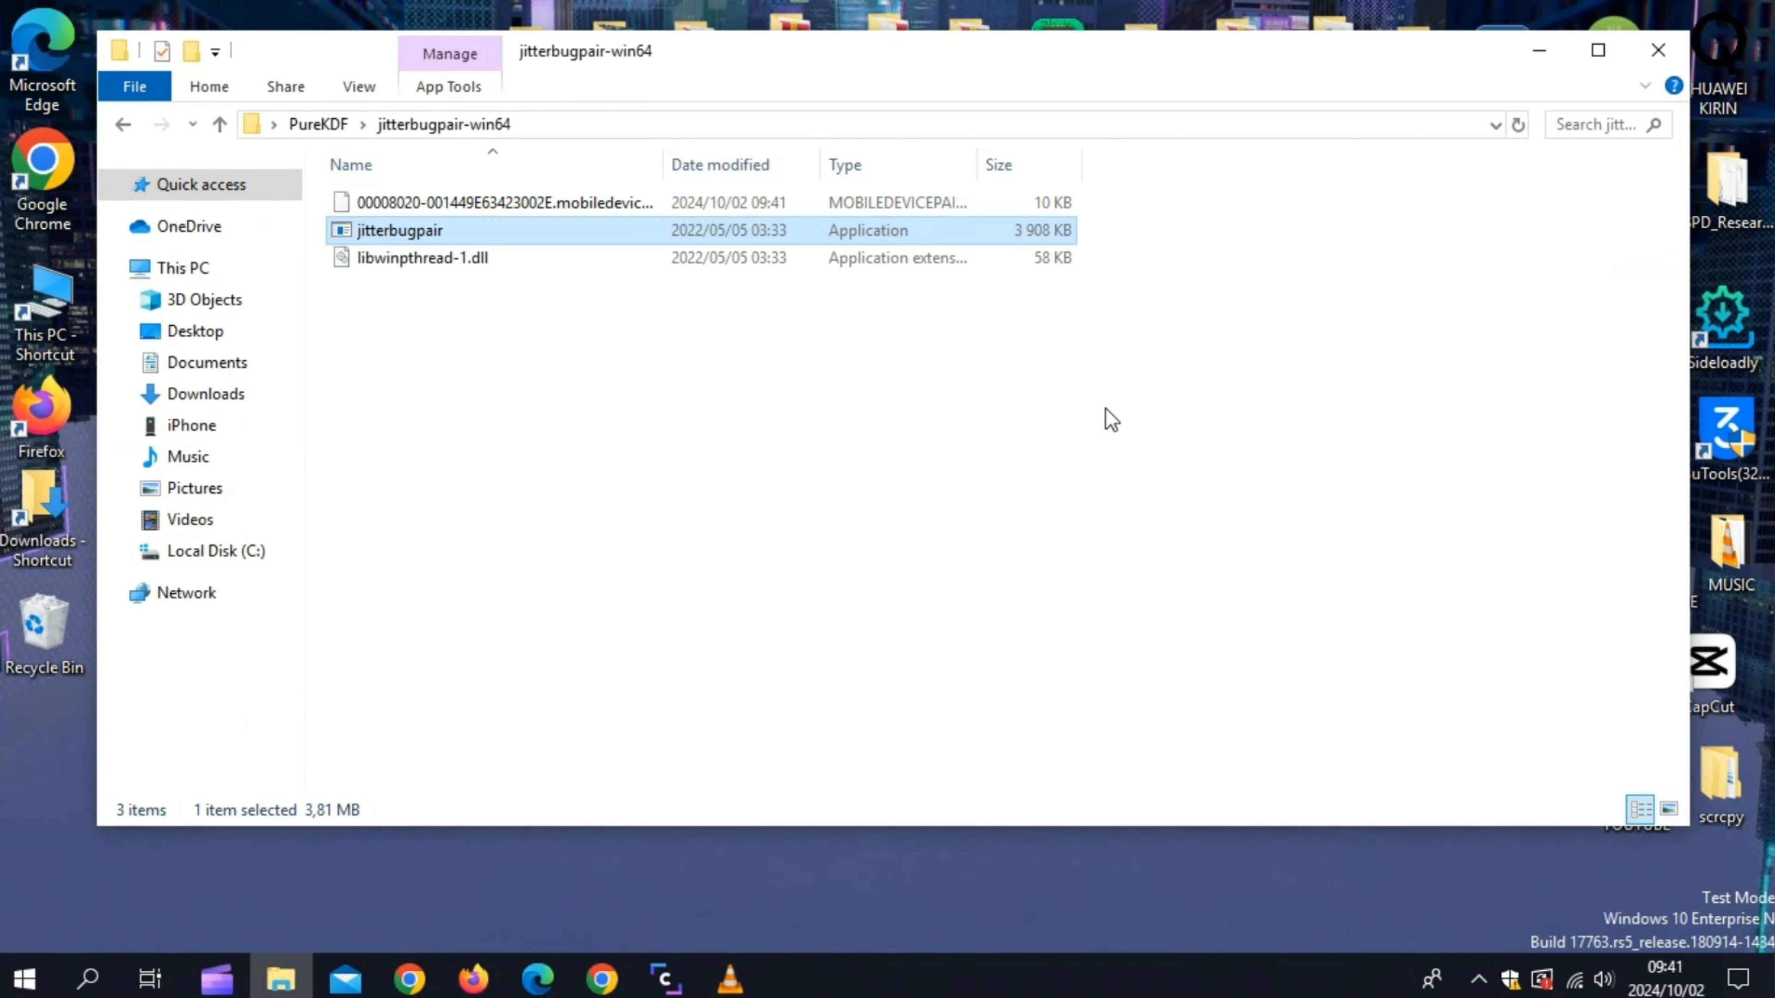
mouse_move(696, 202)
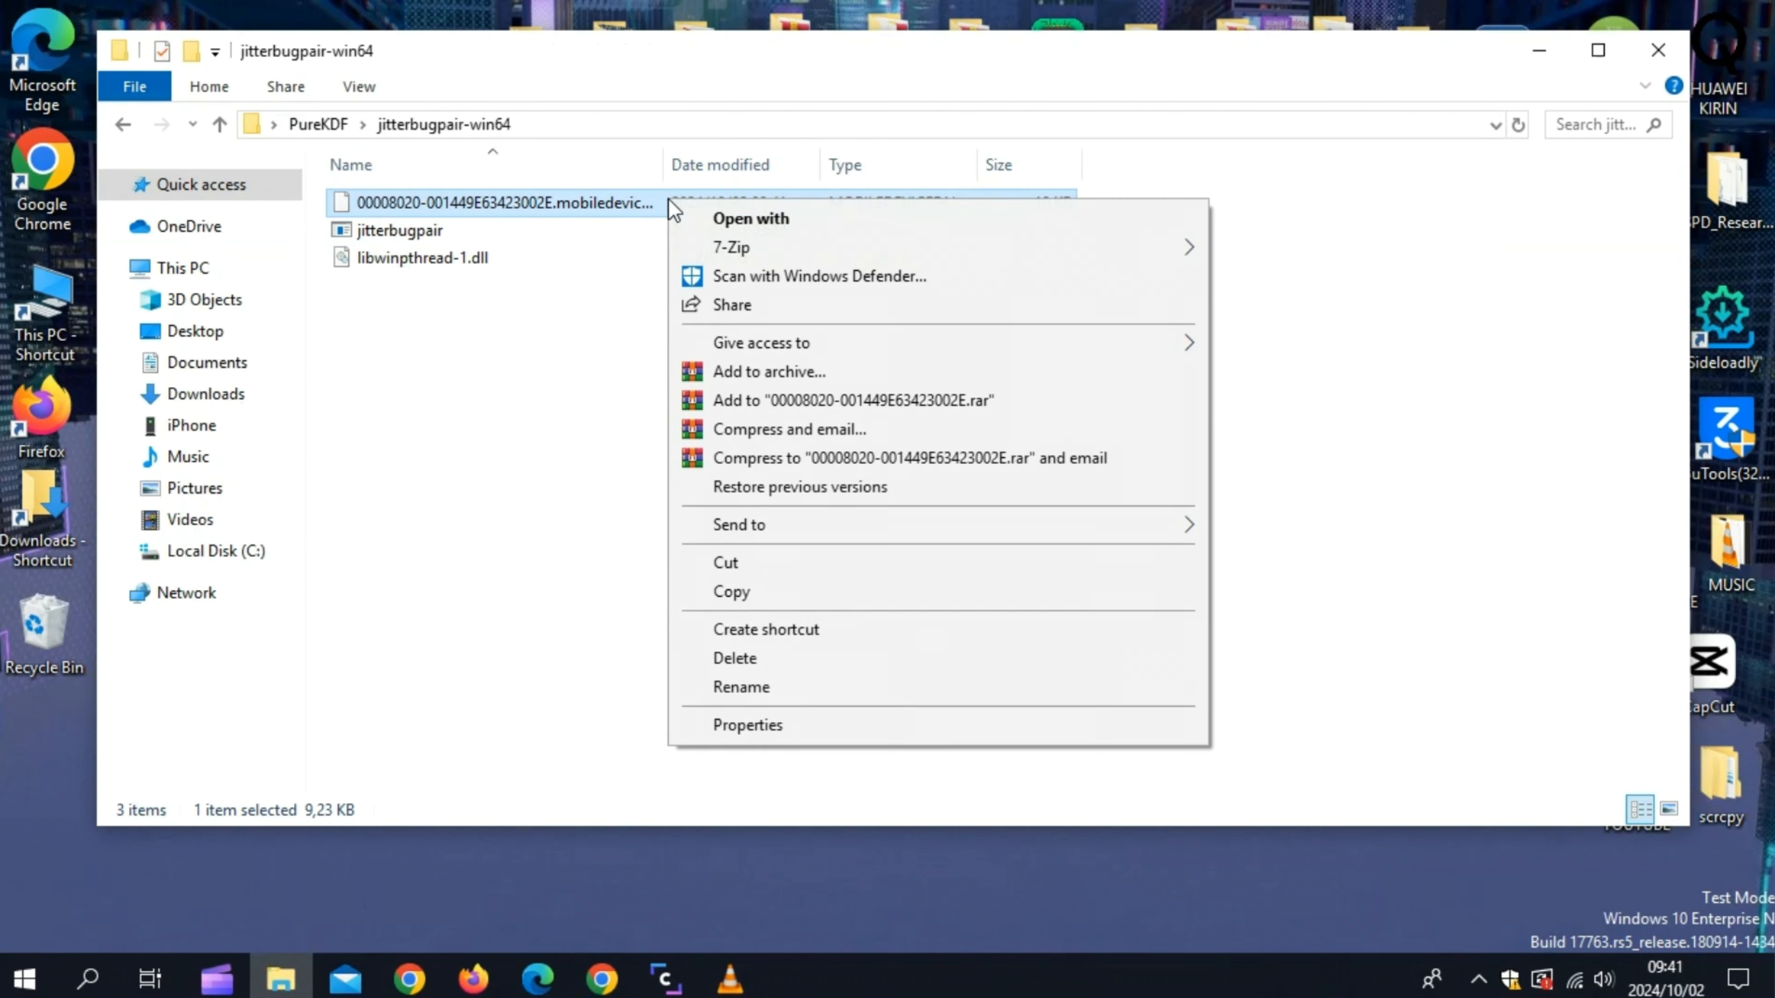
mouse_move(743, 608)
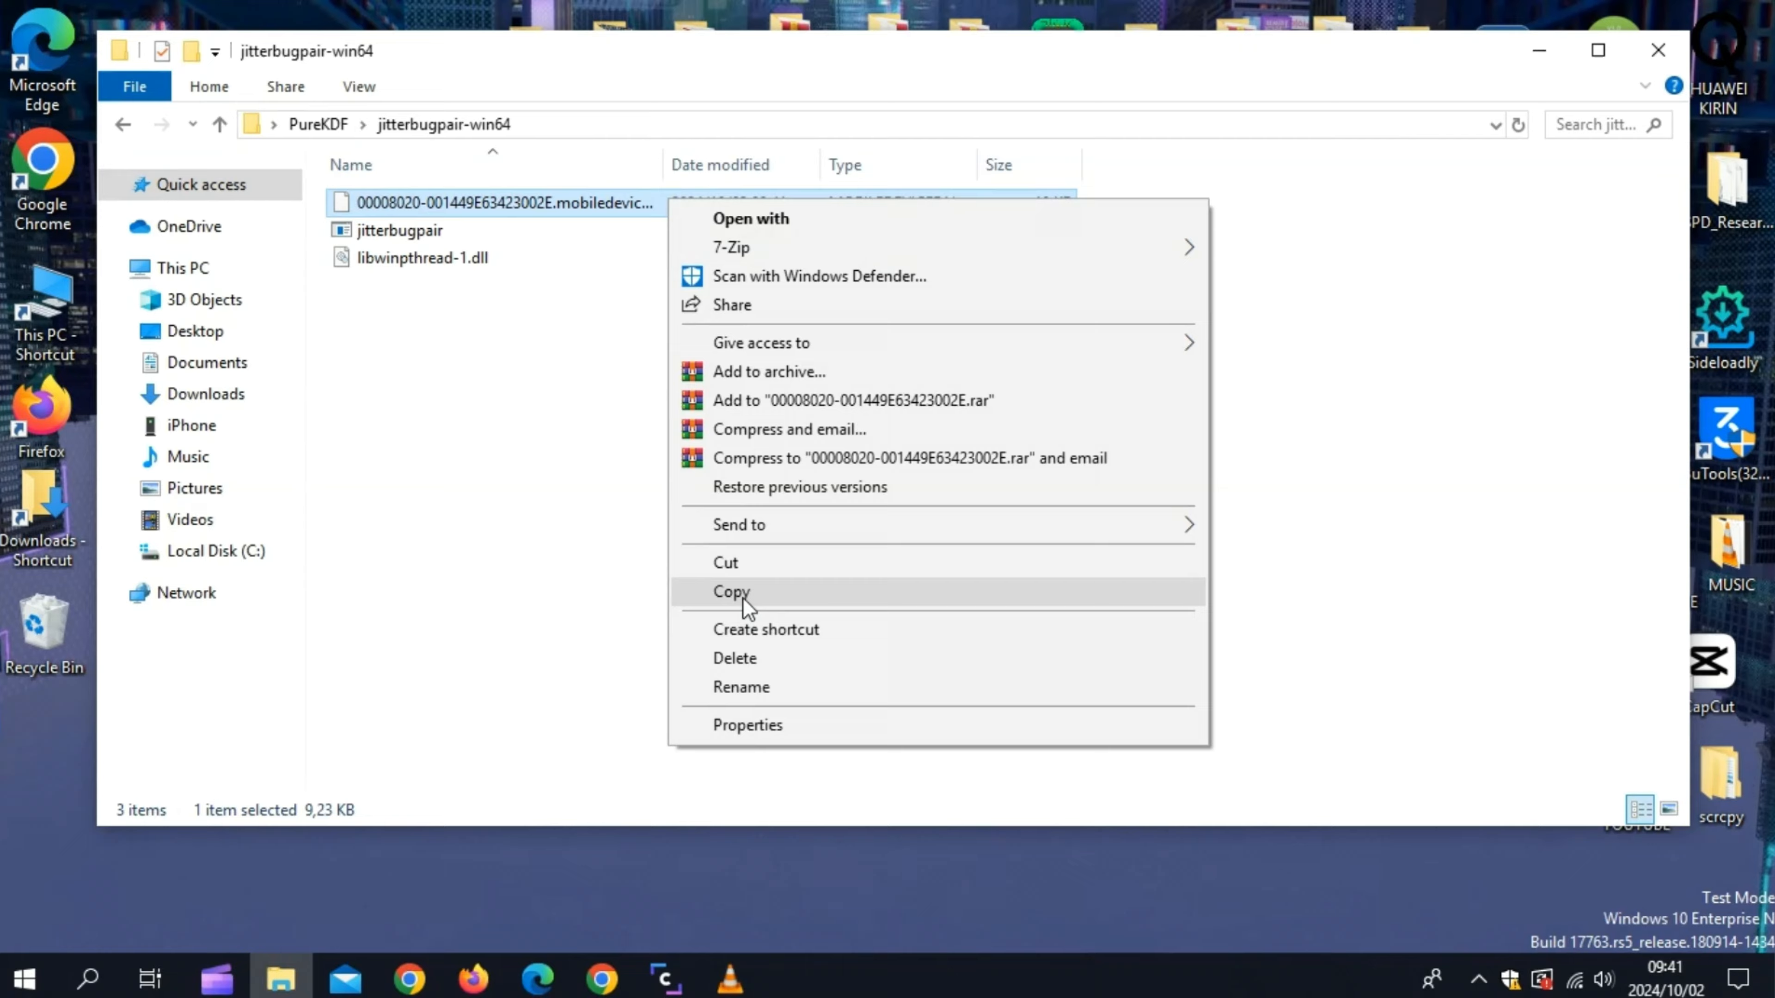
- Copy the new .mobiledevicepairing file for transfer to the iPhone
left_click(731, 591)
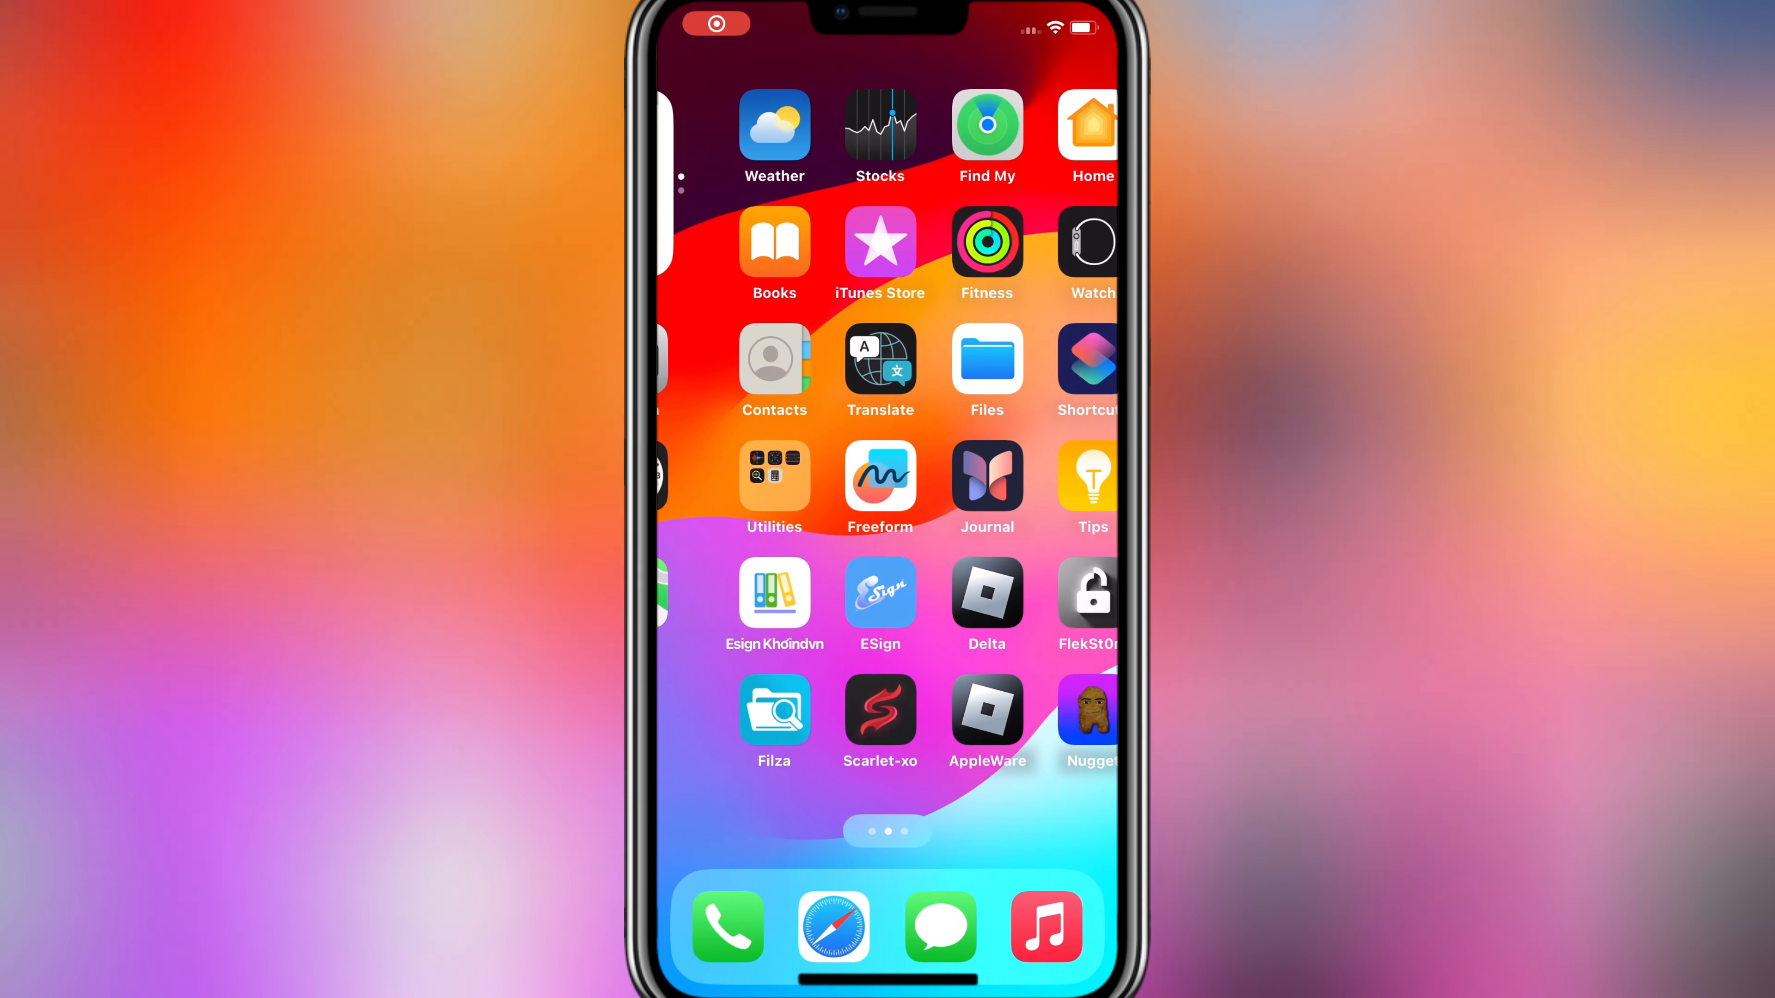
- Launch Nugget and choose Select Pairing File to load the pairing file
left_click(987, 361)
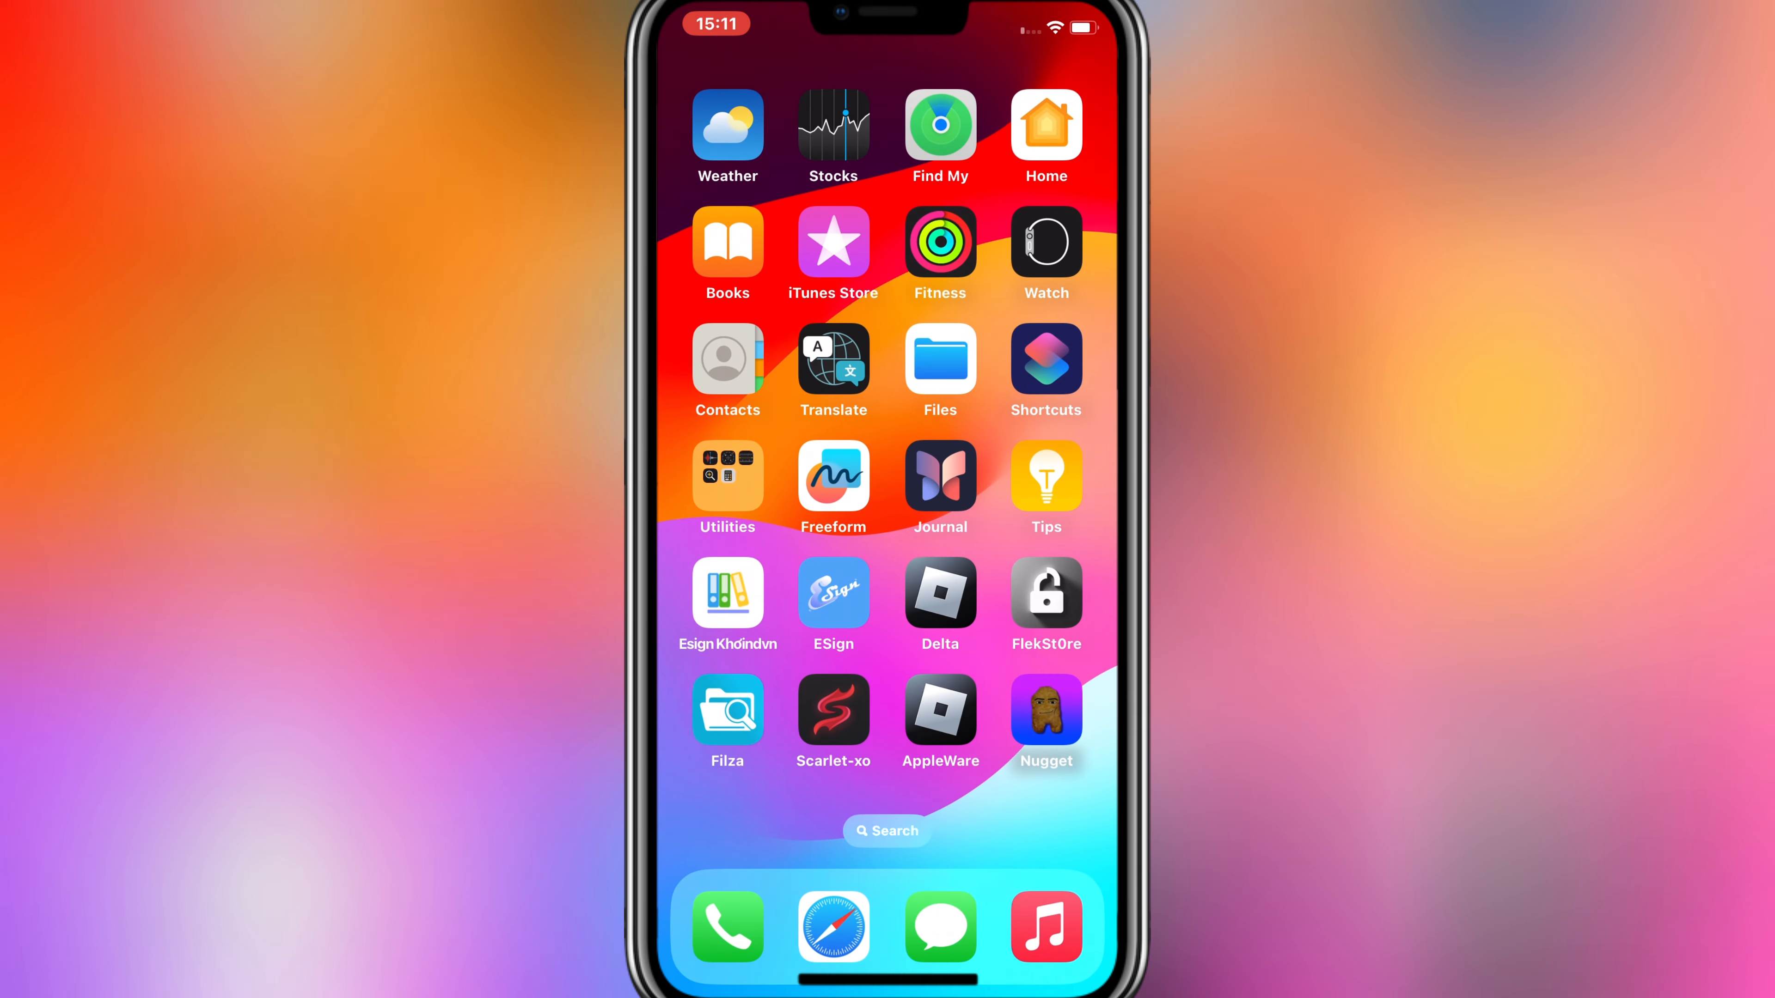
left_click(1044, 717)
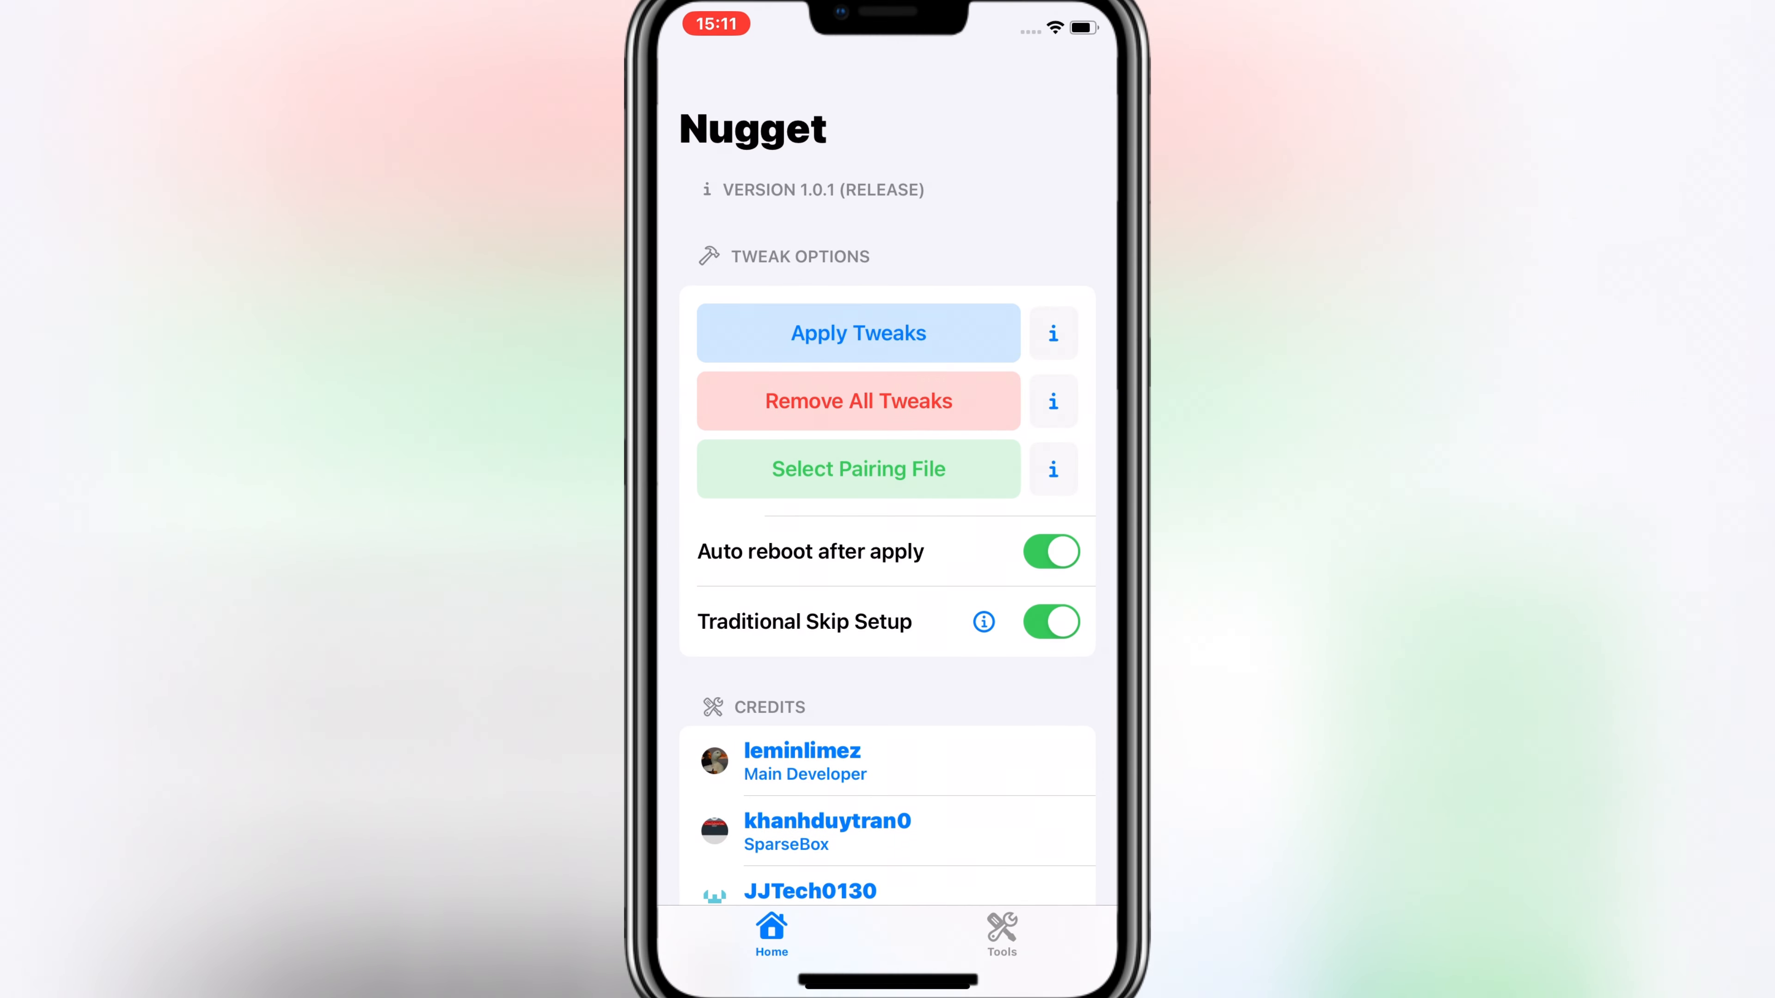
left_click(858, 469)
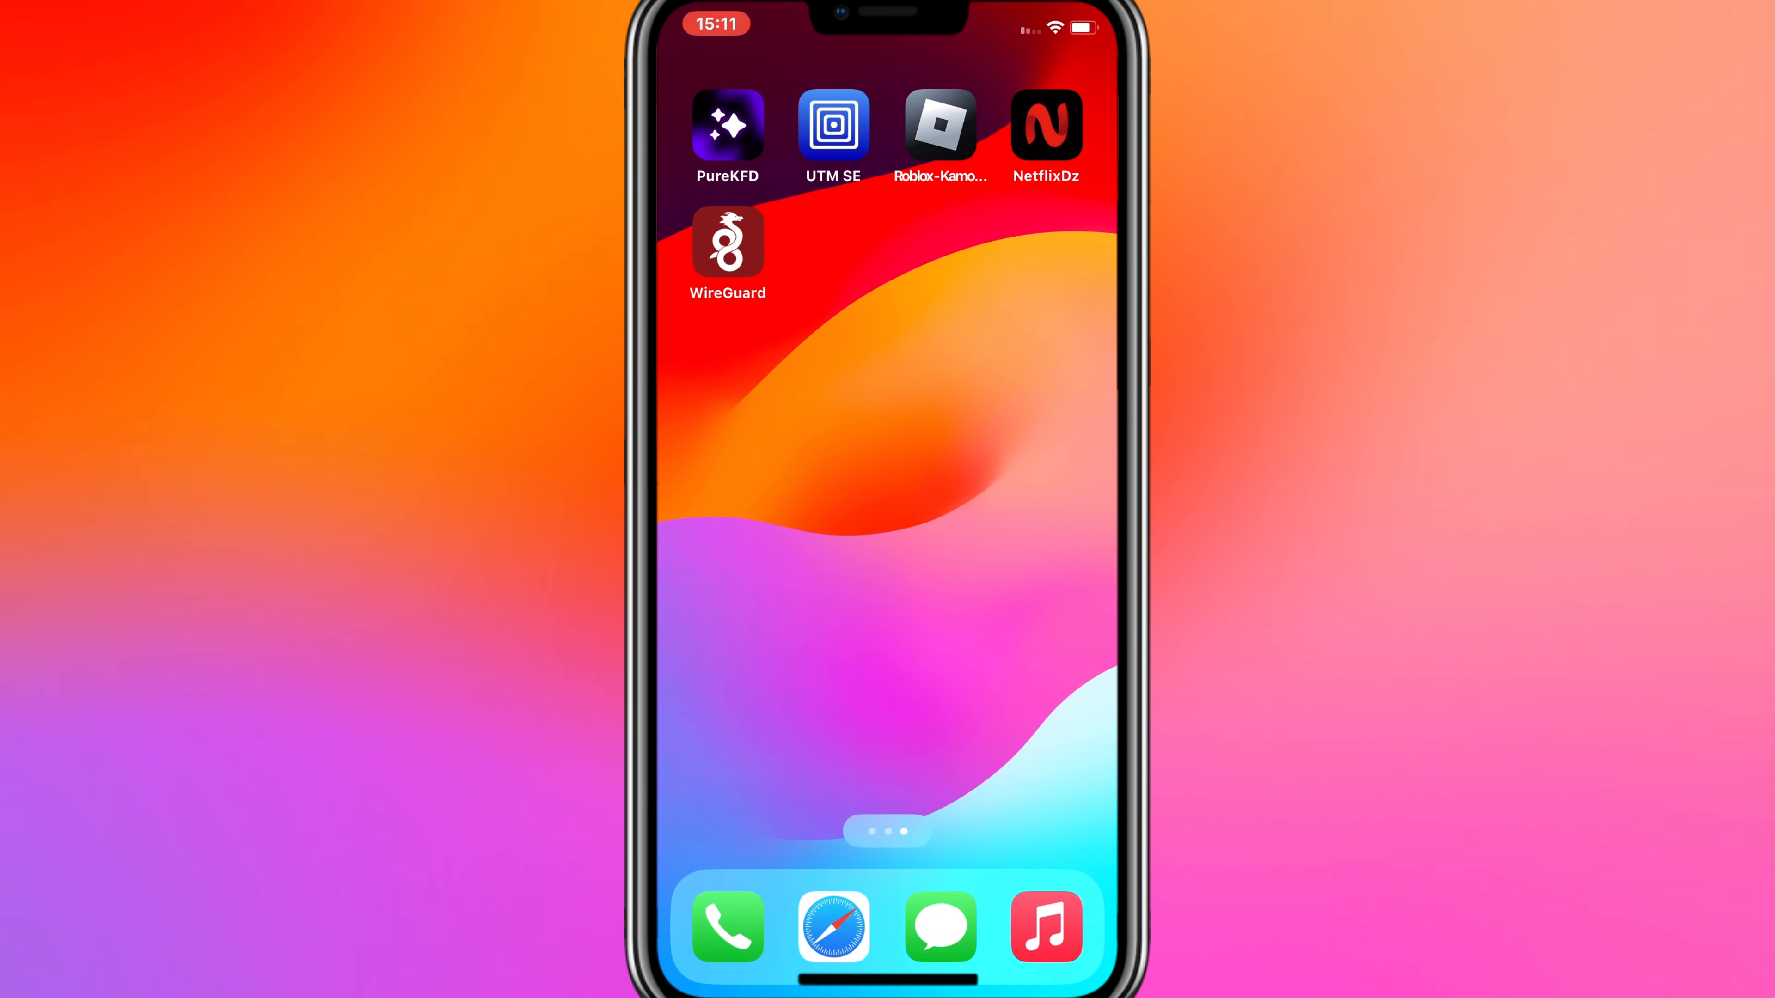
- In WireGuard, switch on the SideStore tunnel (endpoint 127.0.0.1:51820)
left_click(726, 243)
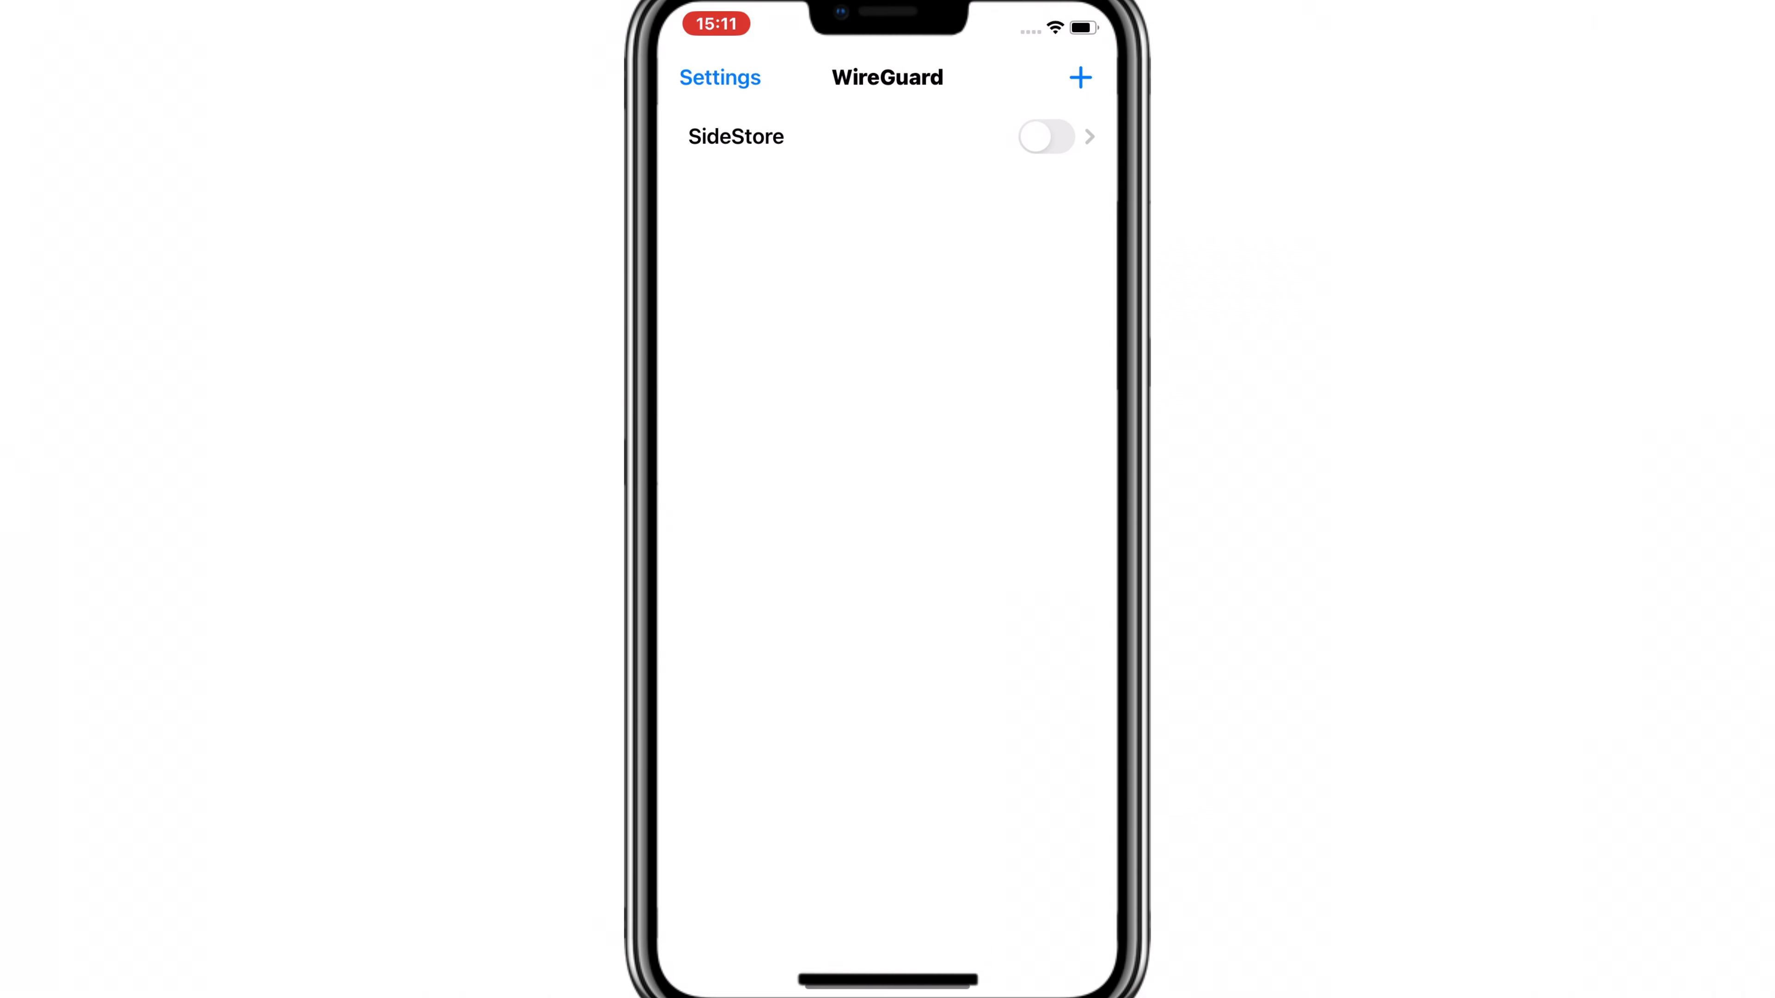
left_click(736, 135)
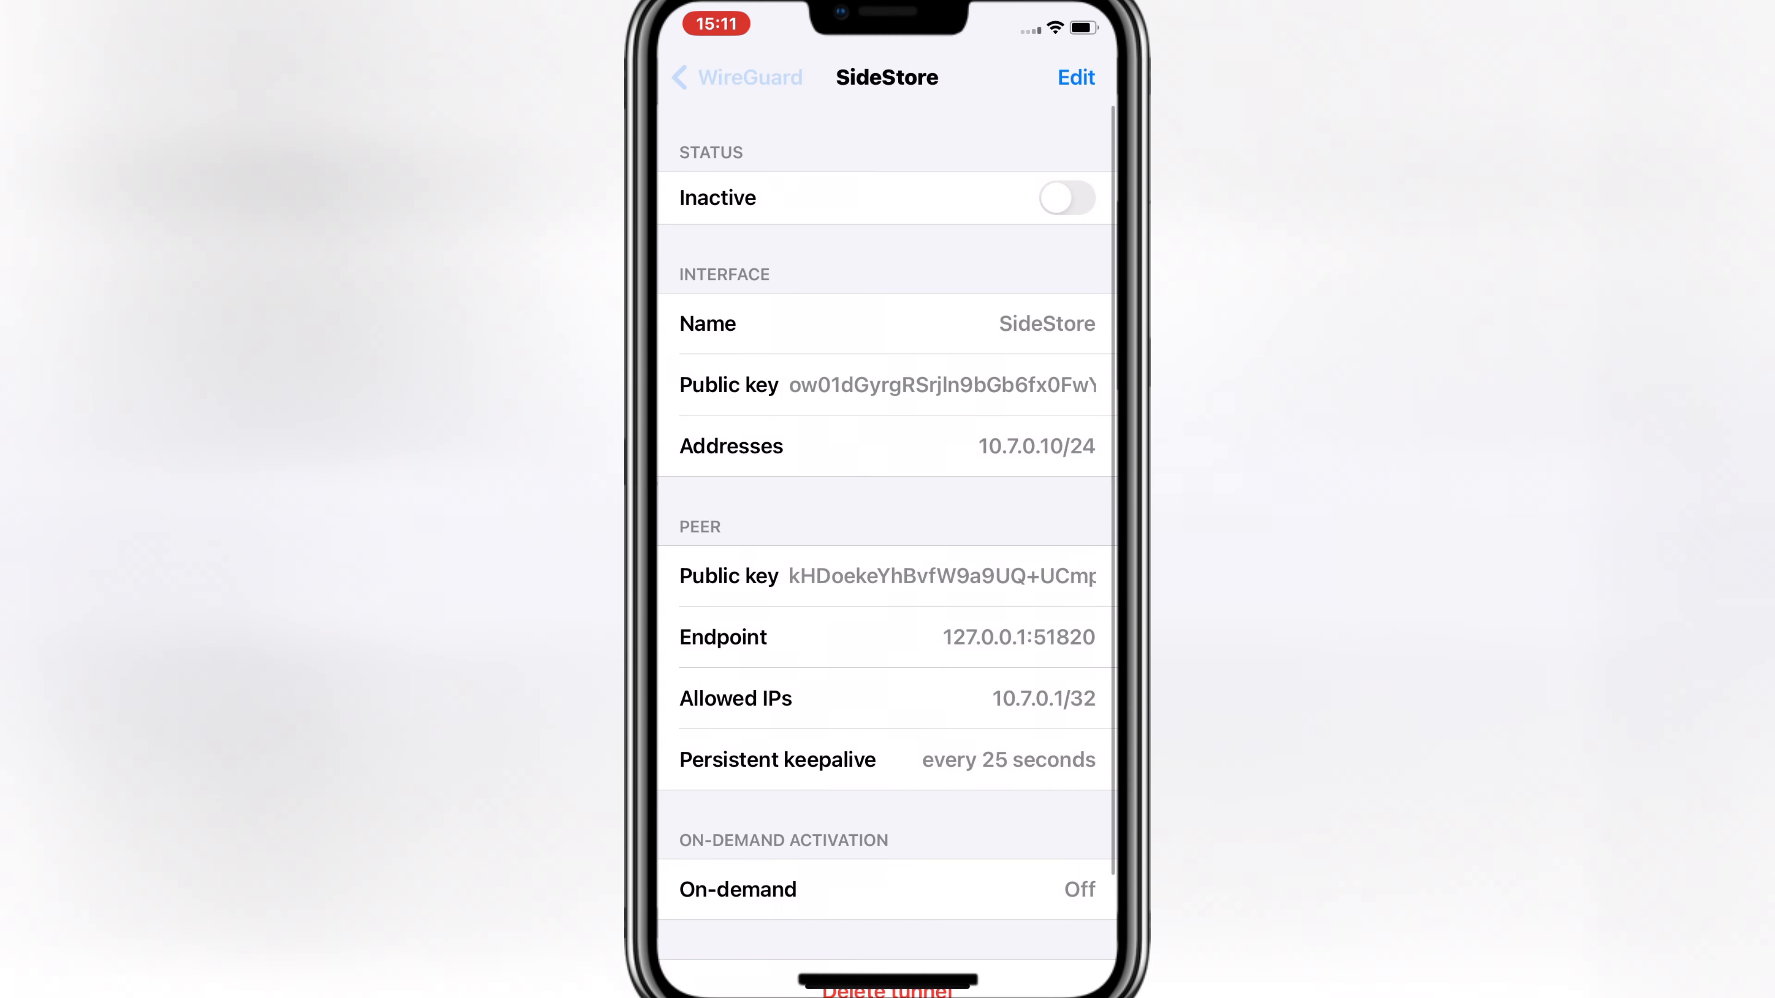
left_click(736, 76)
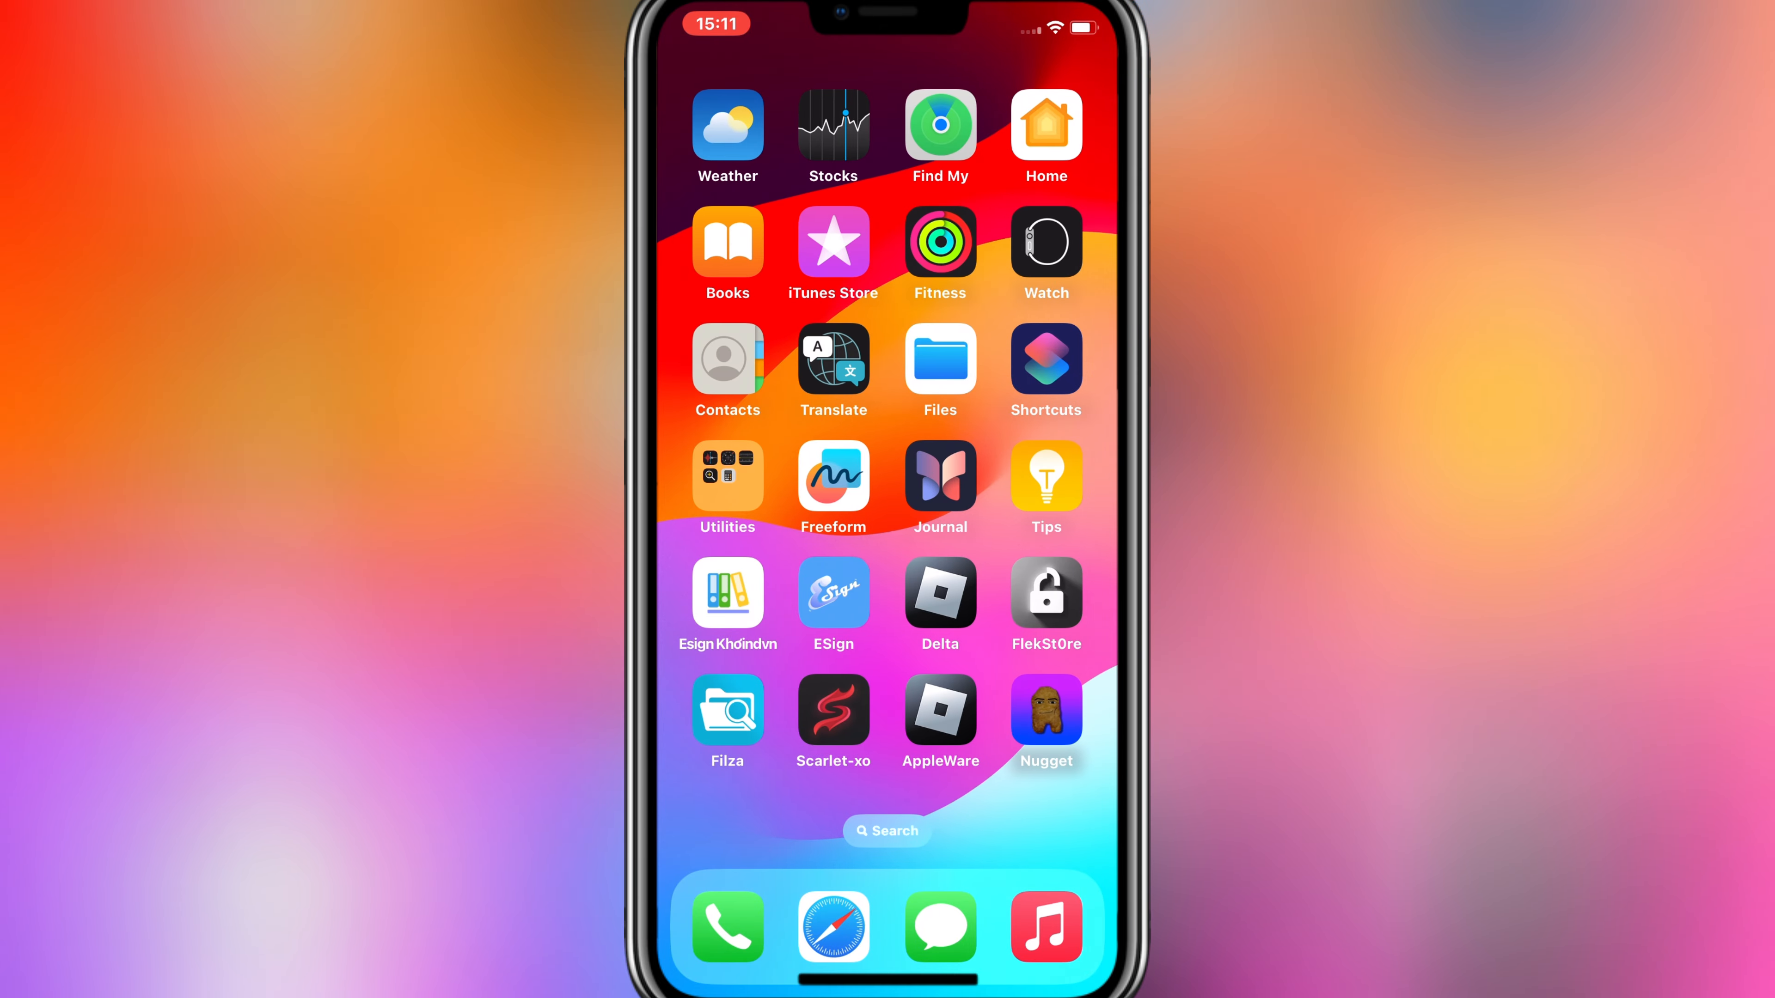
- Browse the Mobile Gestalt tweaks page in Nugget's Tools and return to the tool list
left_click(1043, 718)
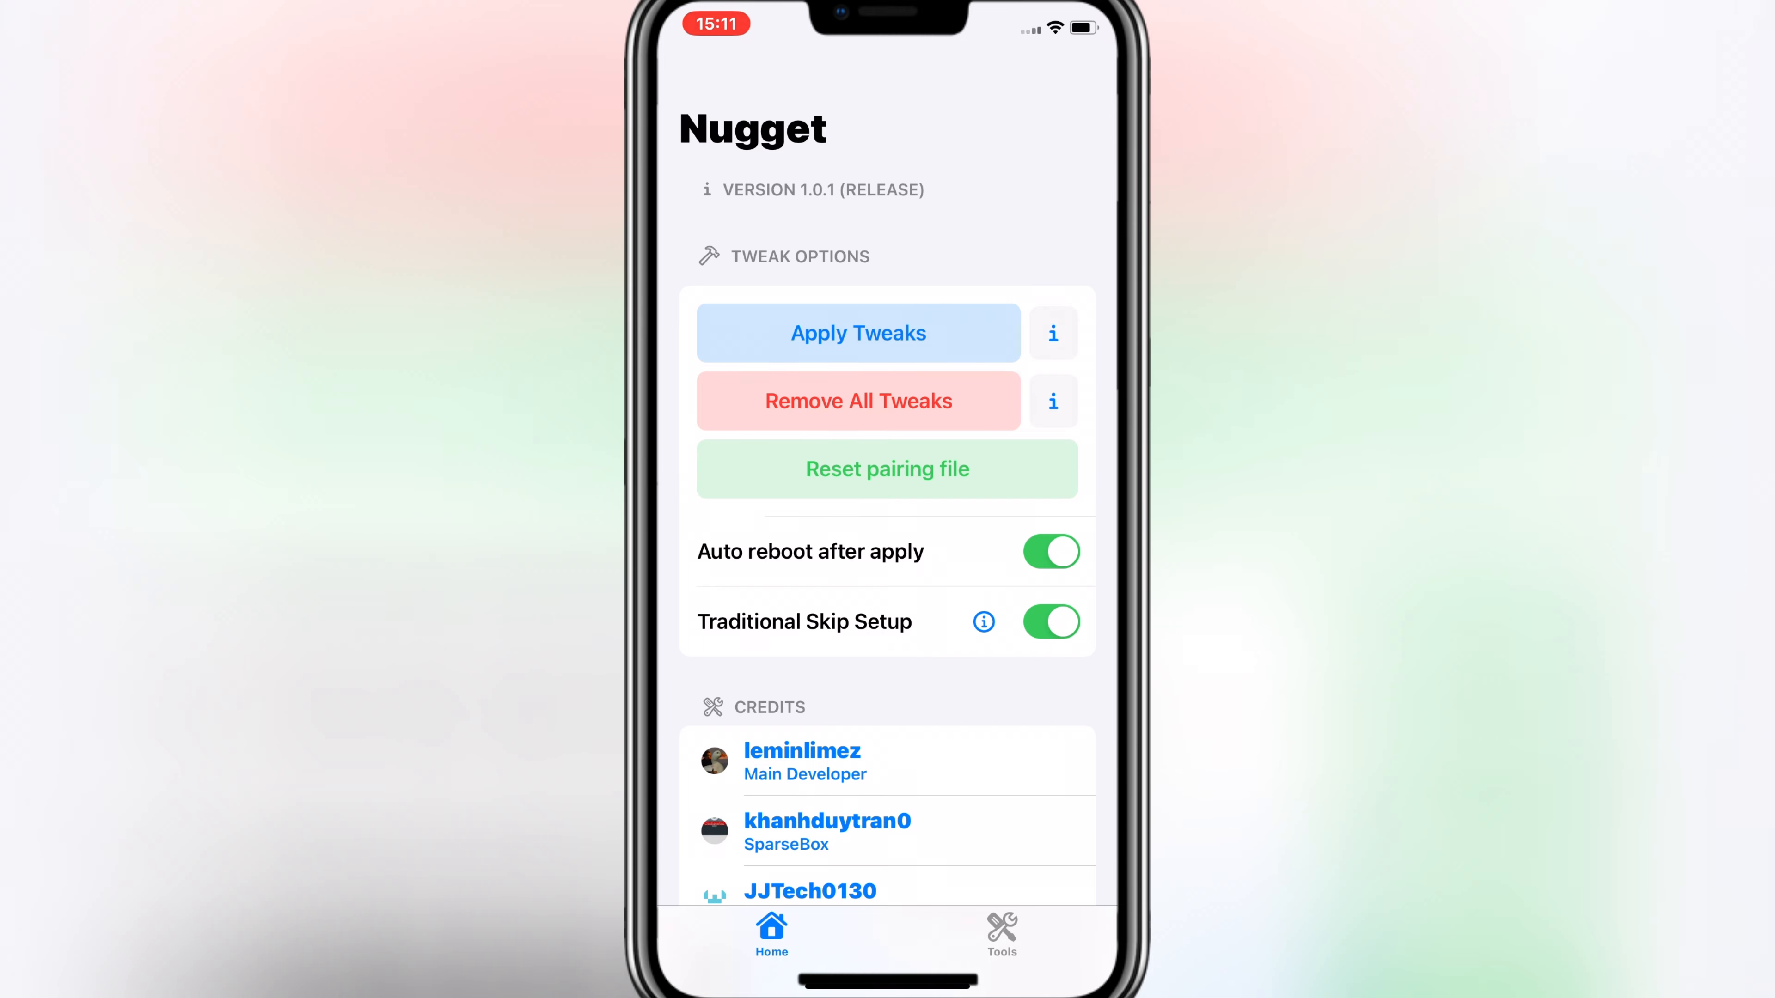
left_click(1000, 933)
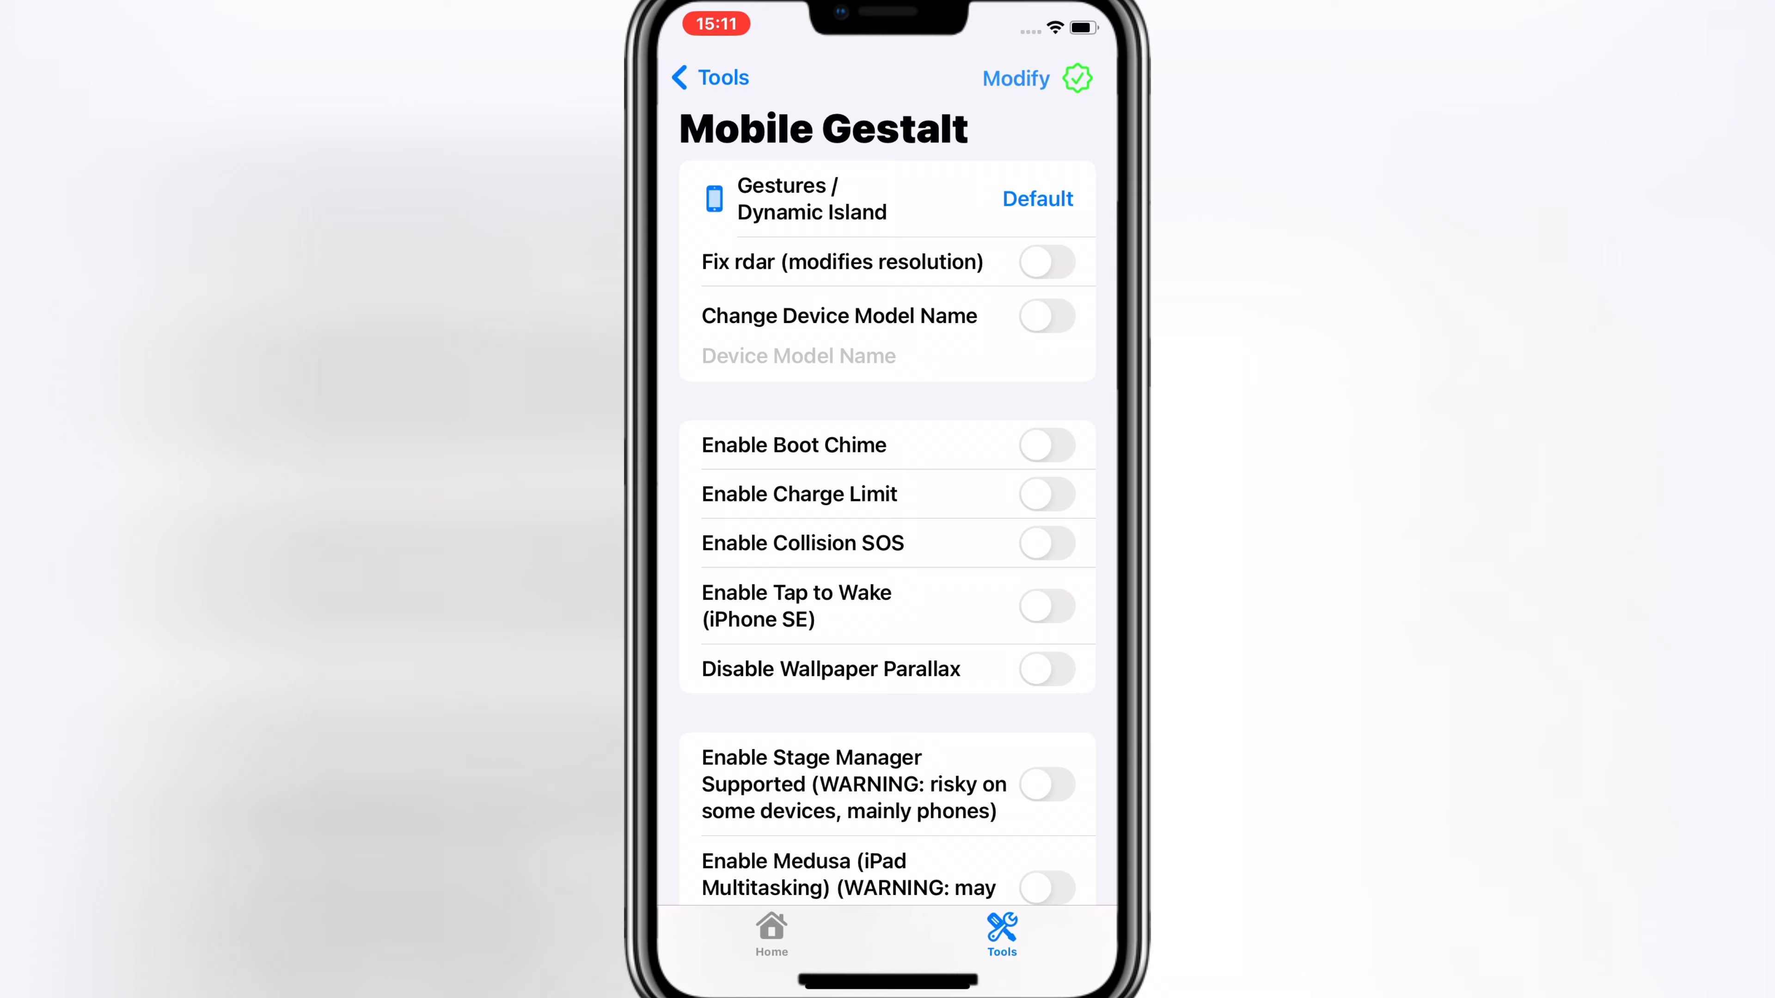
scroll("down", 3)
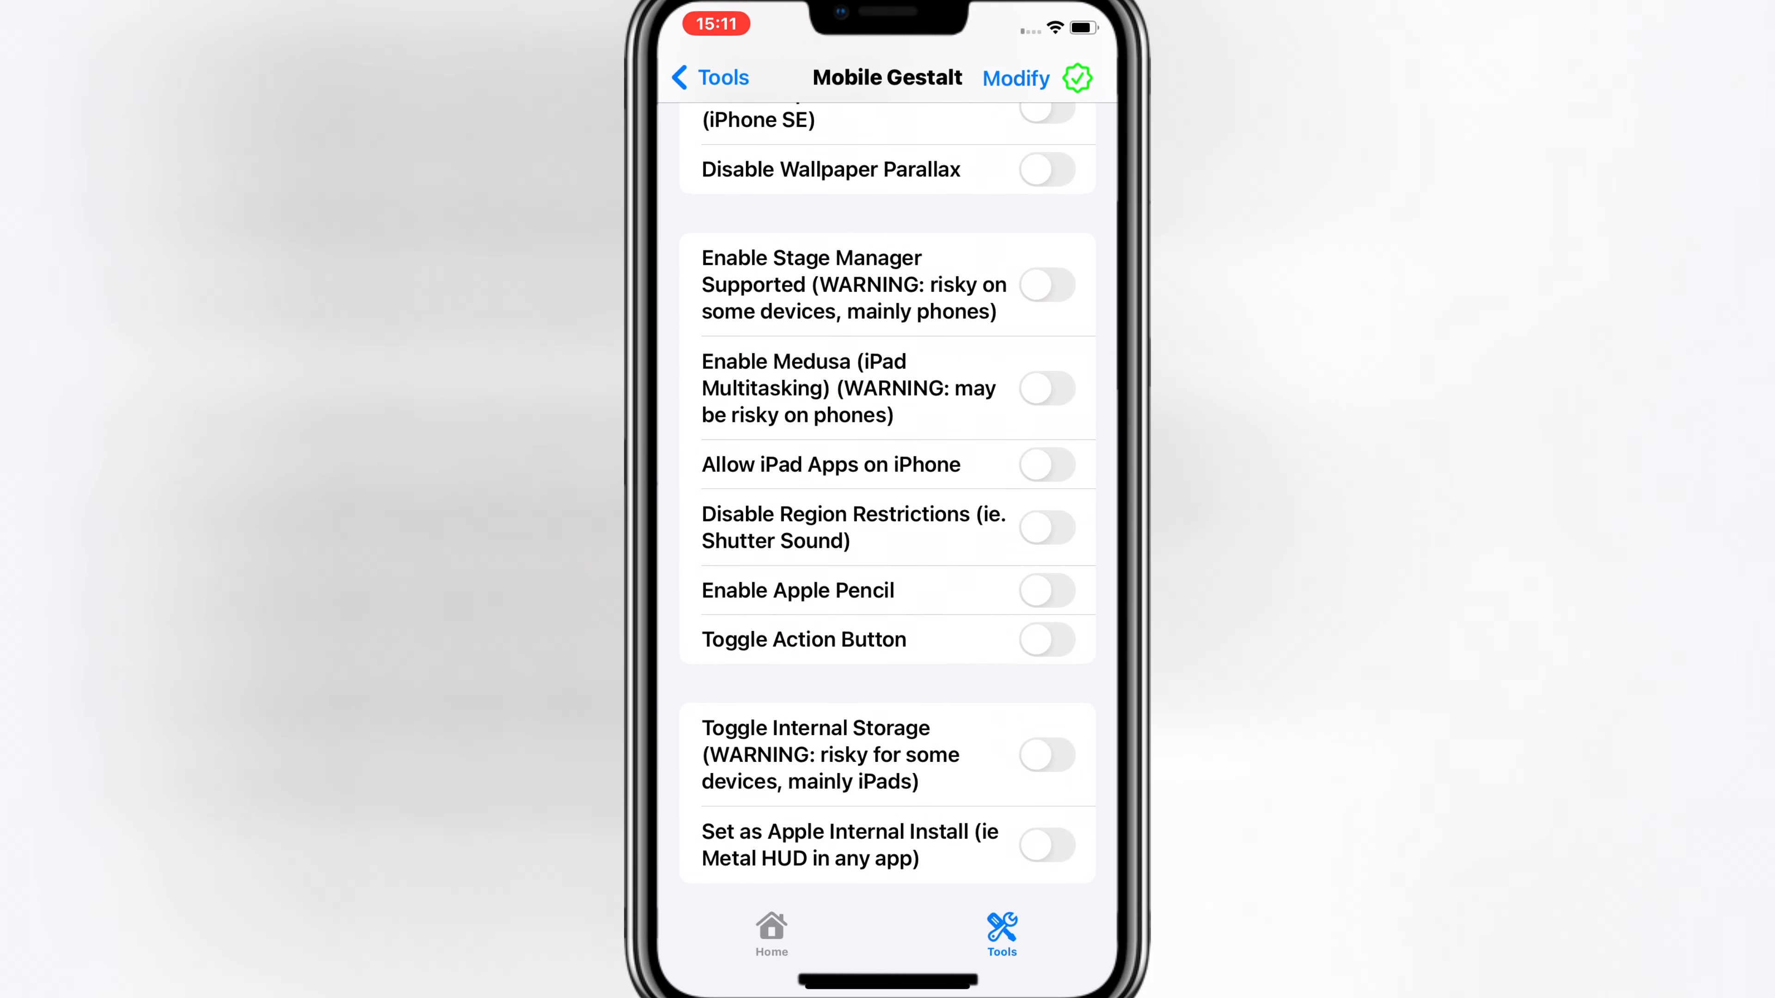
scroll("up", 3)
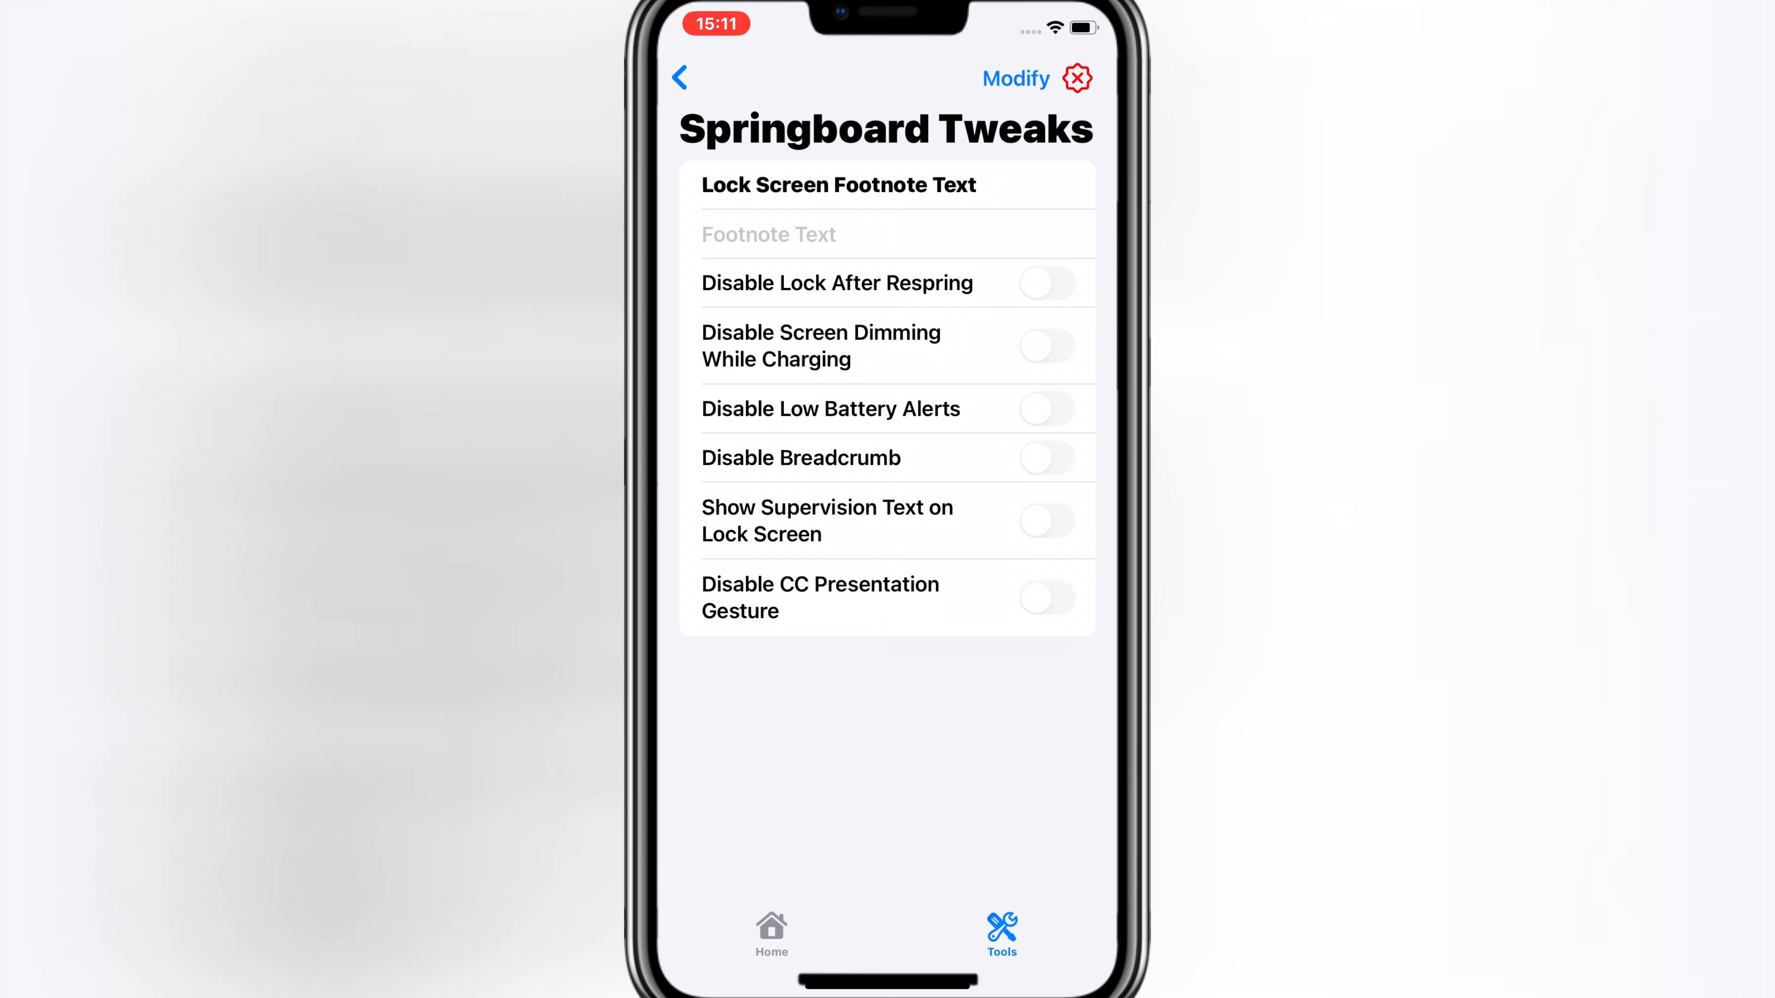
left_click(681, 77)
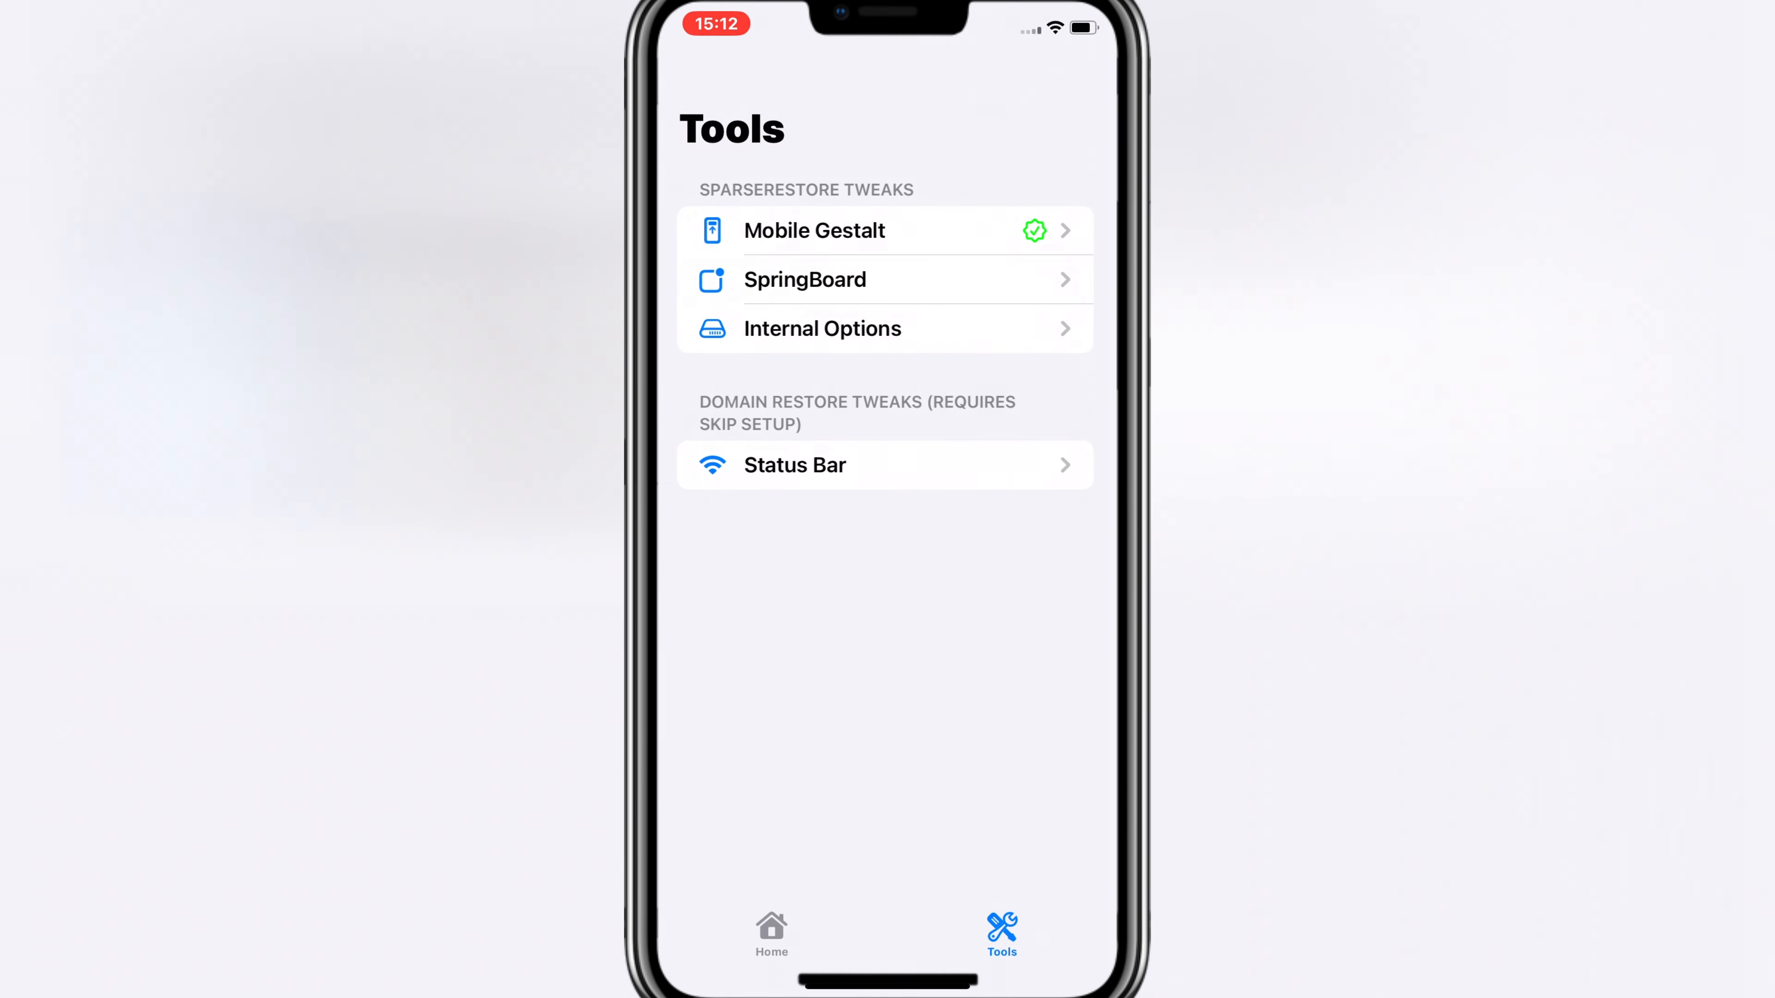
- Review the Internal Options tweaks, then run Apply Tweaks and read the restore log
left_click(822, 328)
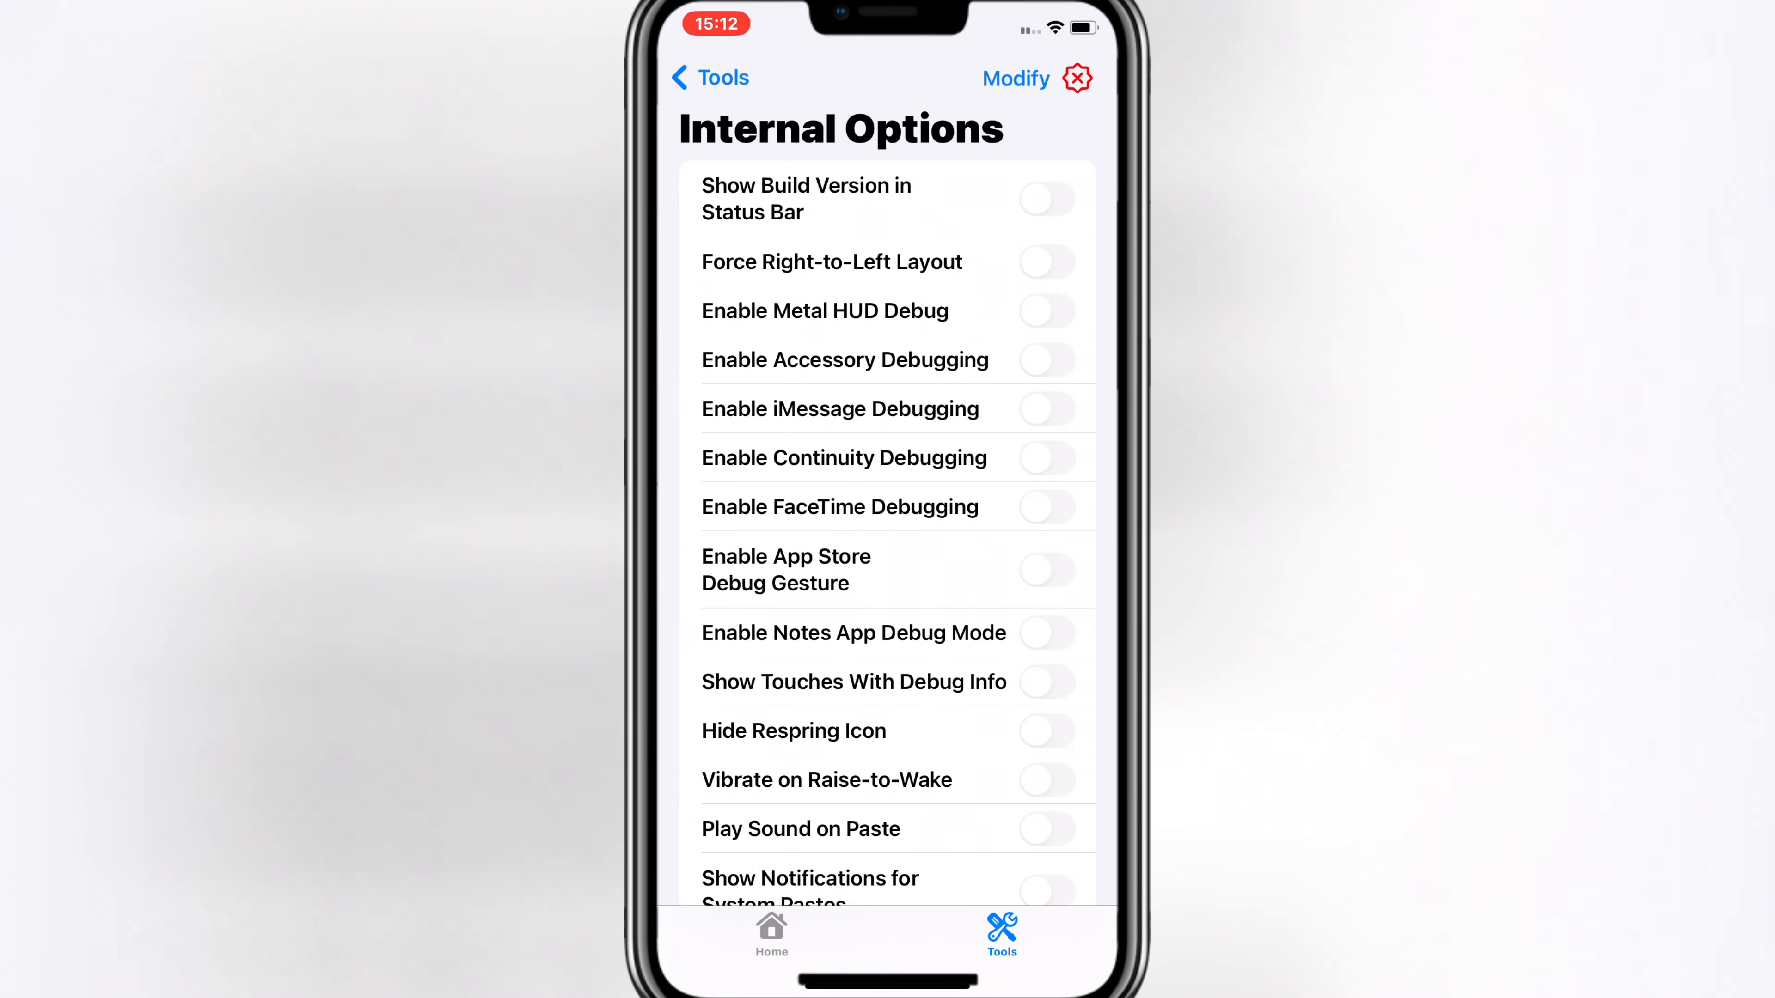
left_click(1076, 78)
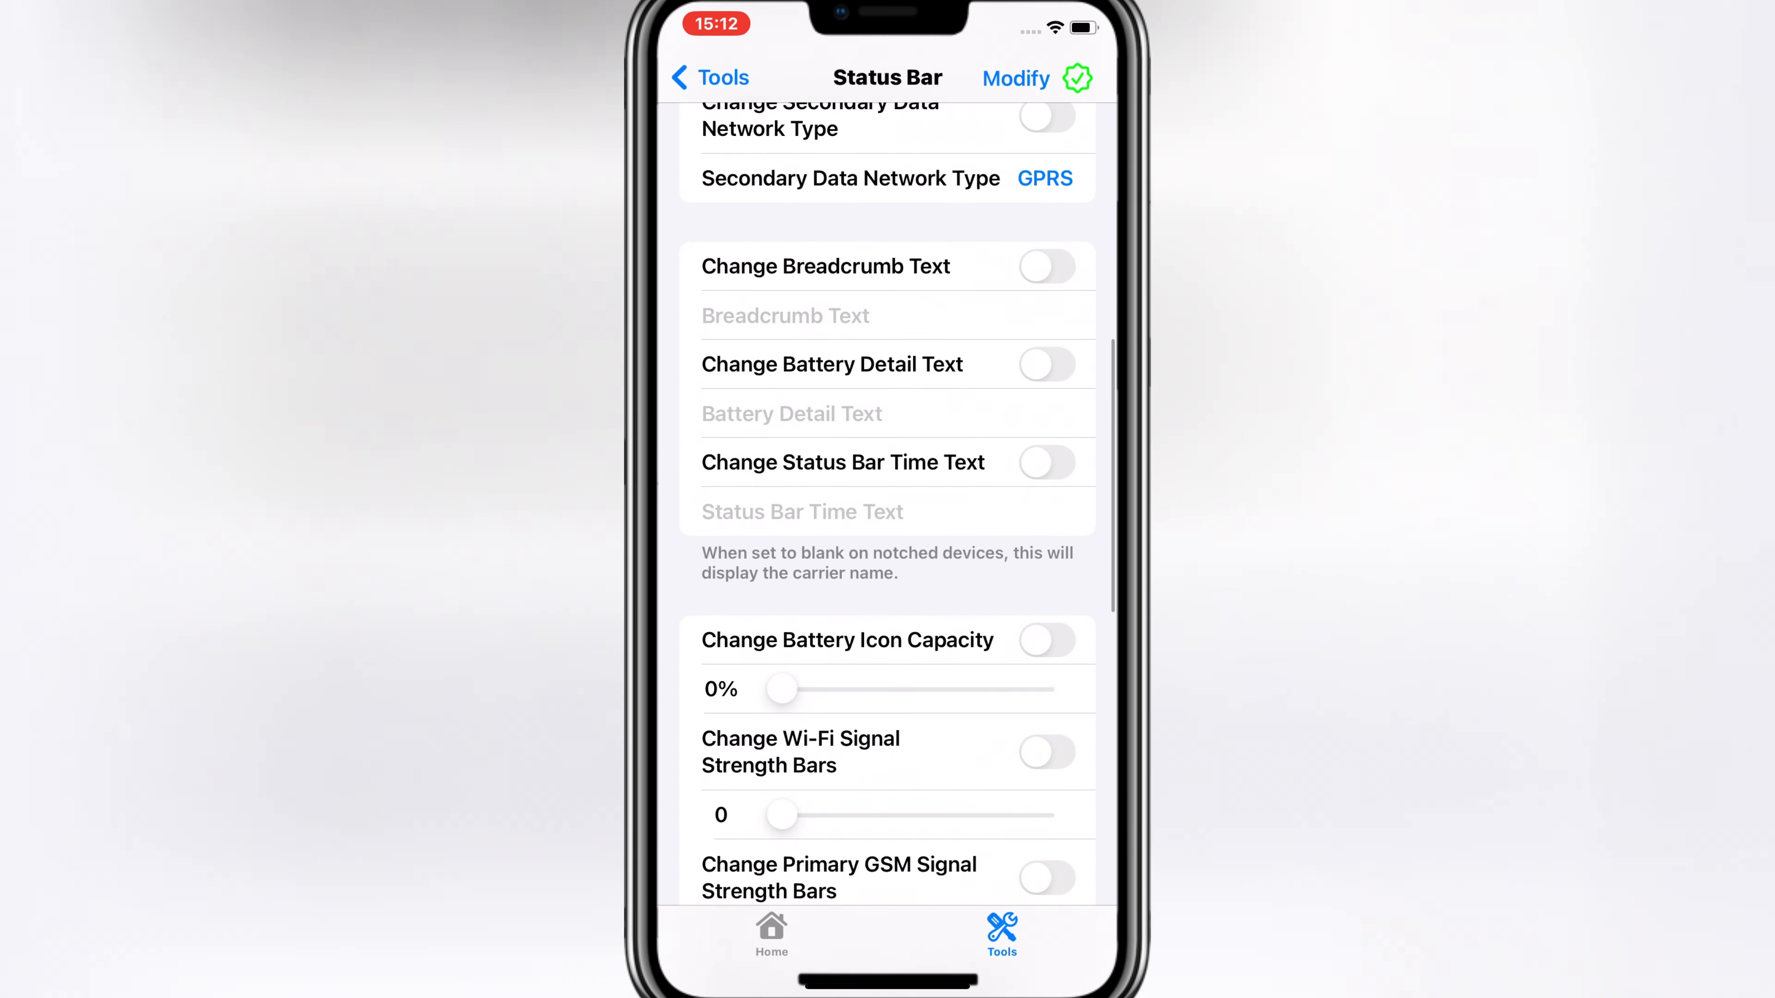
left_click(1045, 364)
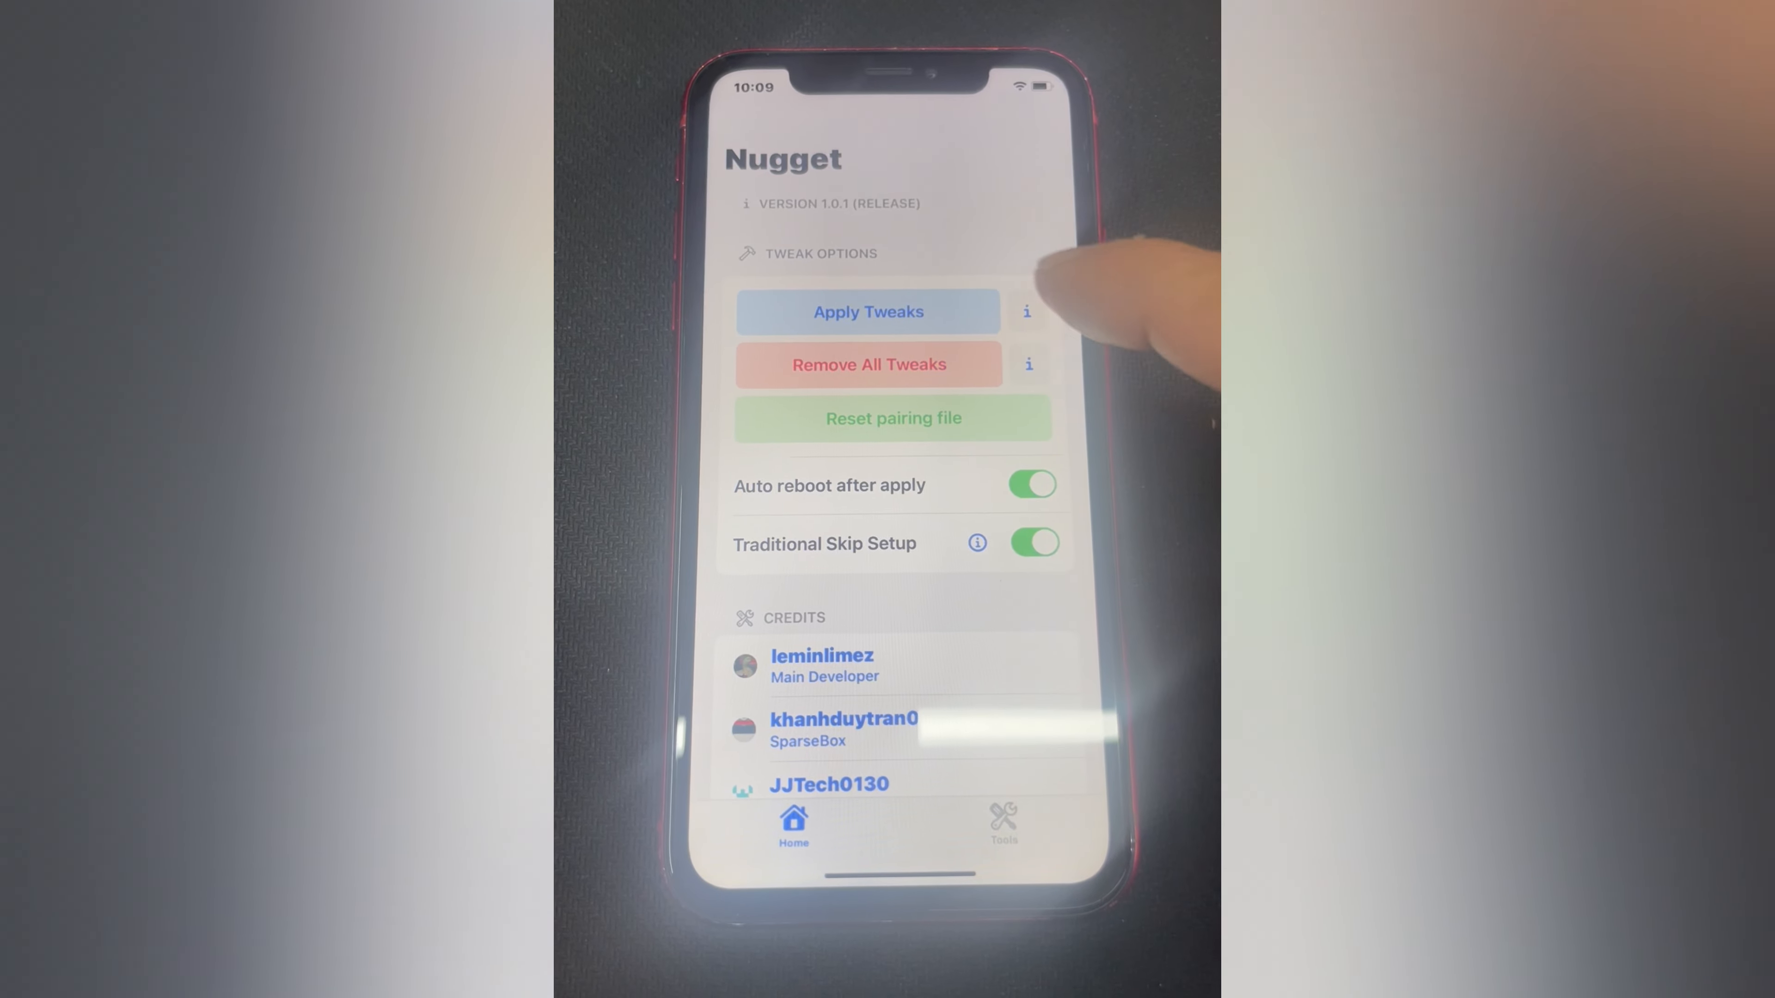
left_click(867, 311)
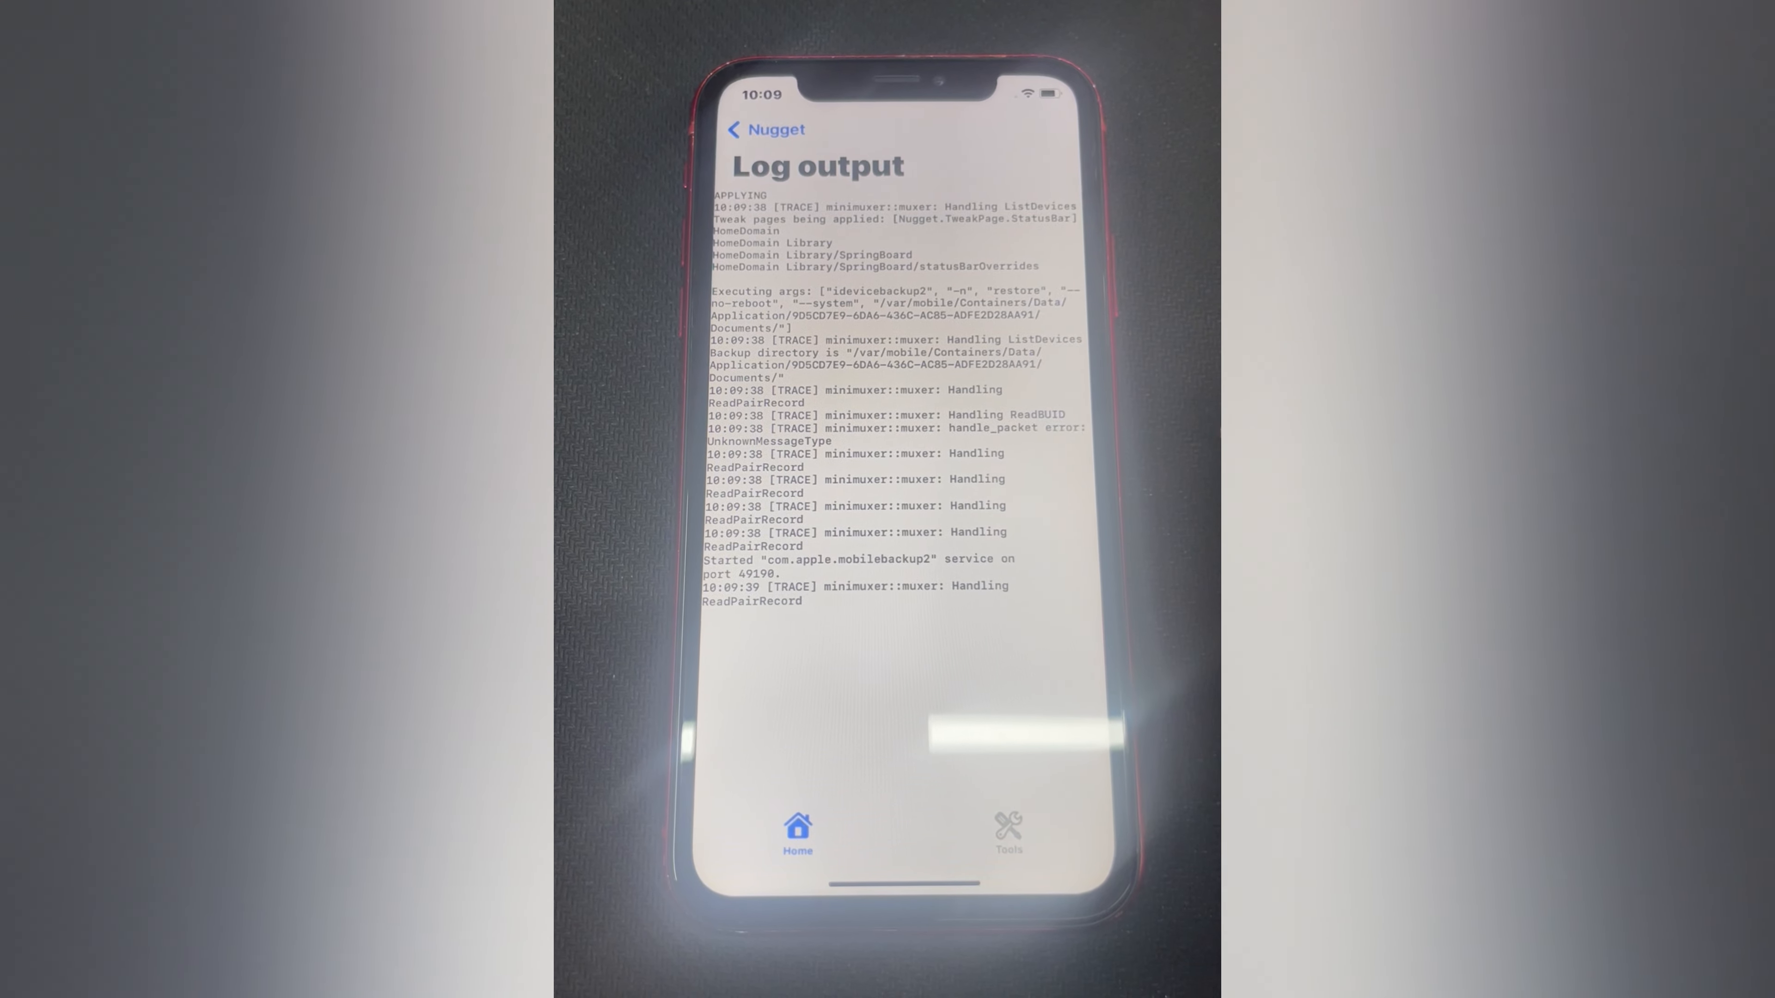
scroll("down", 3)
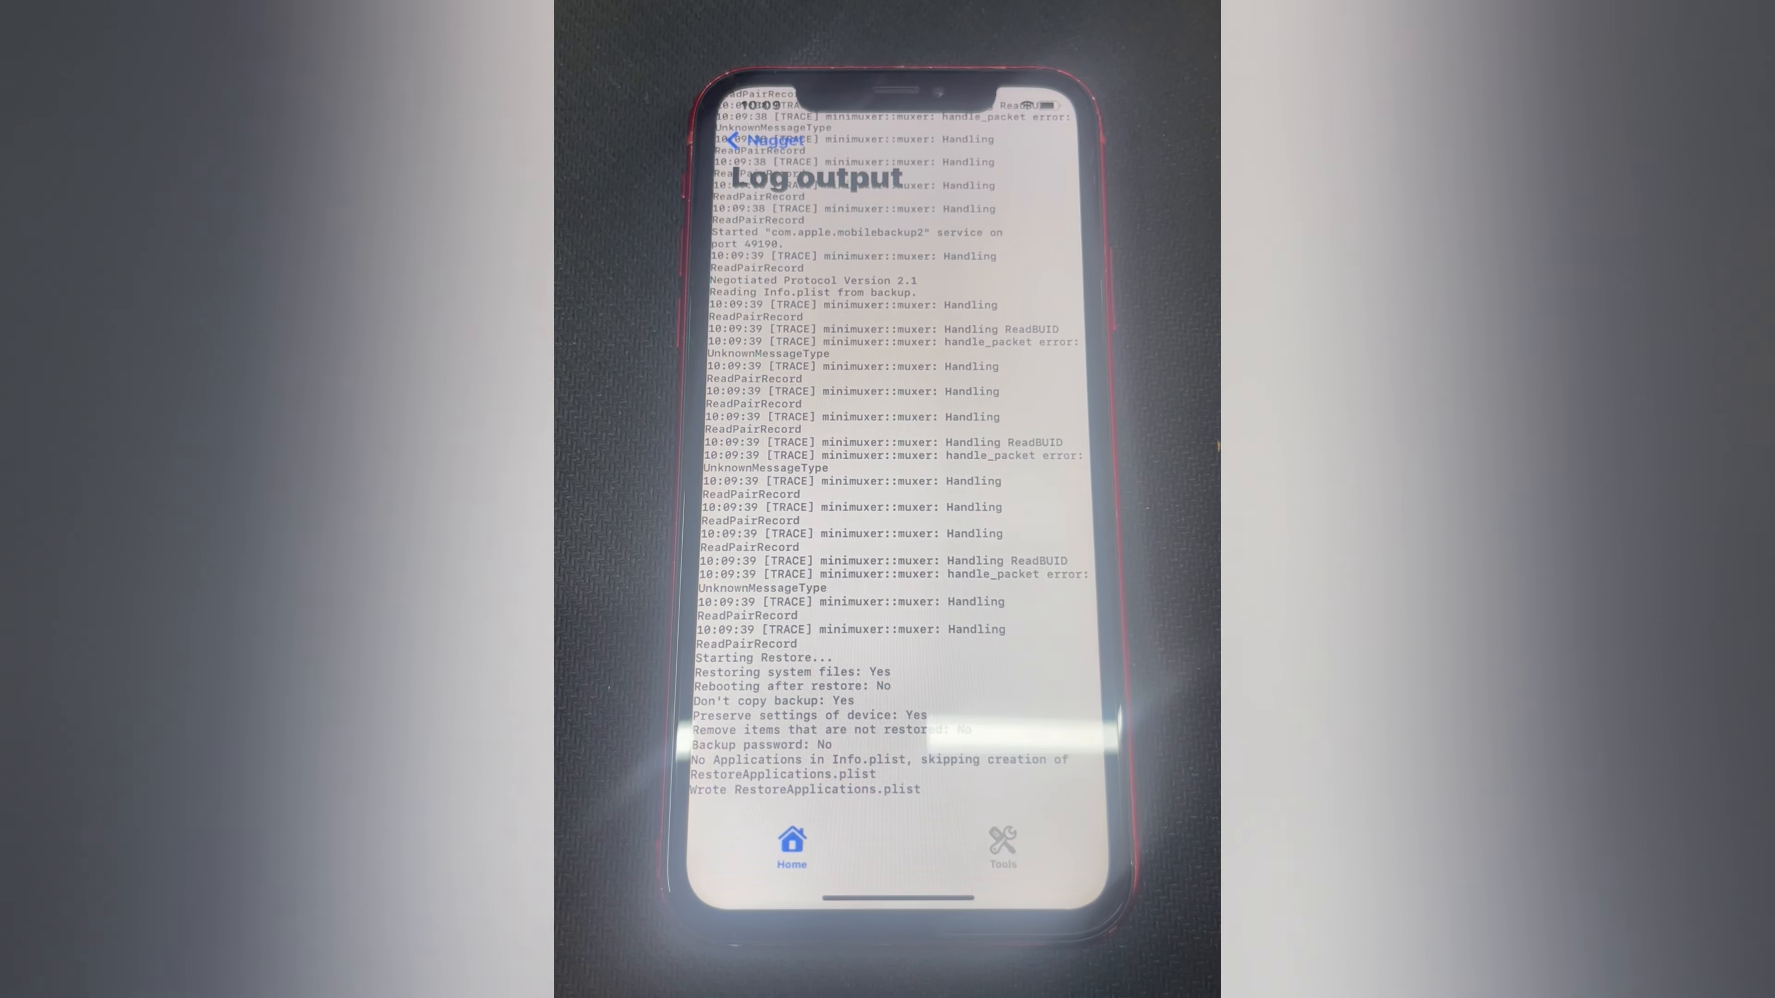